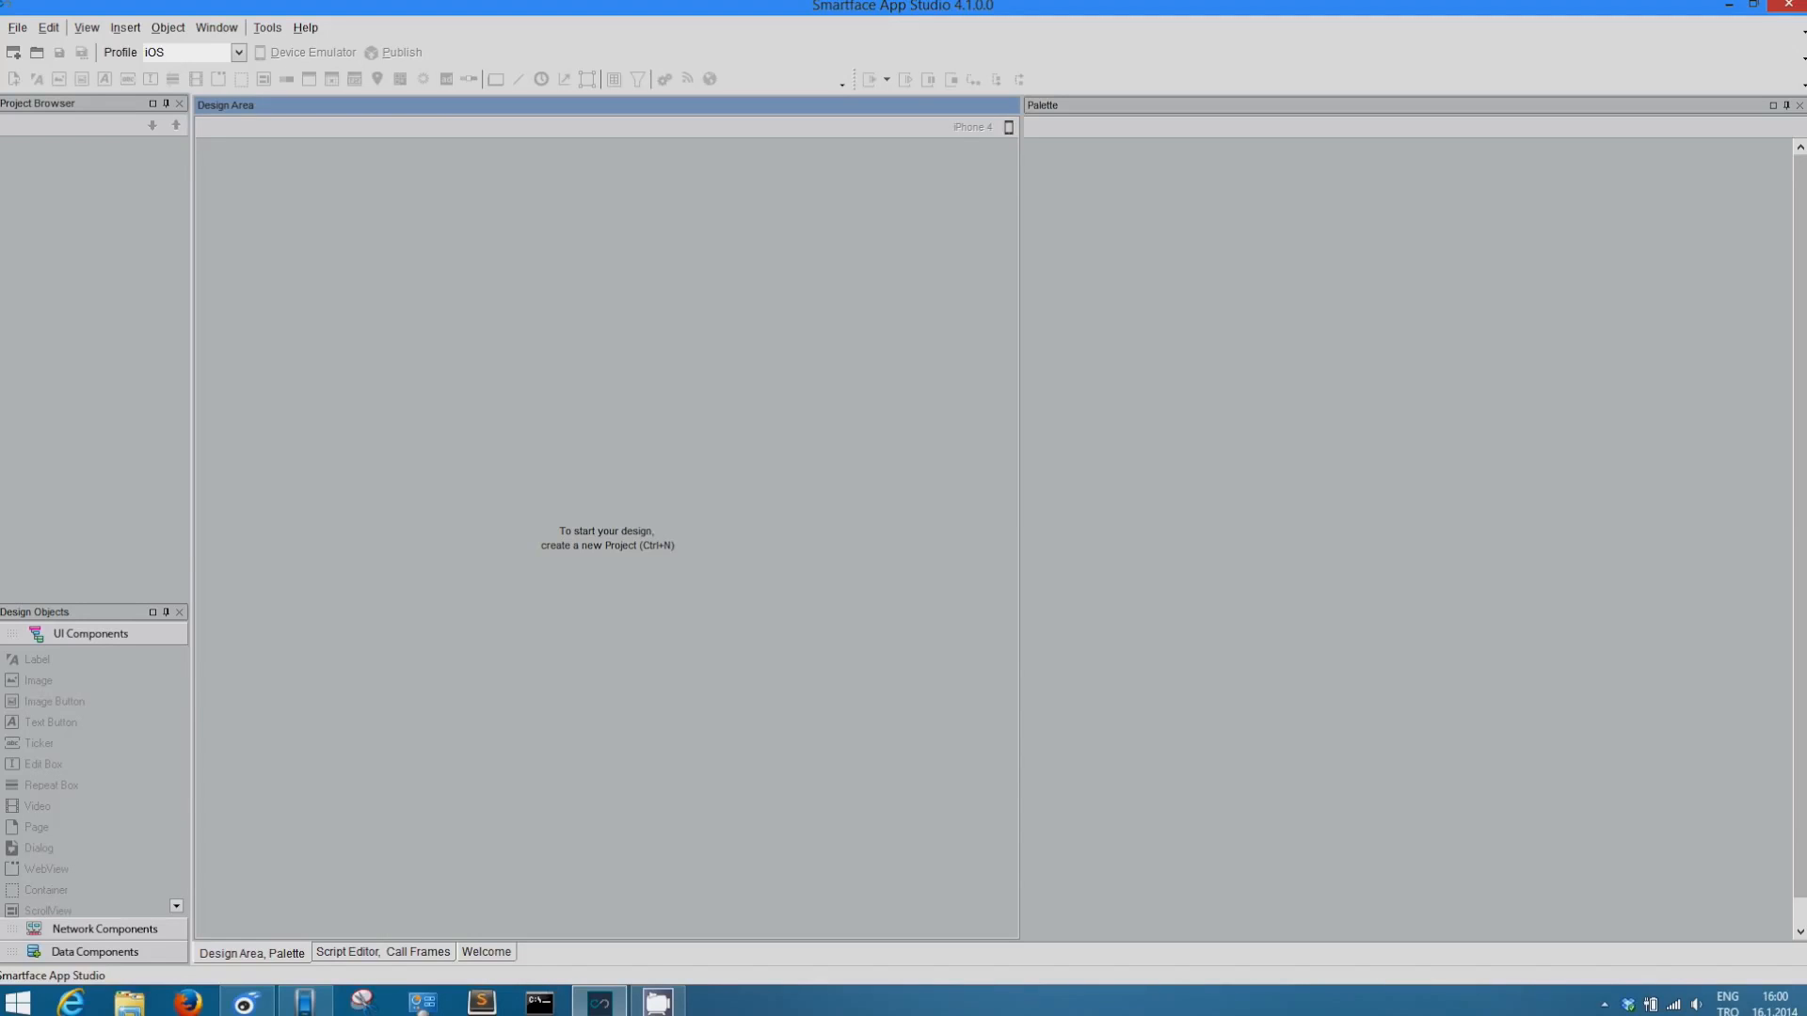
Step: Create a new project and set the Design Area preview device to iPhone 4
left_click(17, 26)
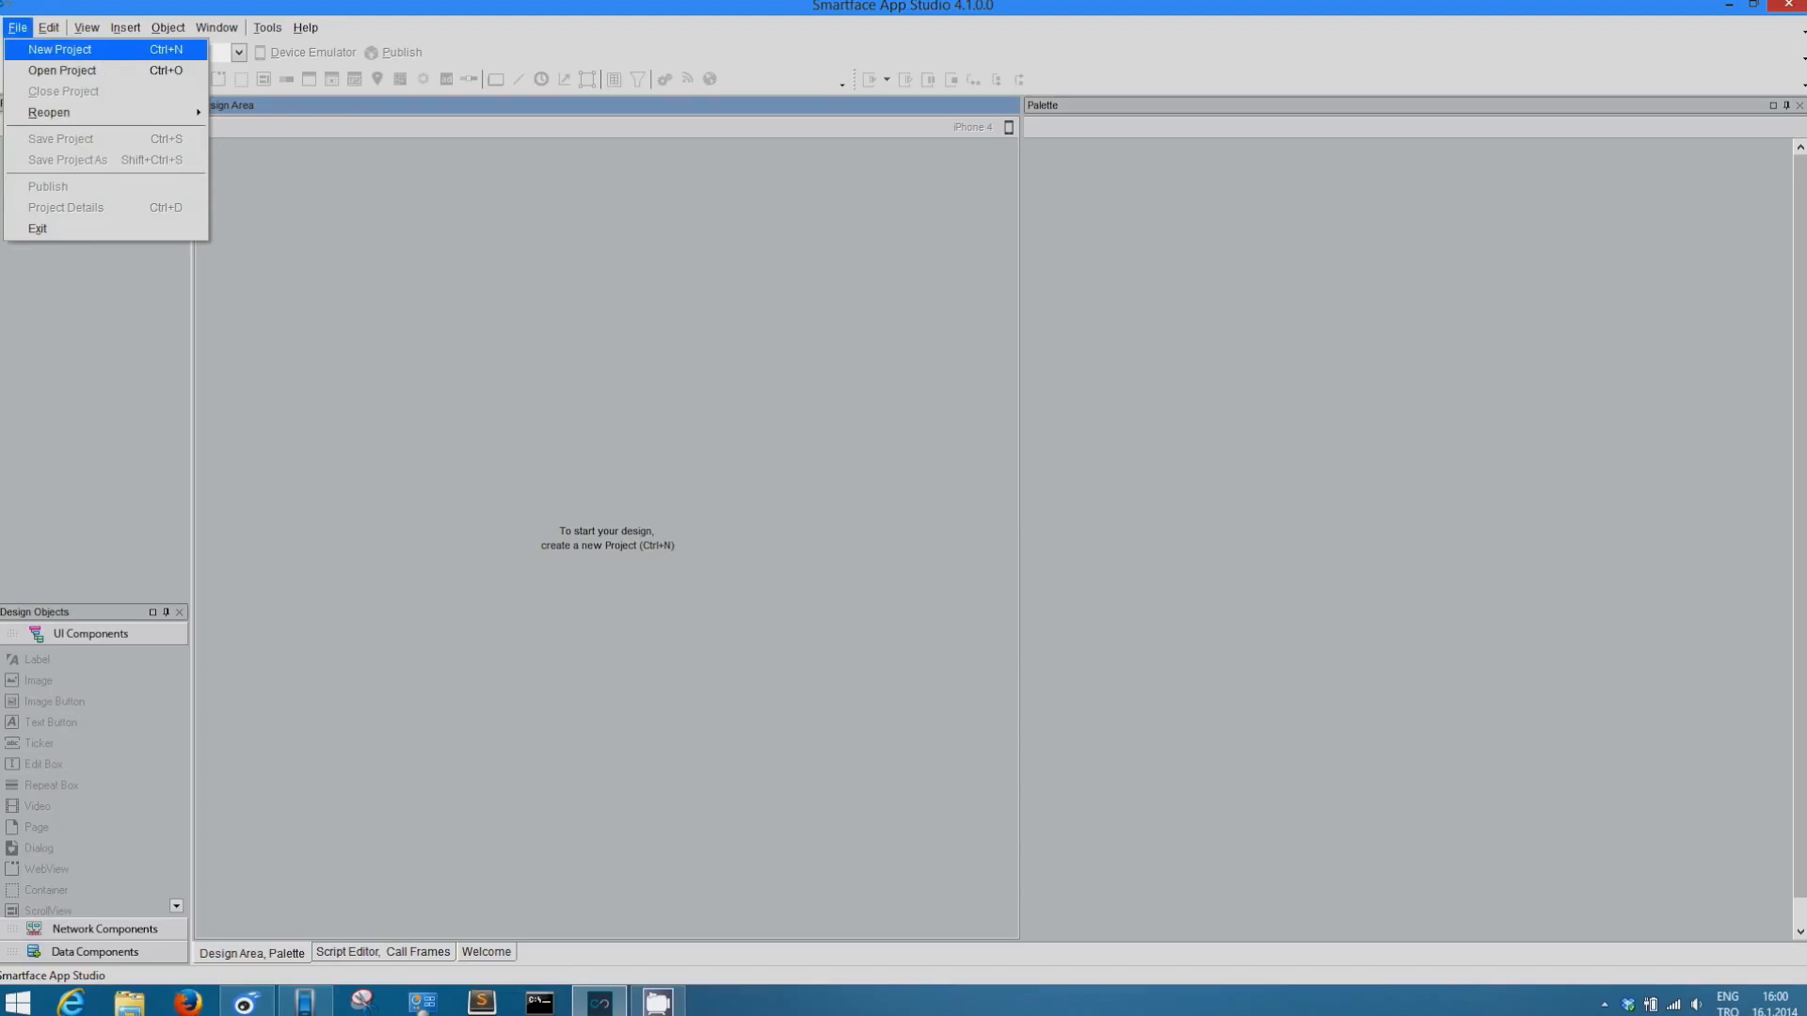
left_click(58, 48)
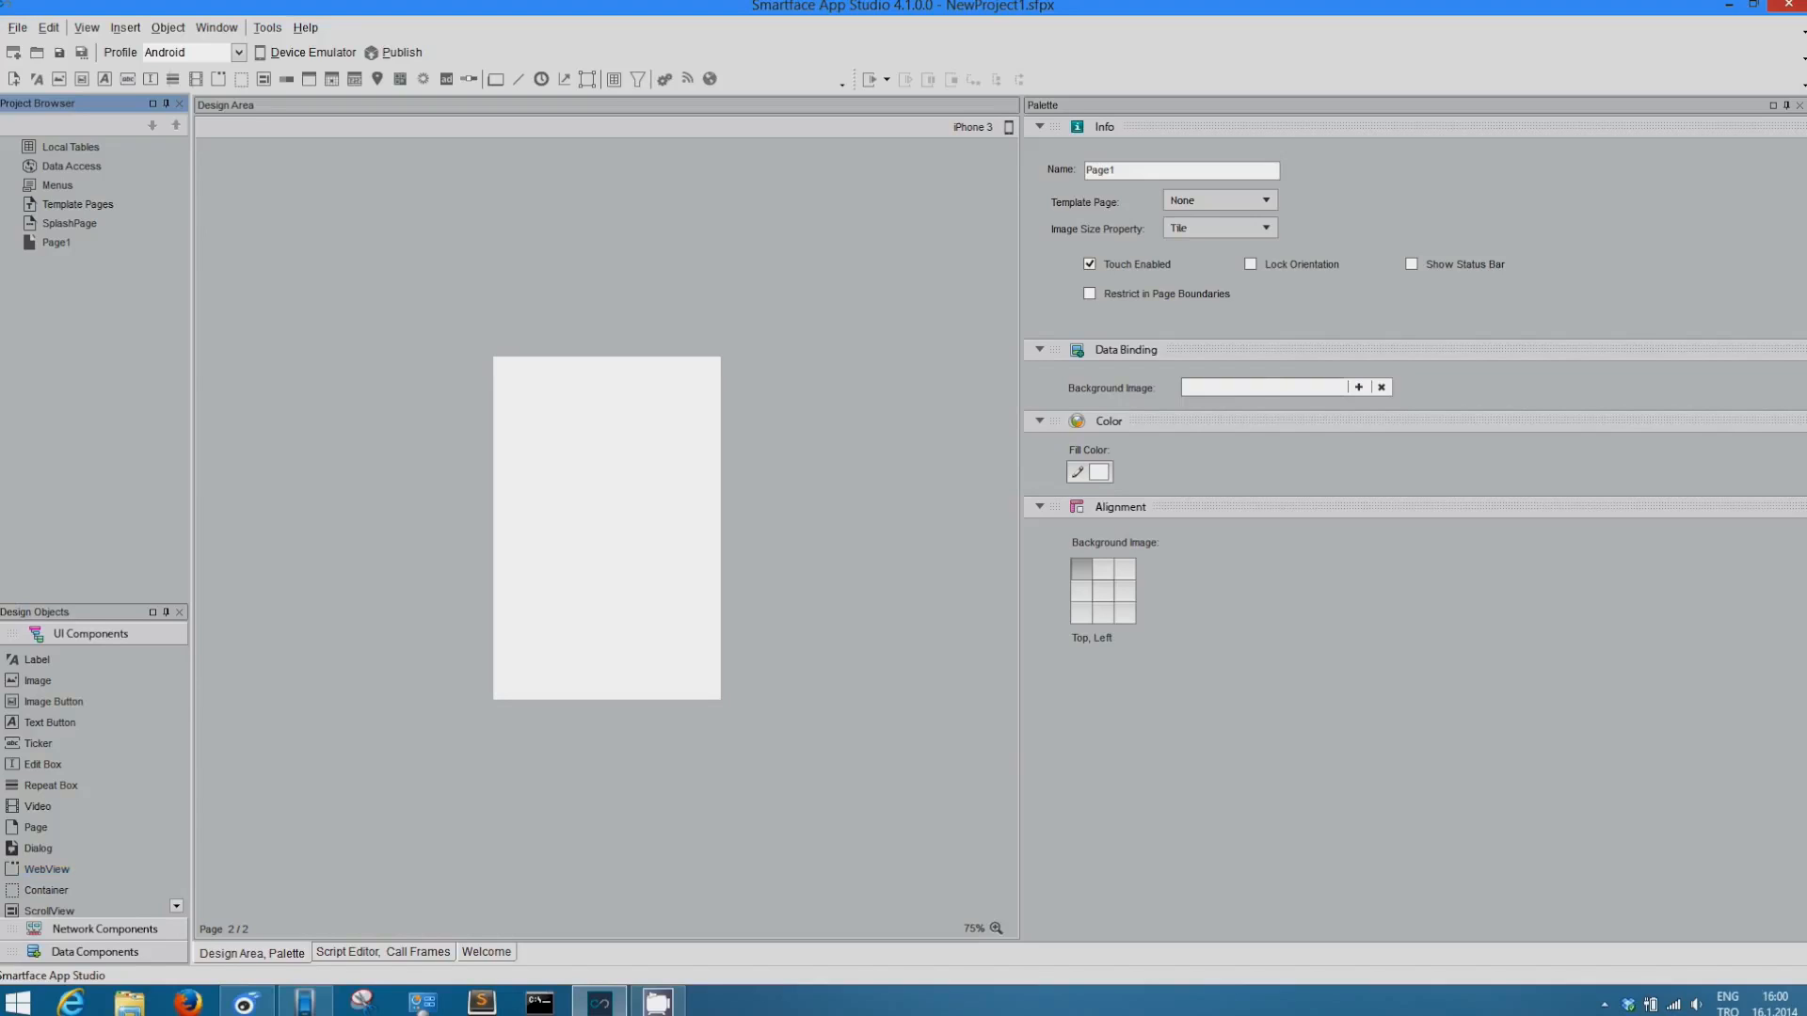
left_click(974, 127)
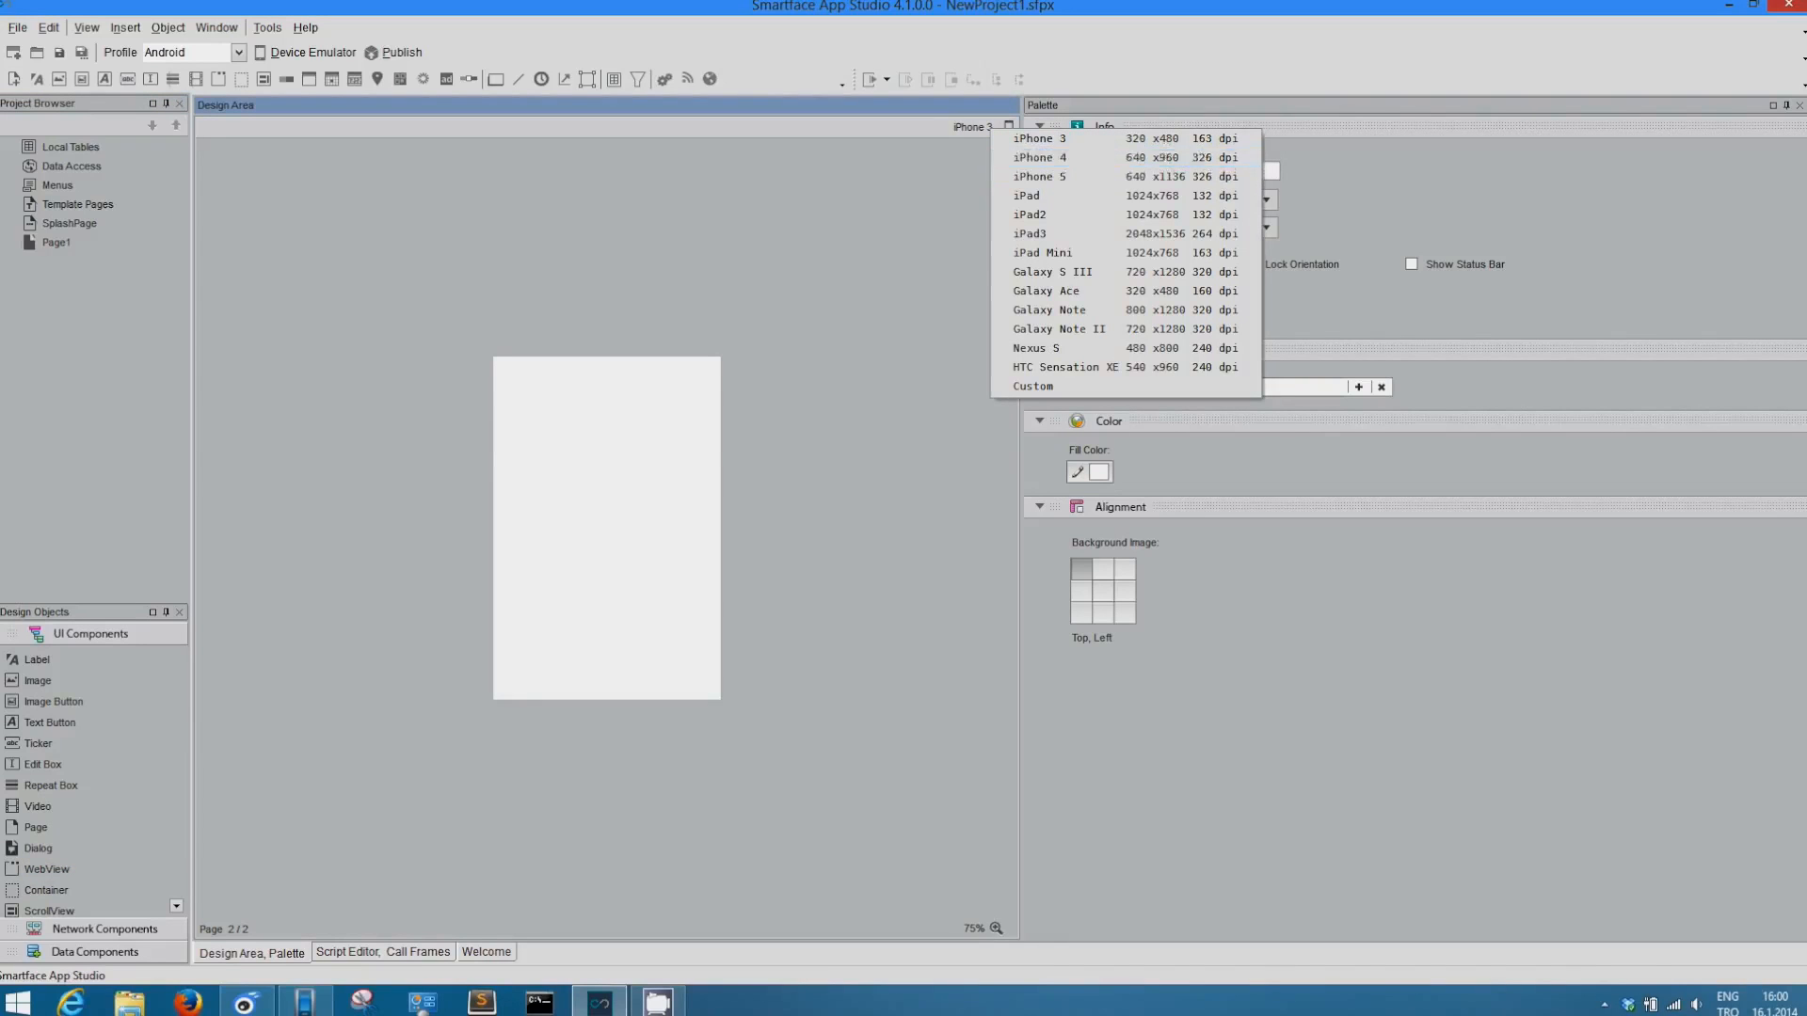
left_click(1038, 158)
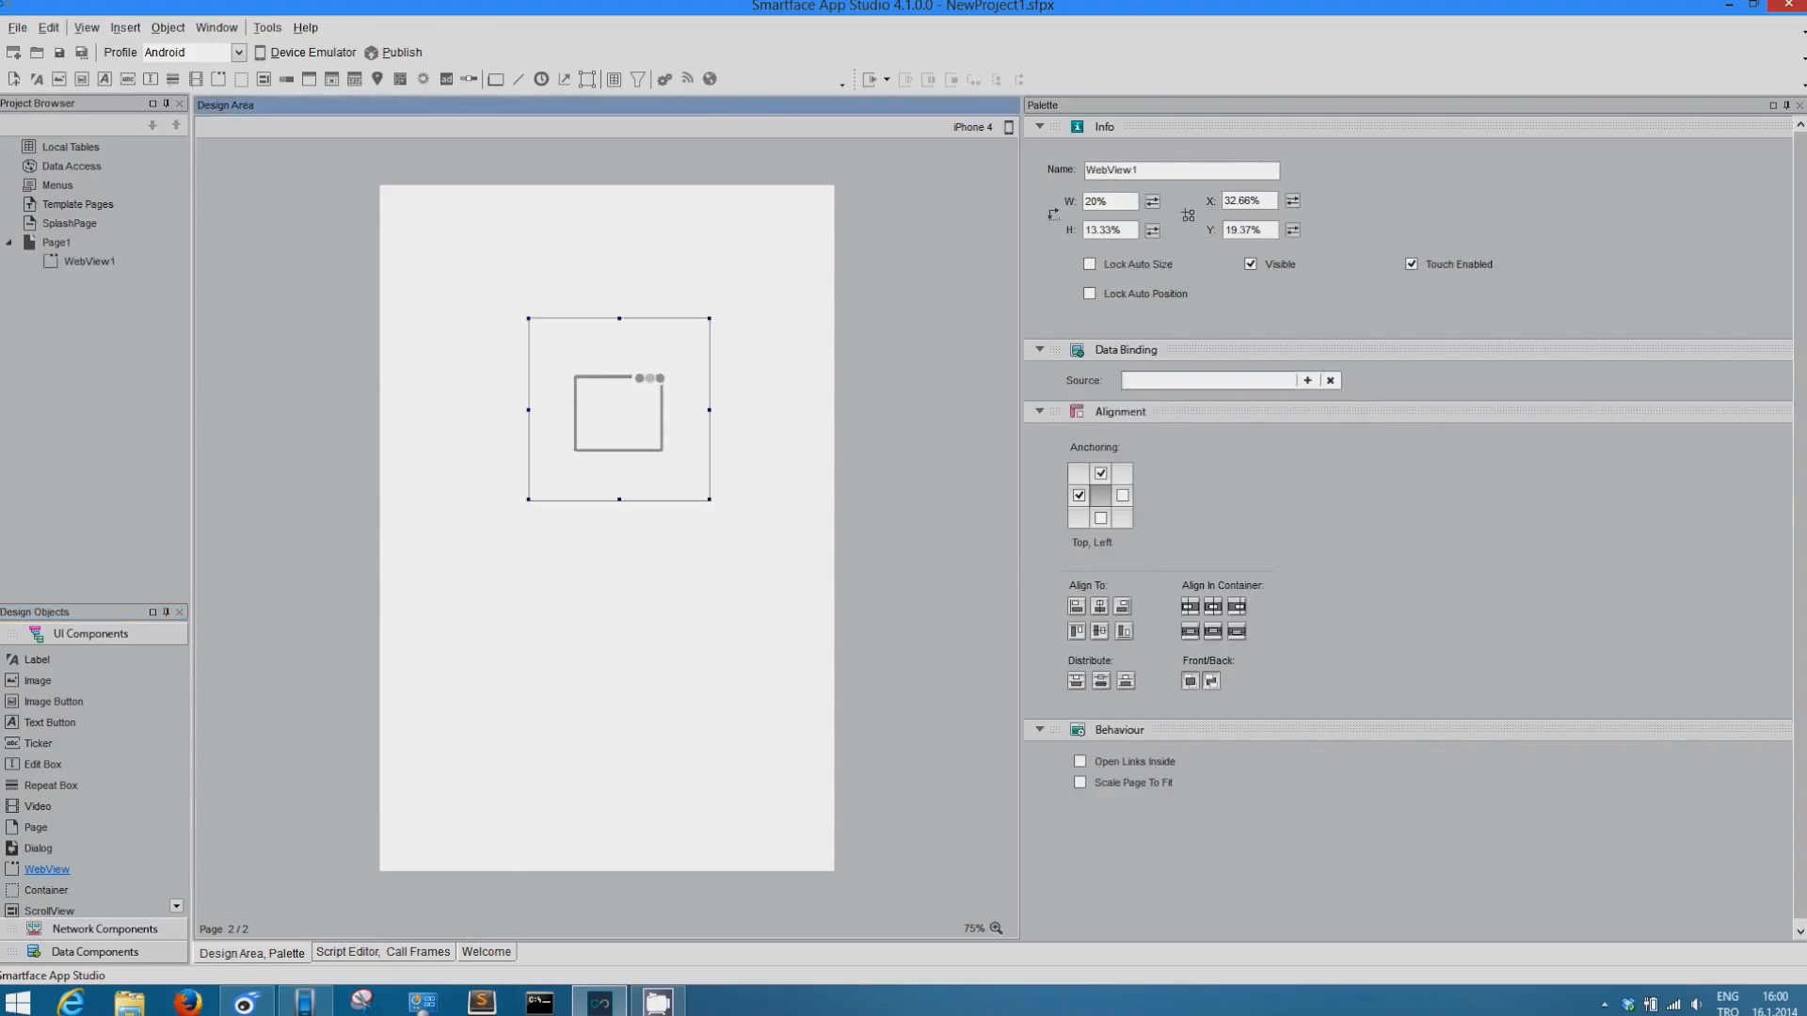
Step: Tick Restrict in Page Boundaries on Page1 and enlarge WebView1 to about half the page
left_click(57, 241)
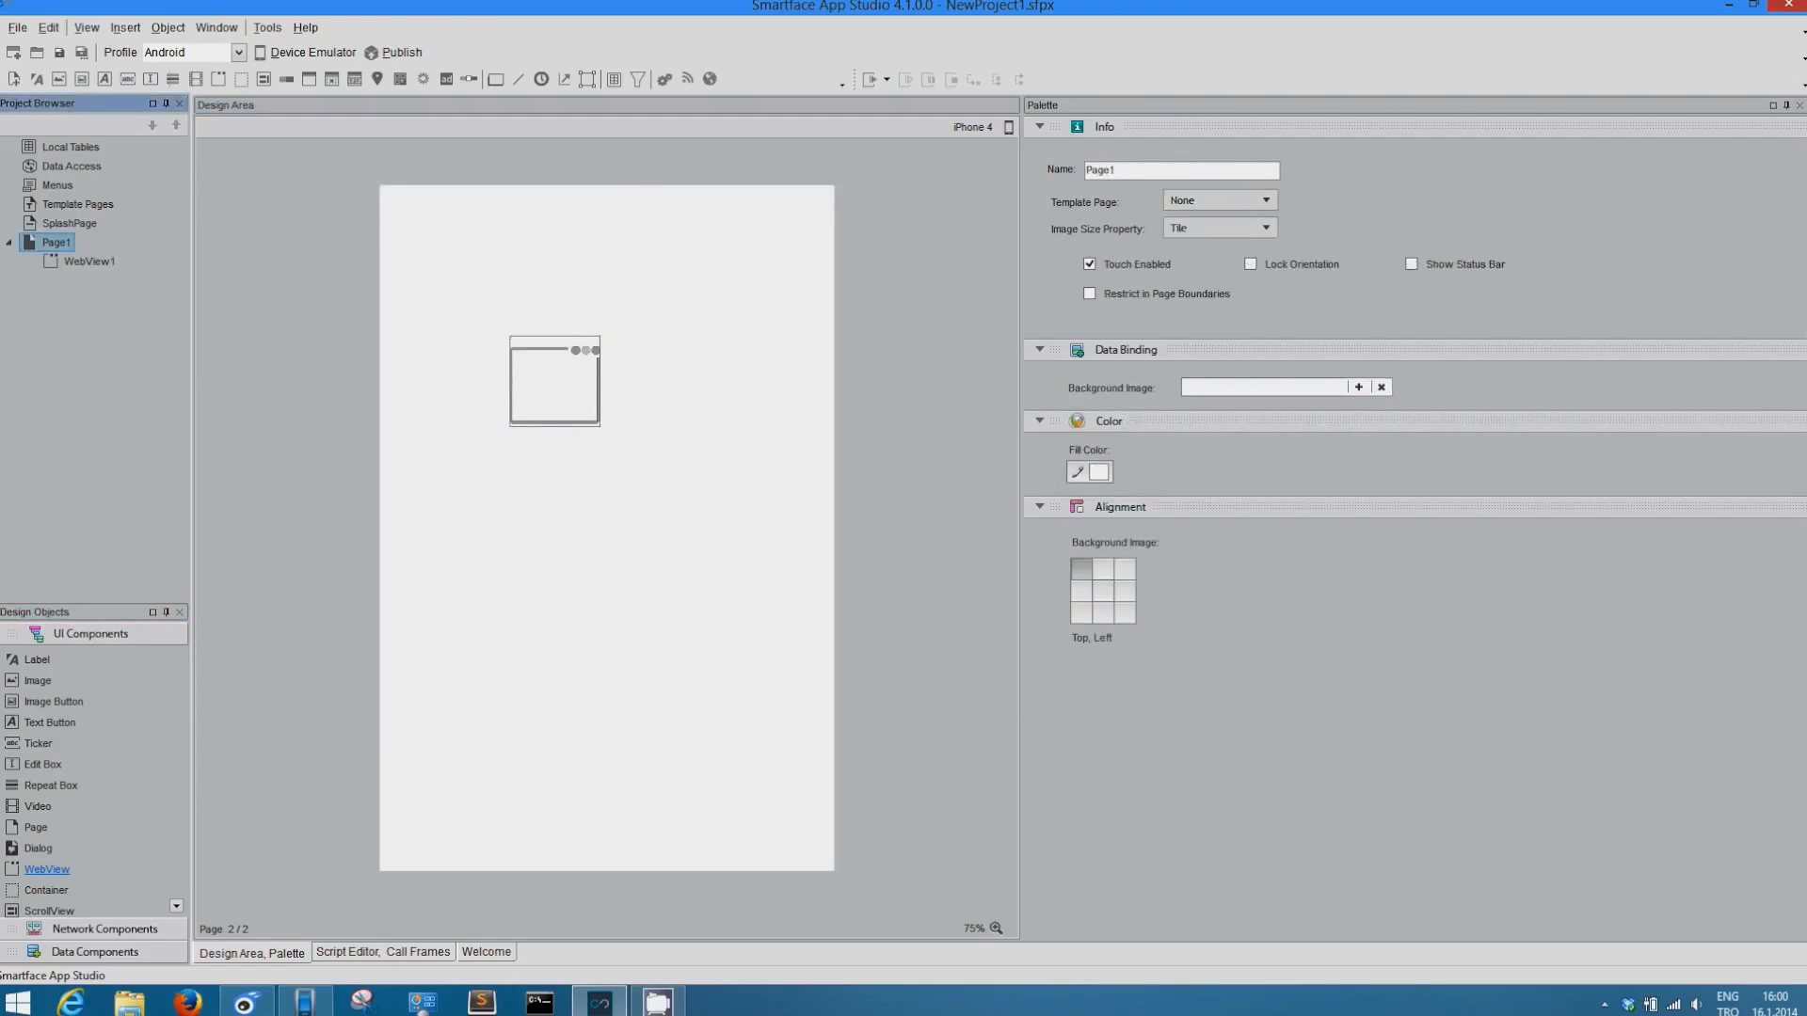
left_click(1089, 294)
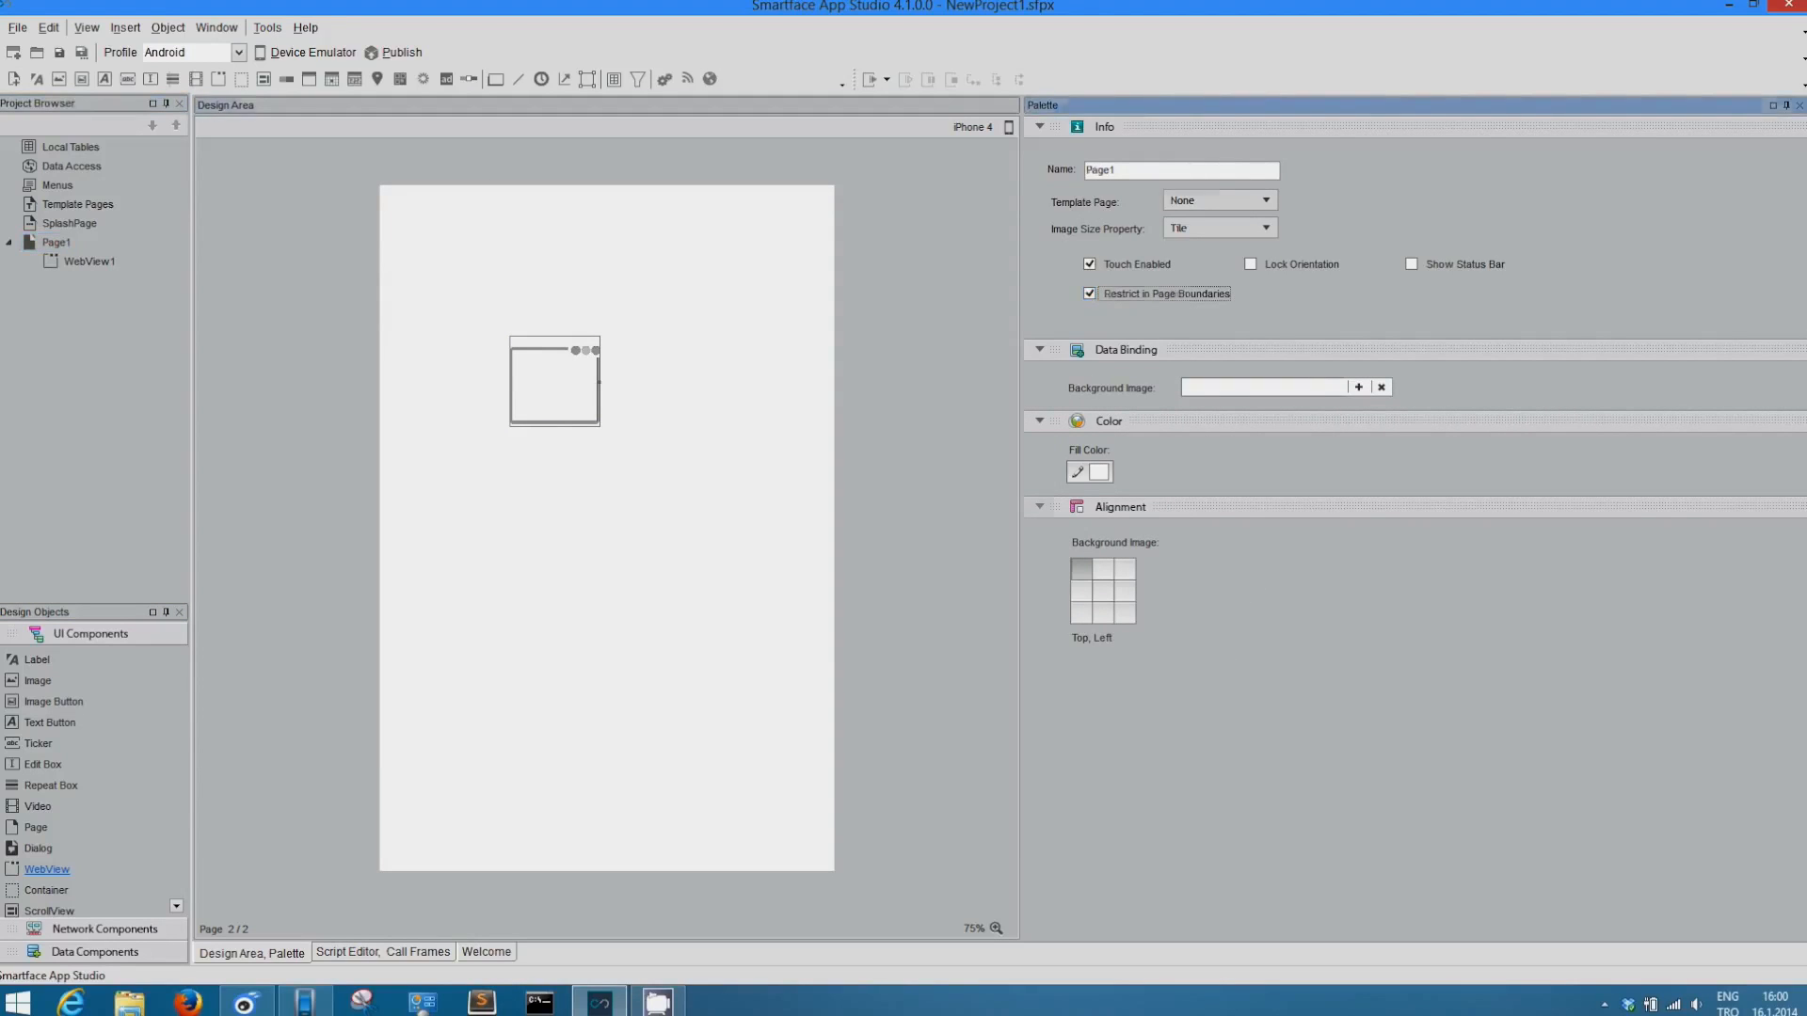
left_click(553, 380)
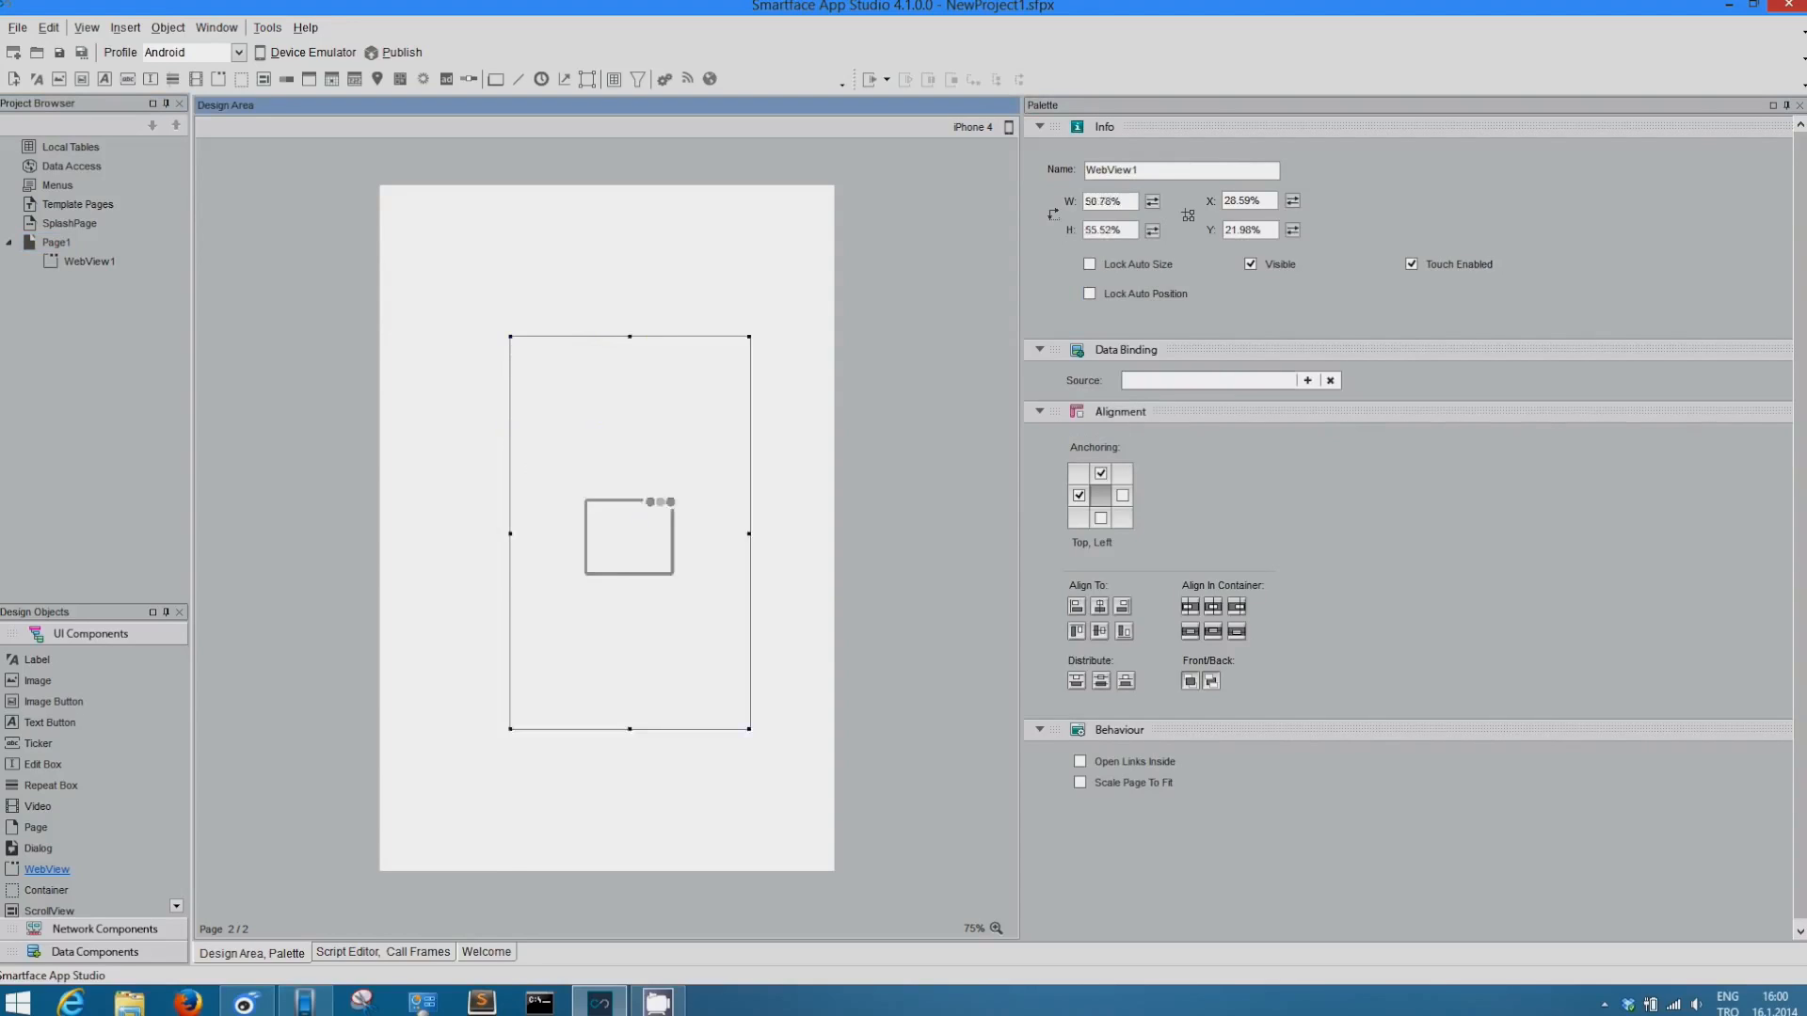
left_click_drag(750, 728, 832, 862)
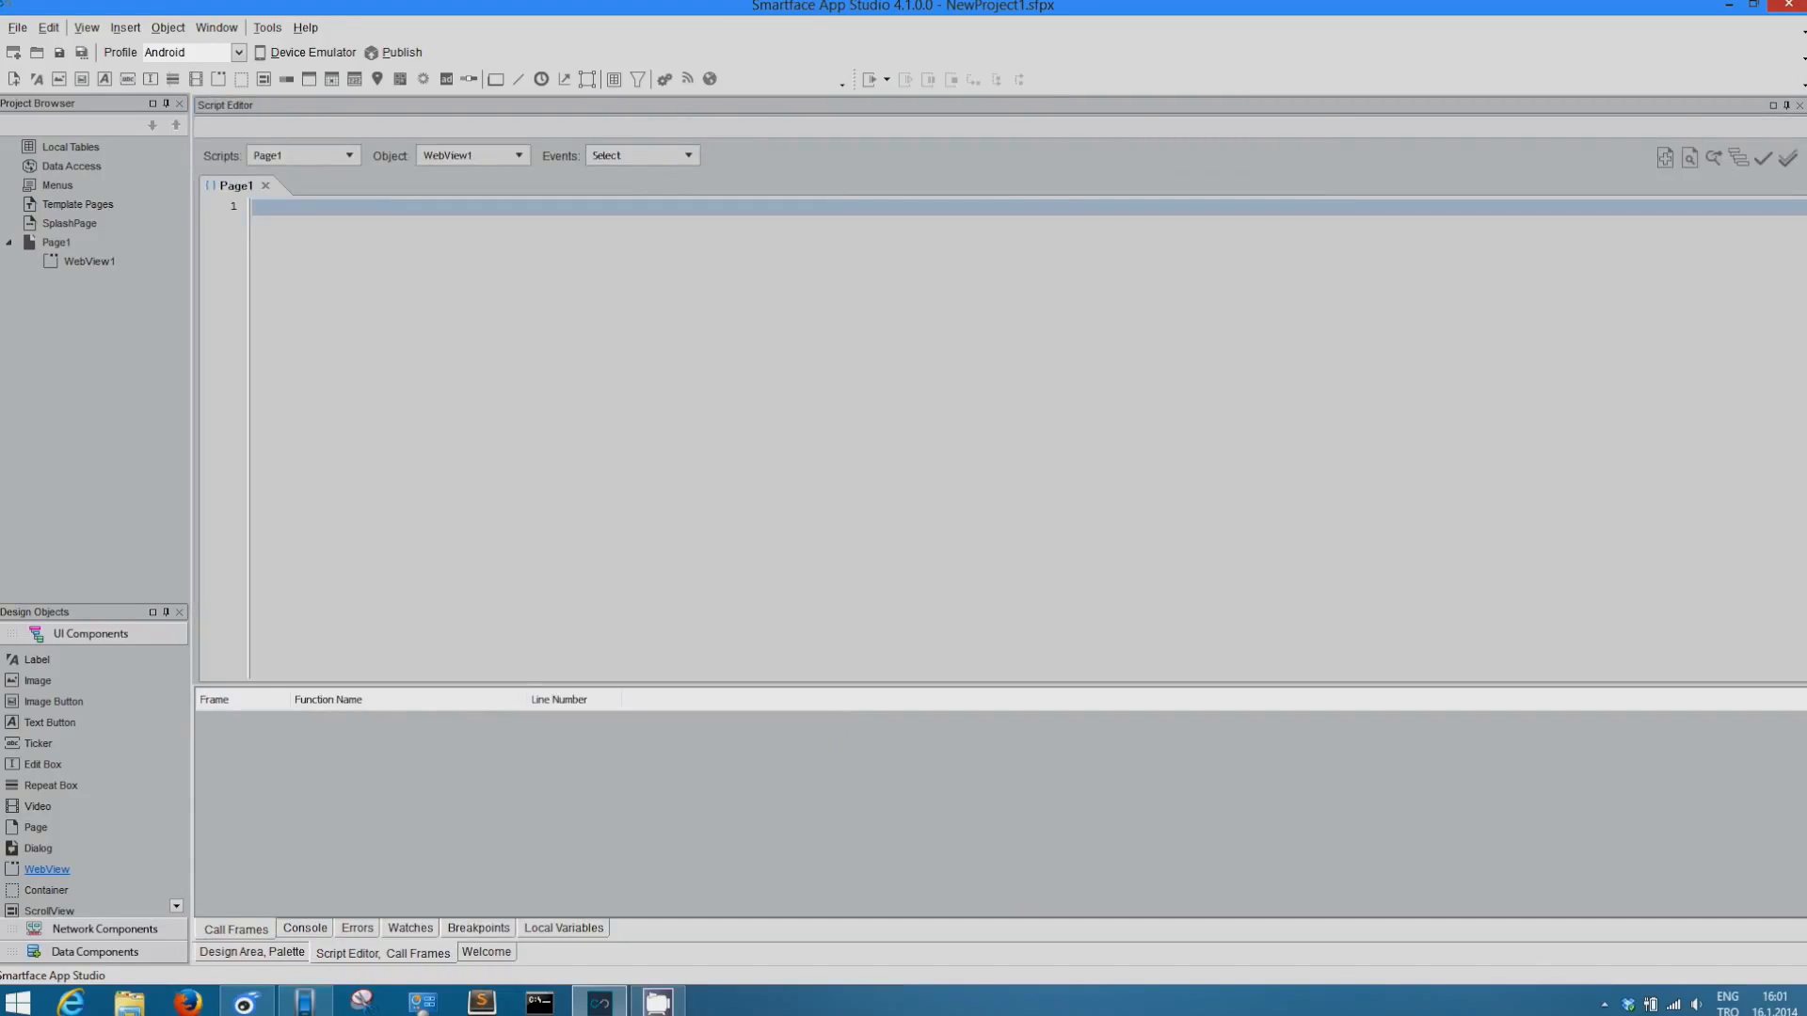
left_click(686, 154)
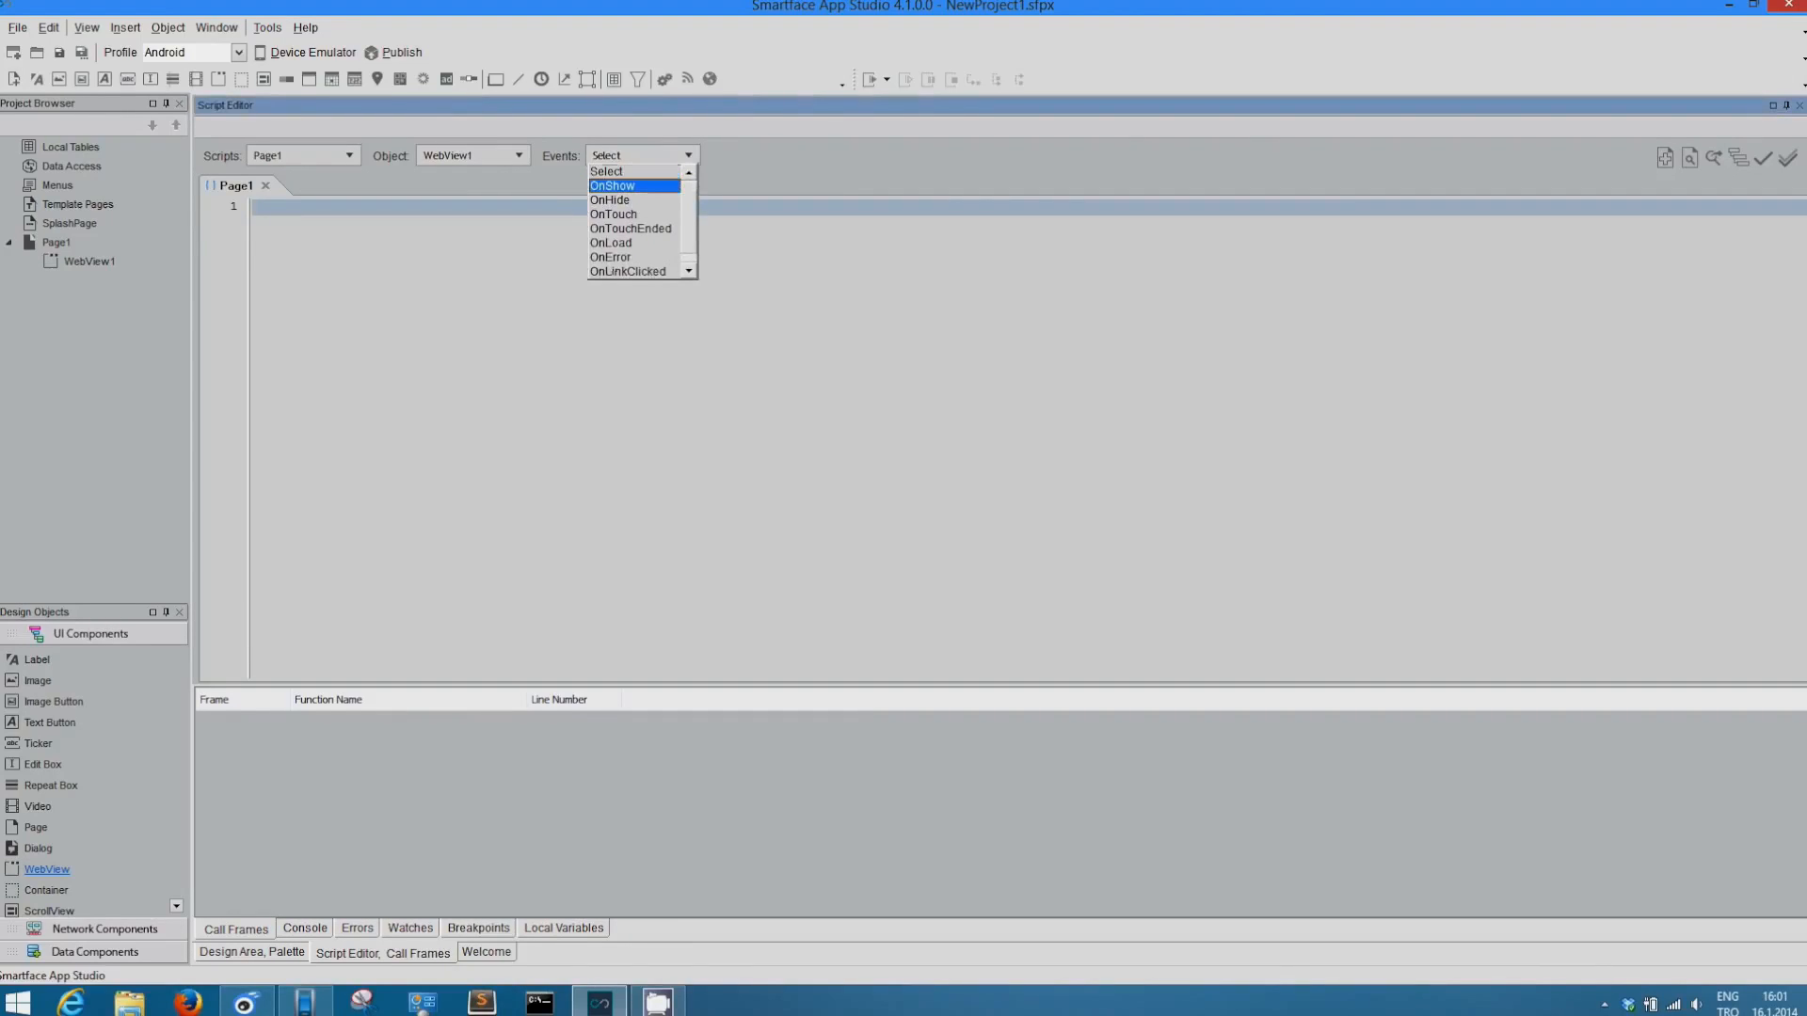
left_click(611, 185)
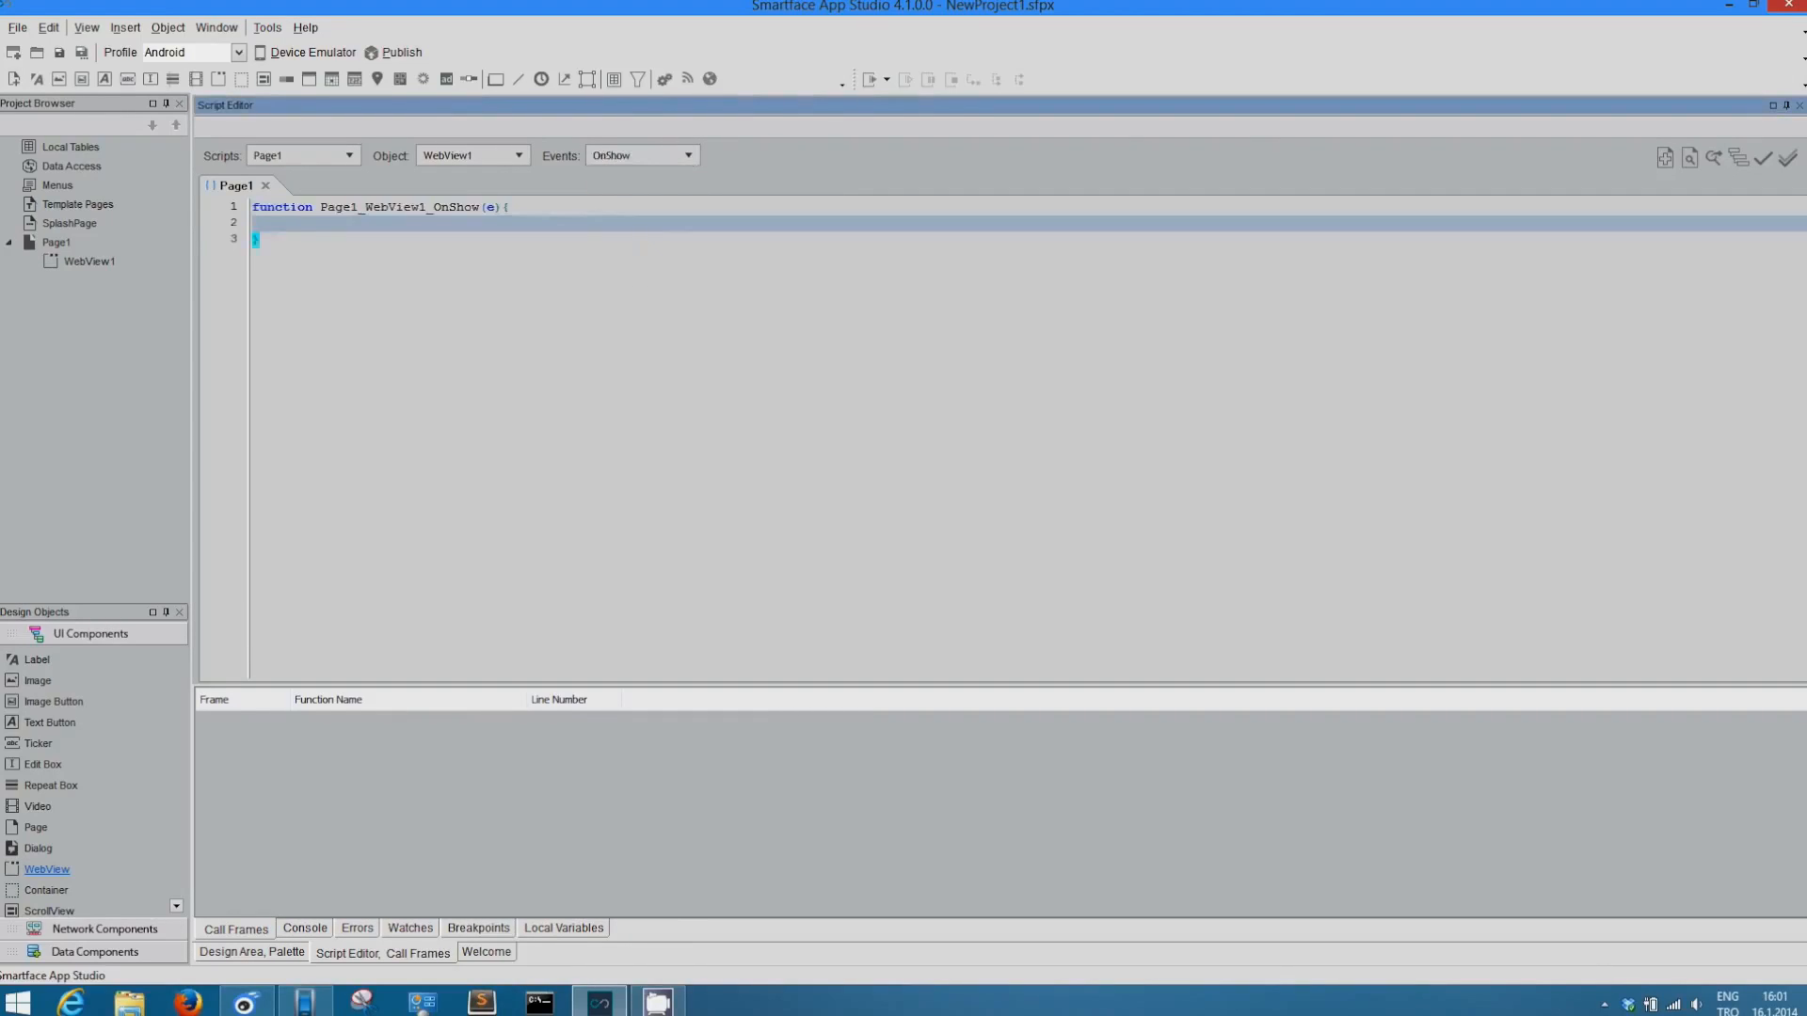
left_click(285, 224)
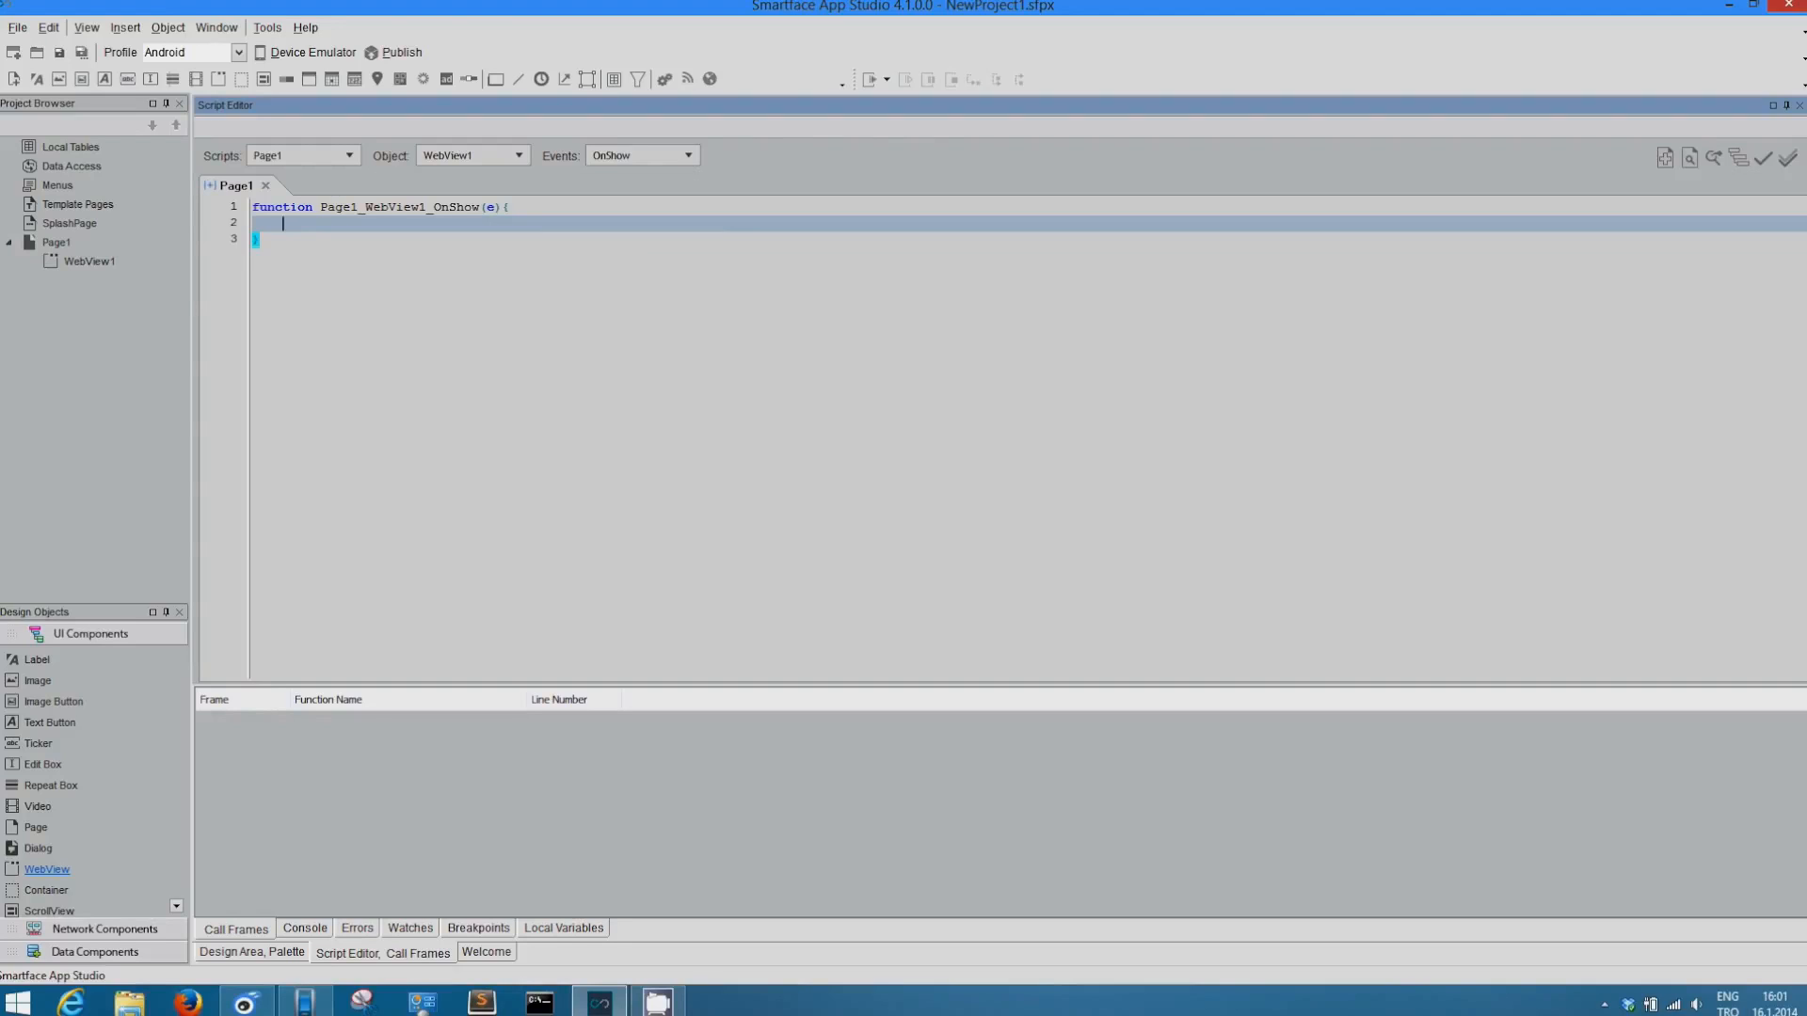
type("Pages")
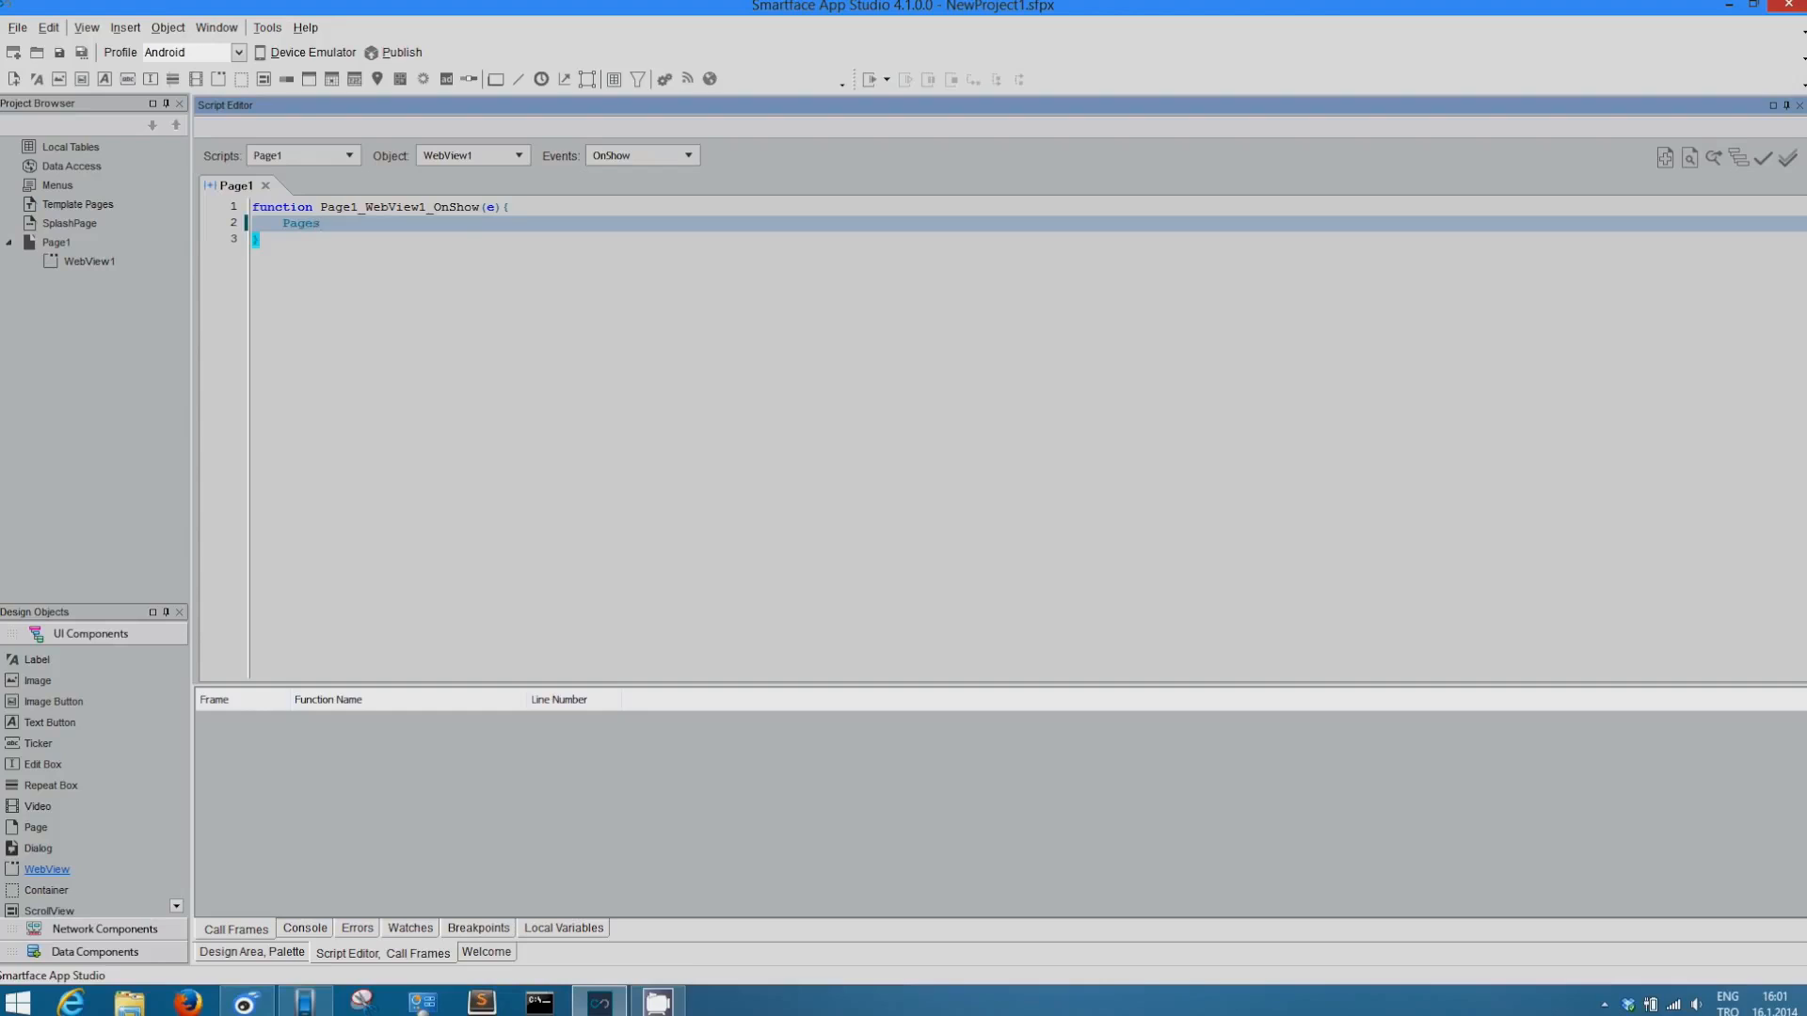
type(".Page1")
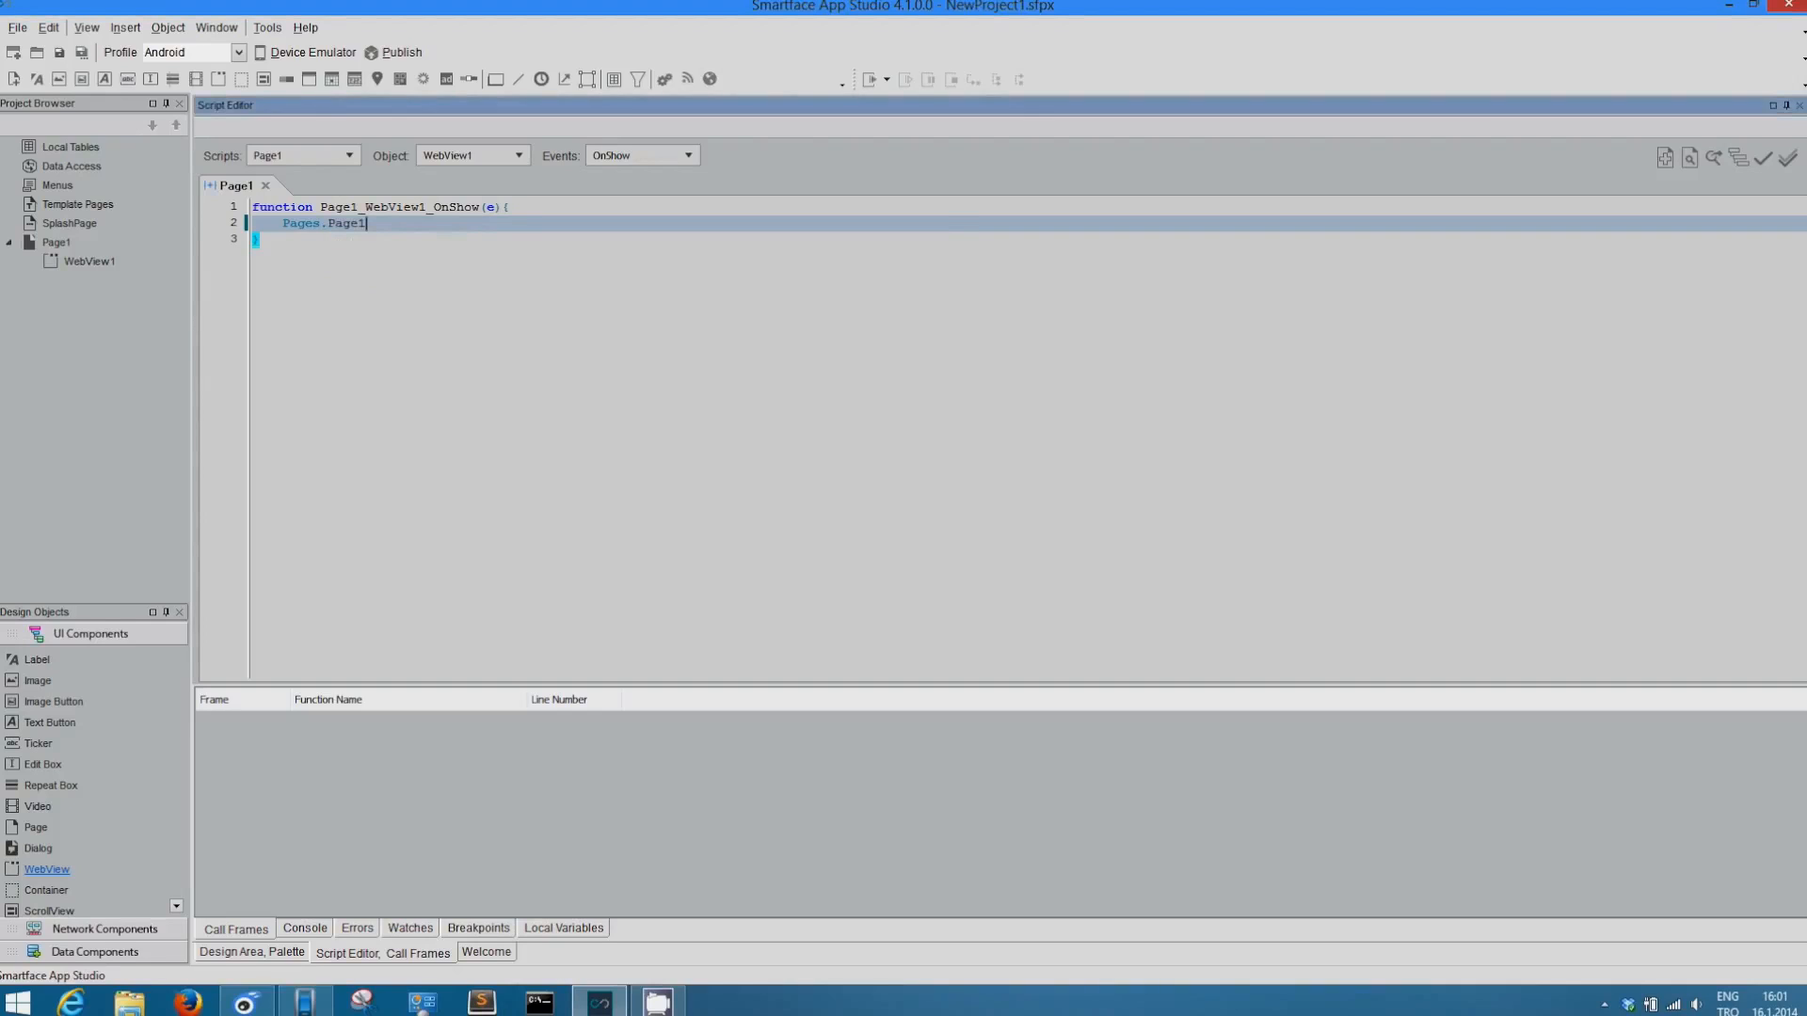
type(".WebView1.URL")
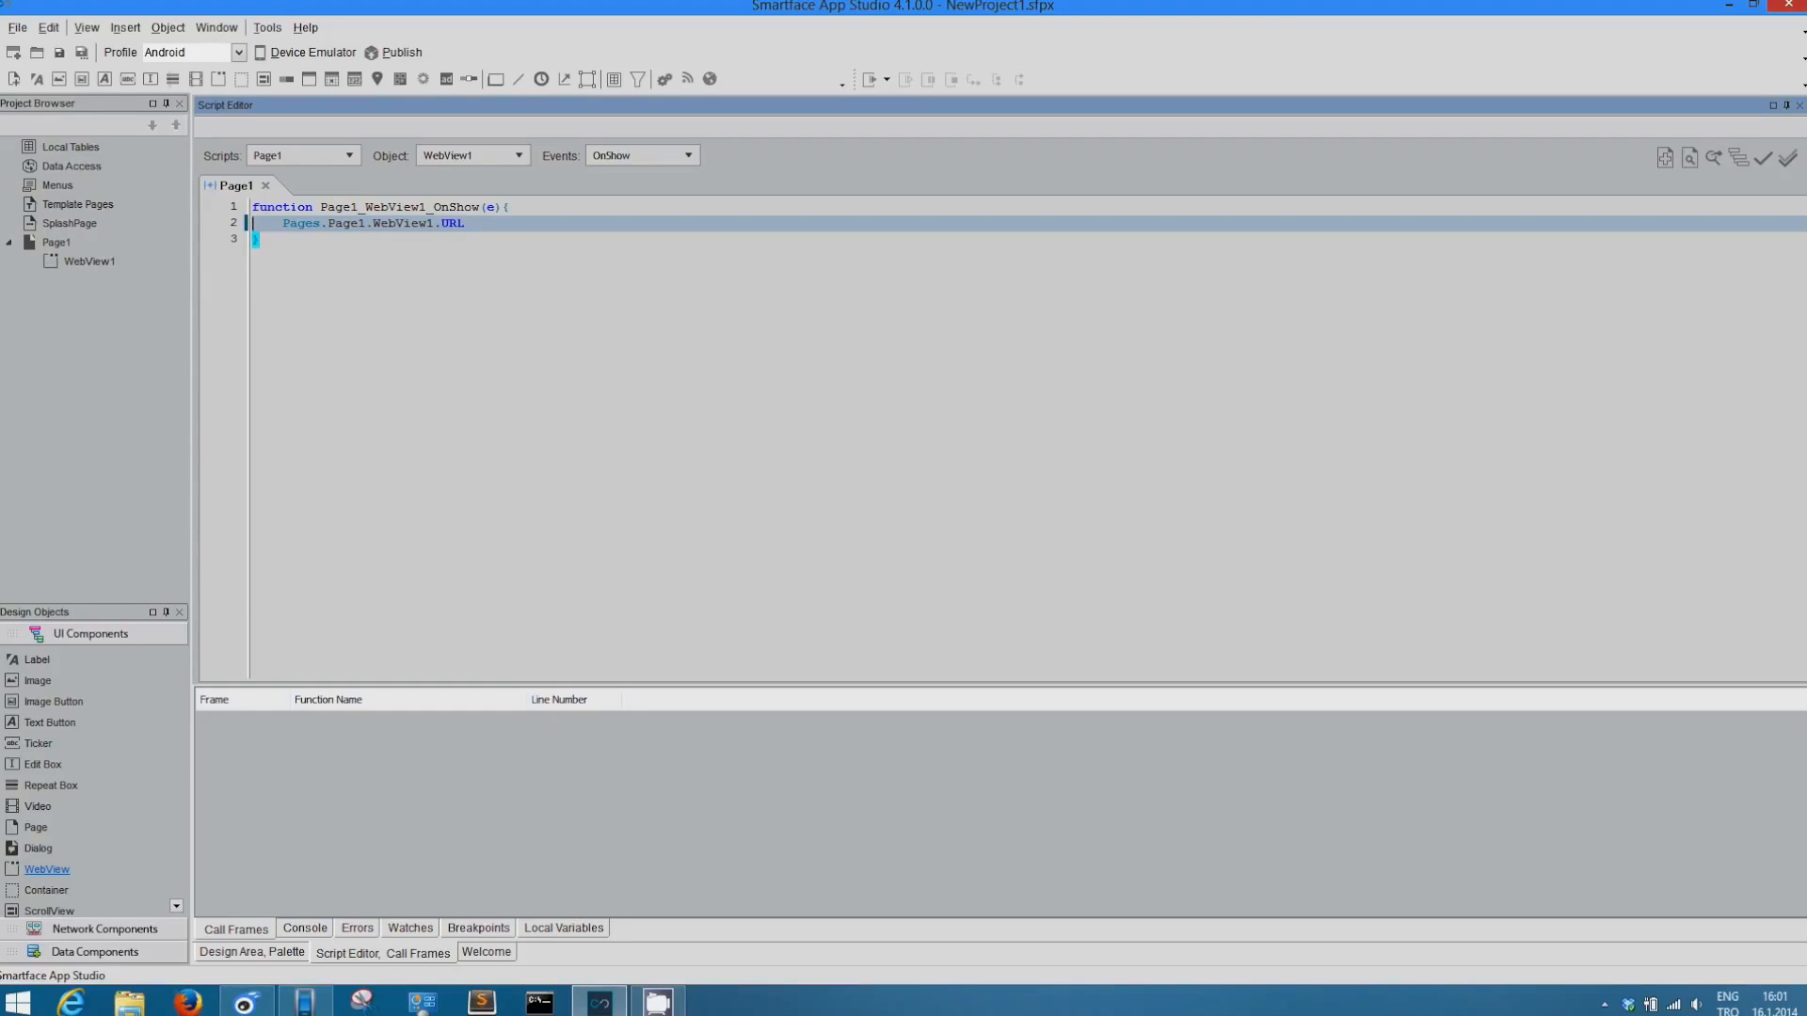
type("=")
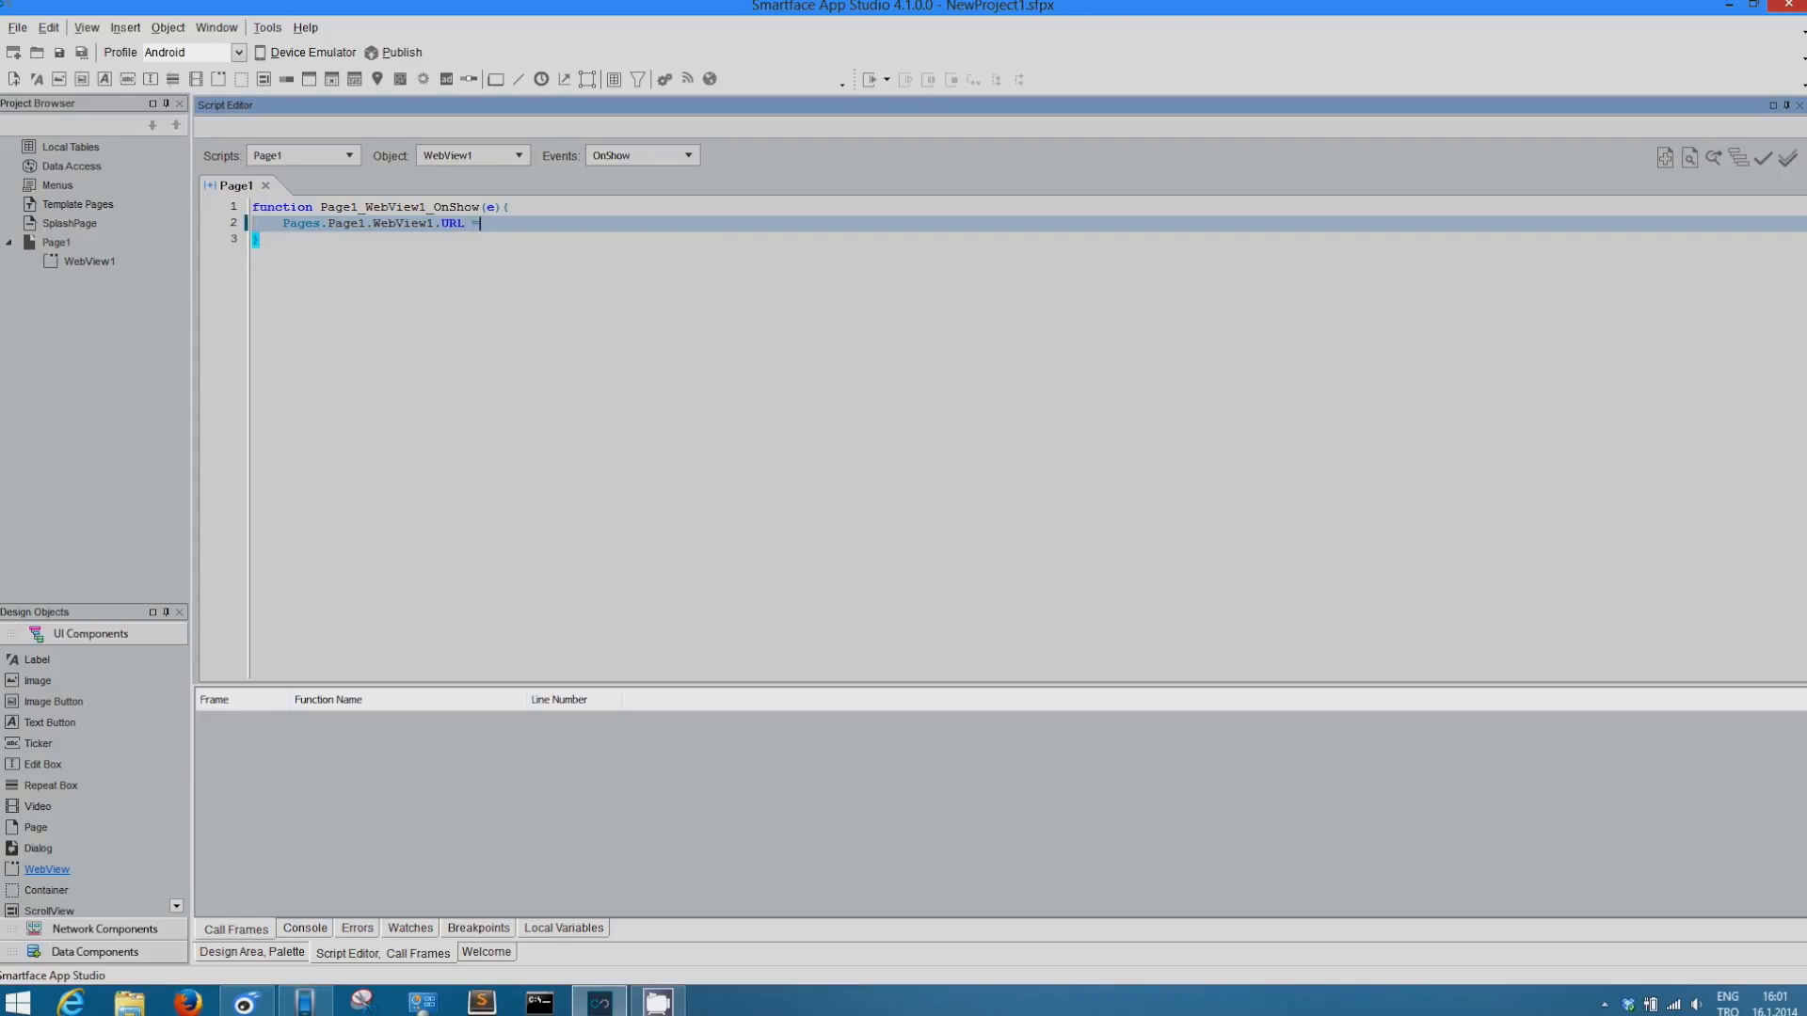
type("\"http://www.smartface.")
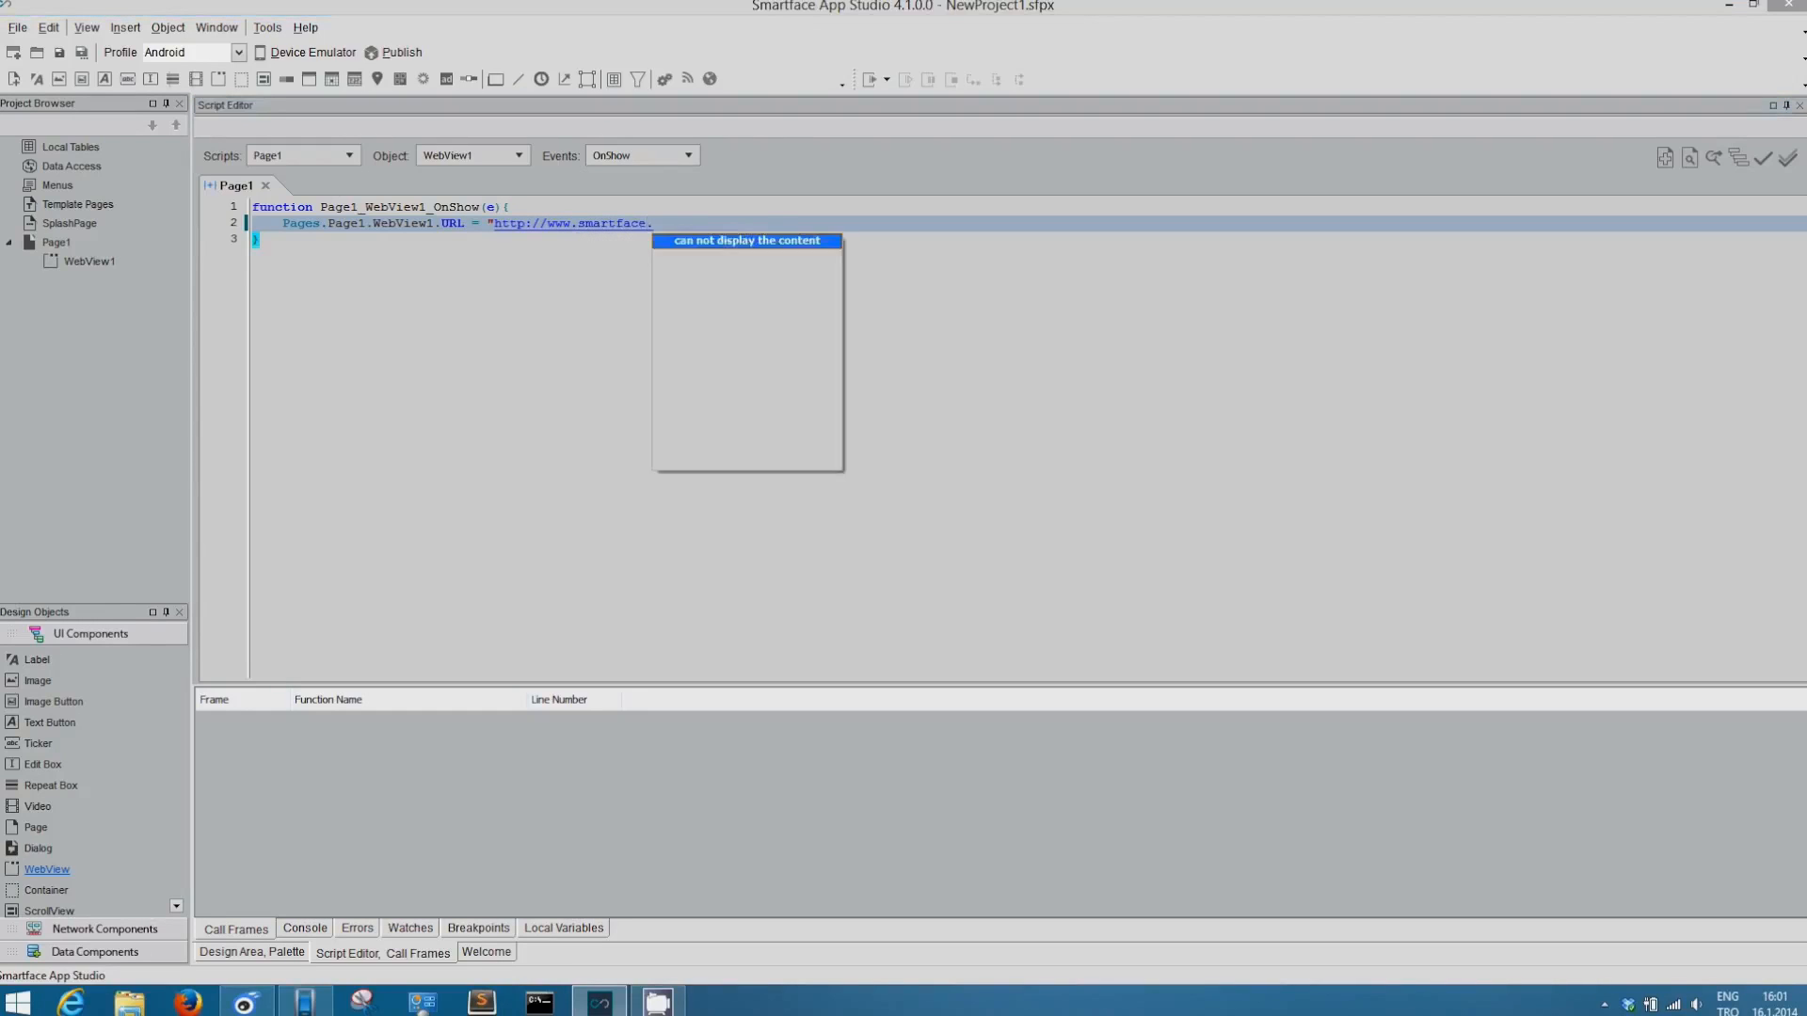
type("io\";")
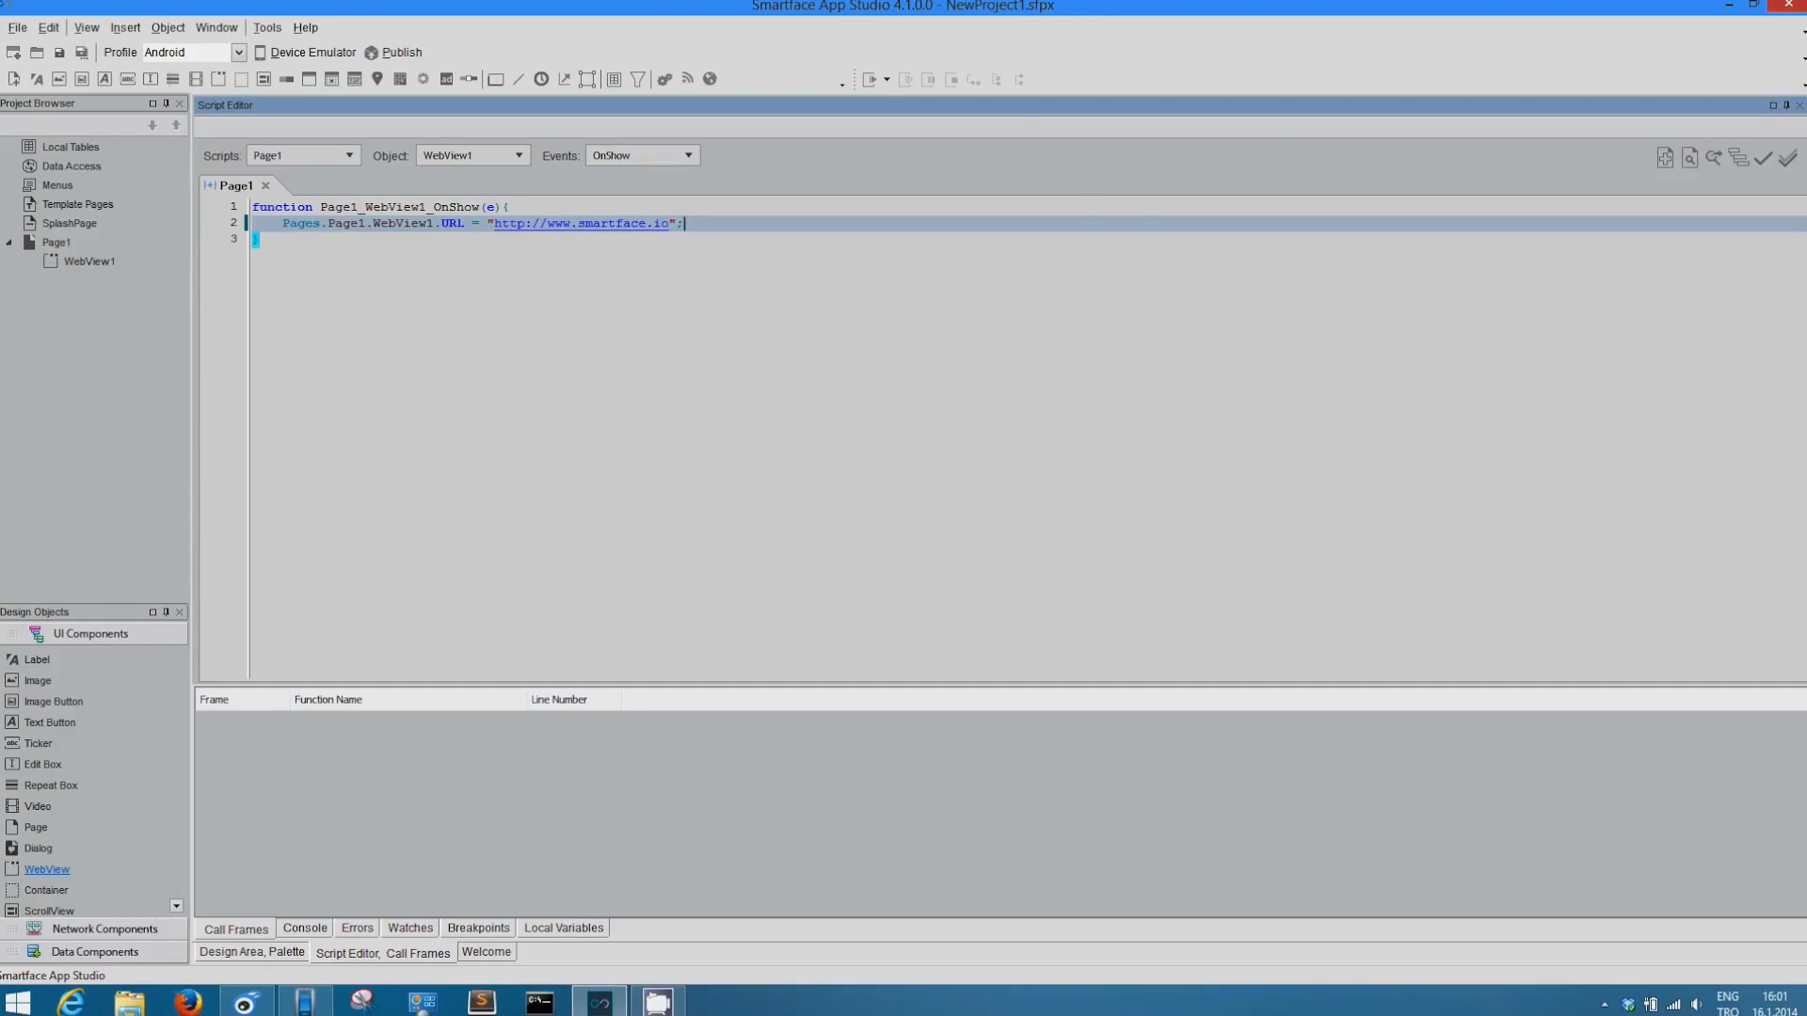
left_click(251, 951)
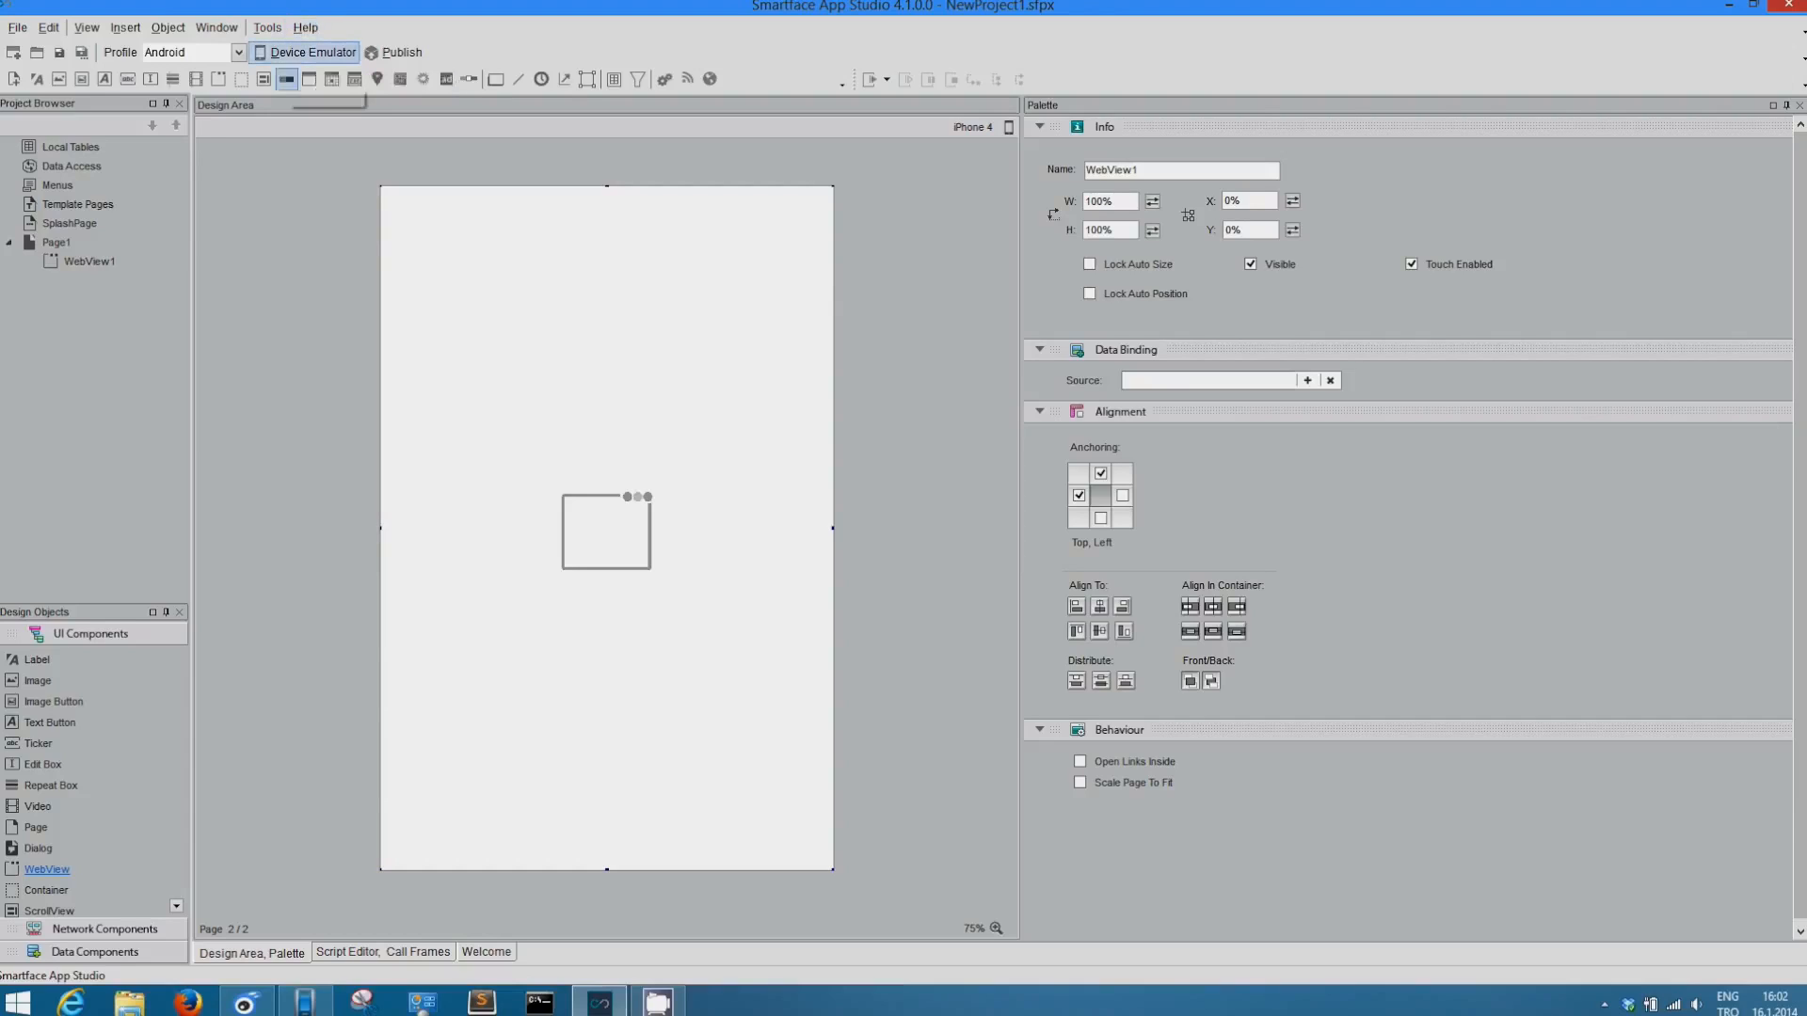
mouse_move(284, 78)
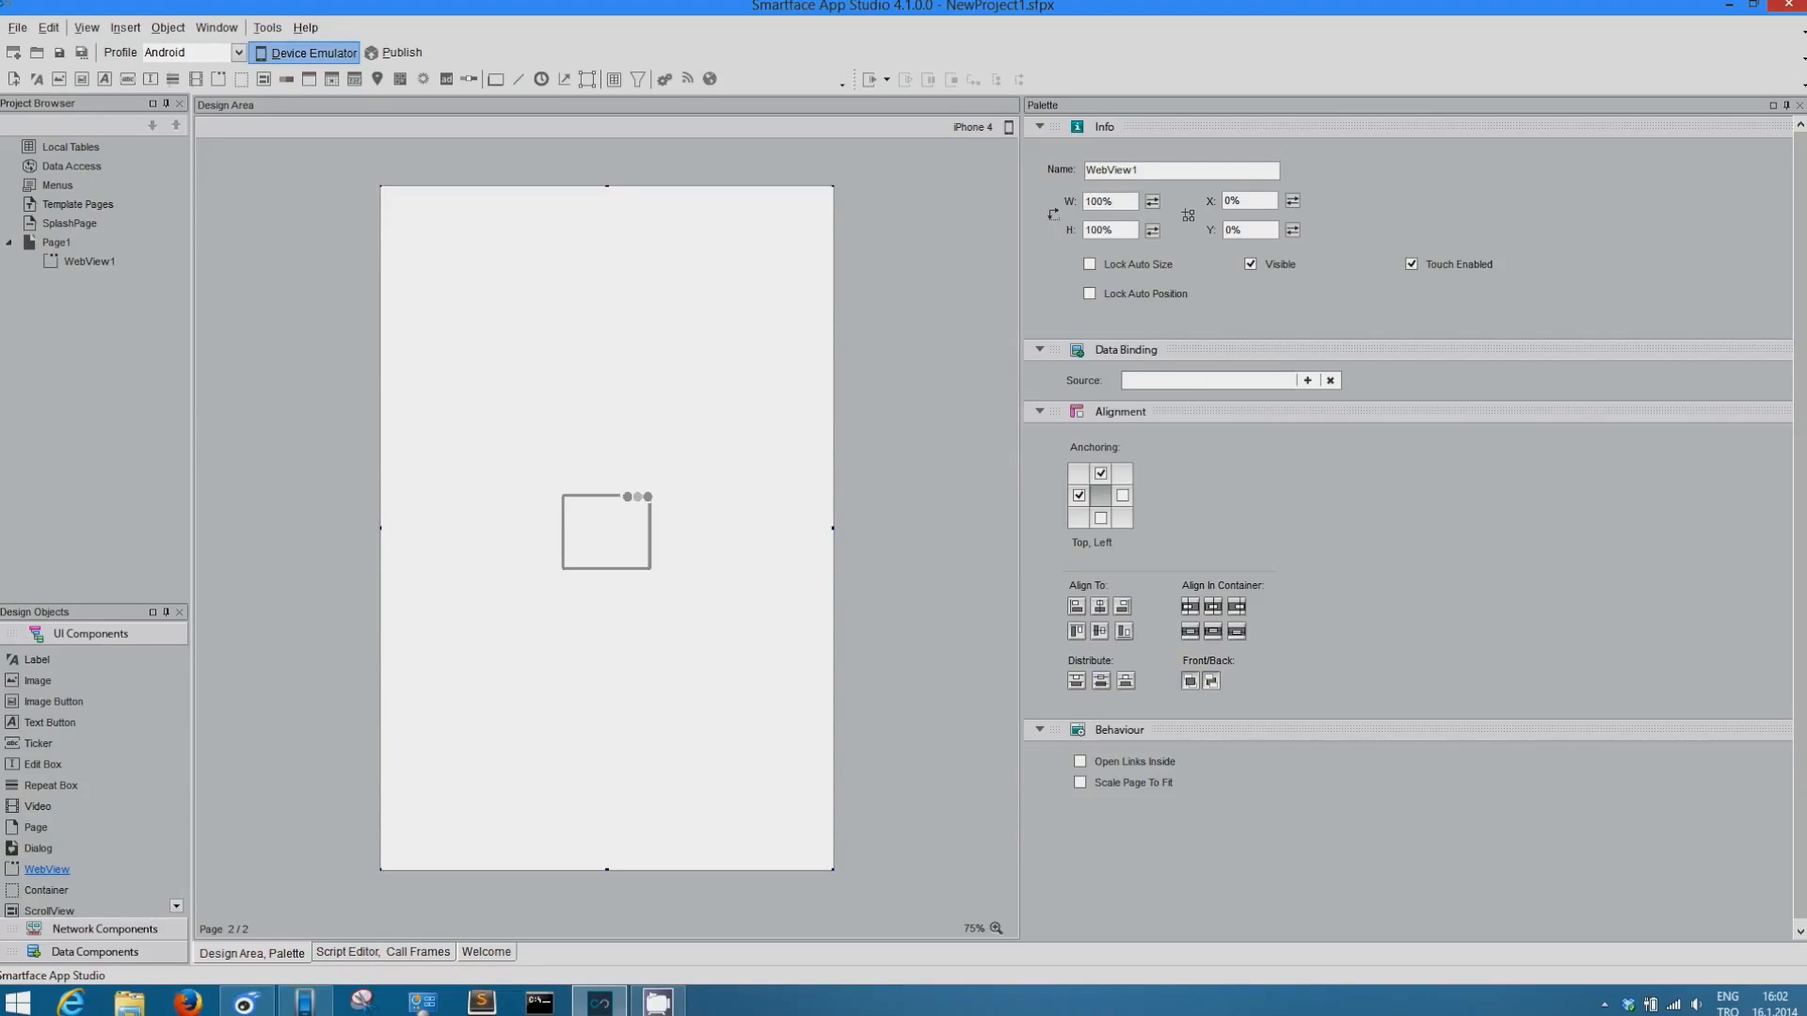
Step: Switch the profile to iOS, run the emulator, and select all its output files
left_click(305, 53)
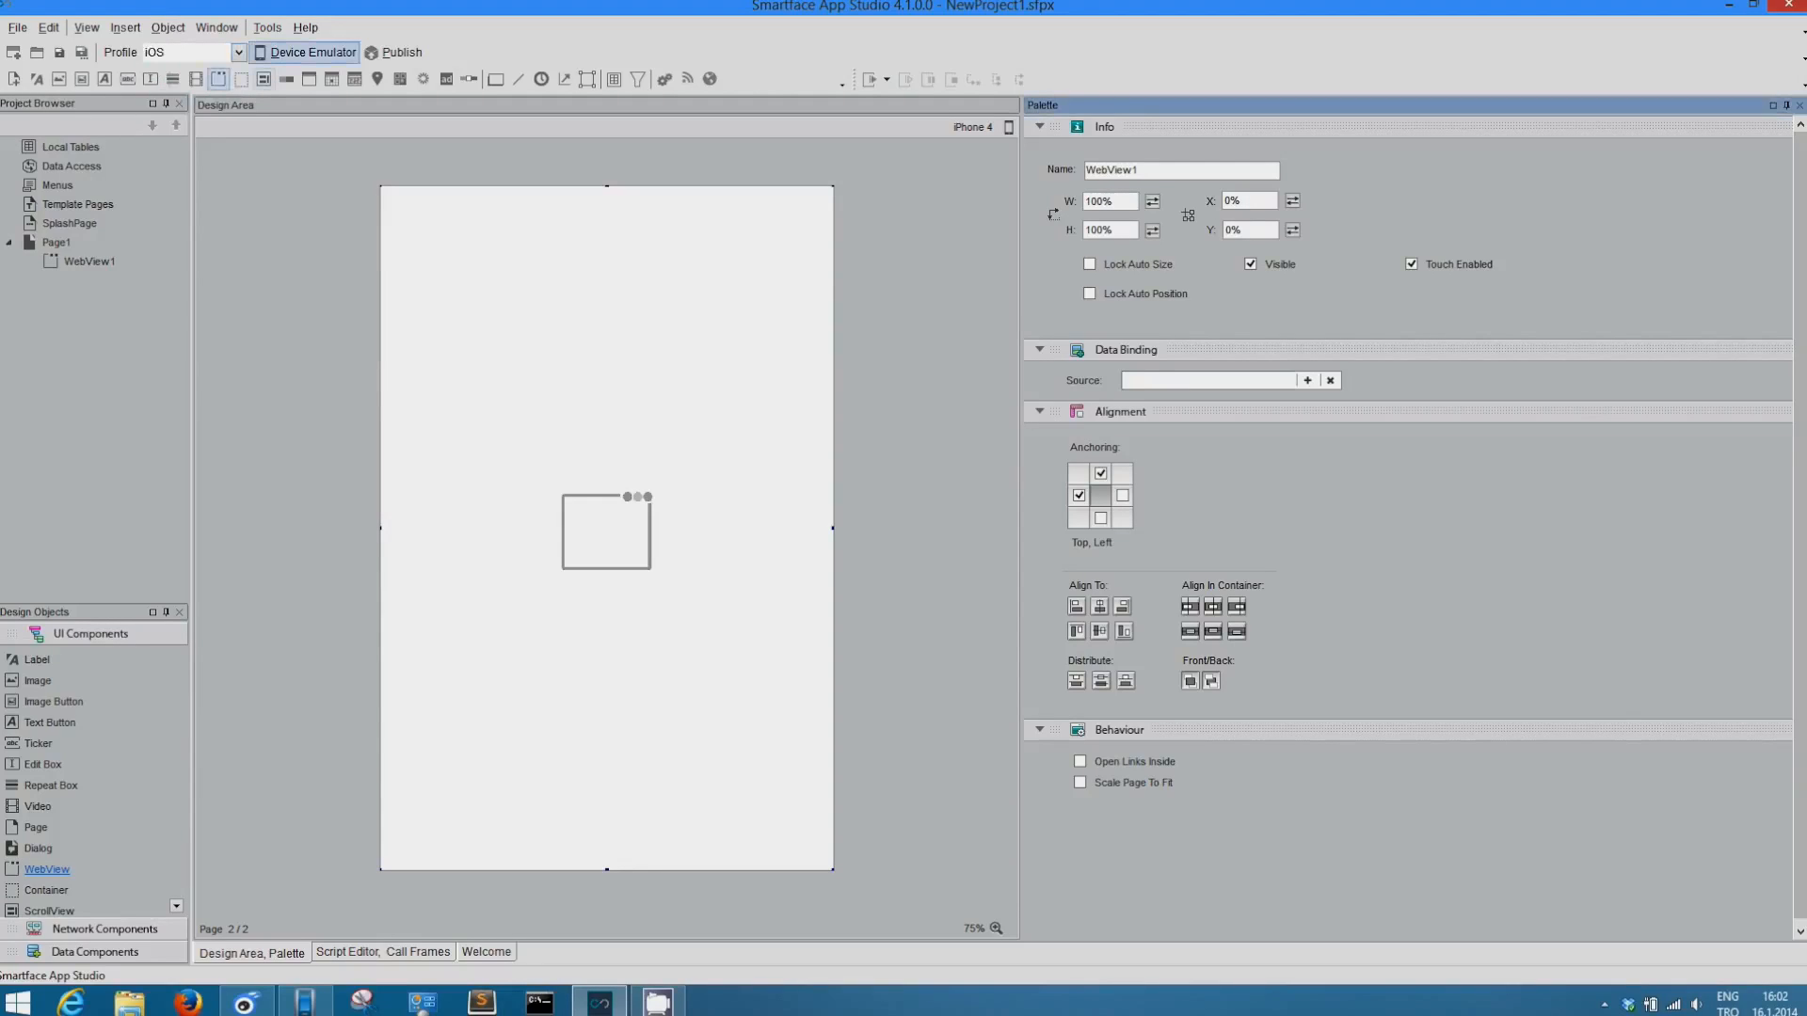
left_click(303, 52)
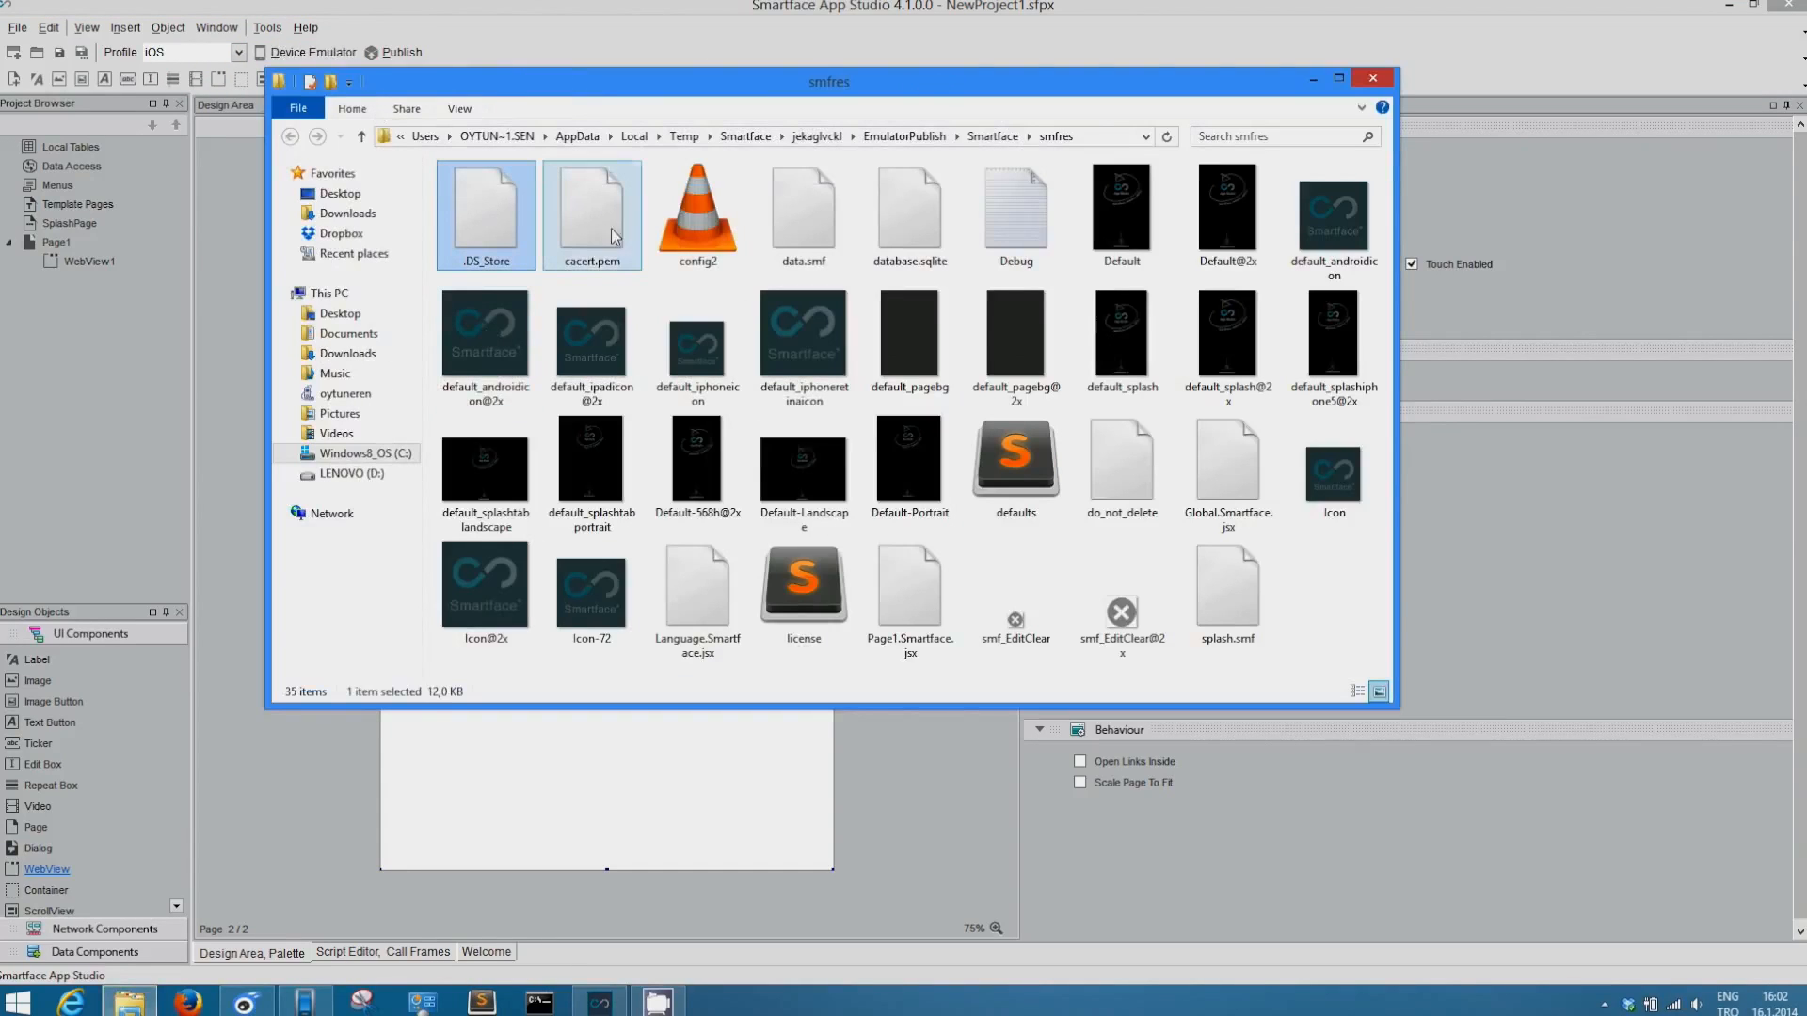
key("ctrl+a")
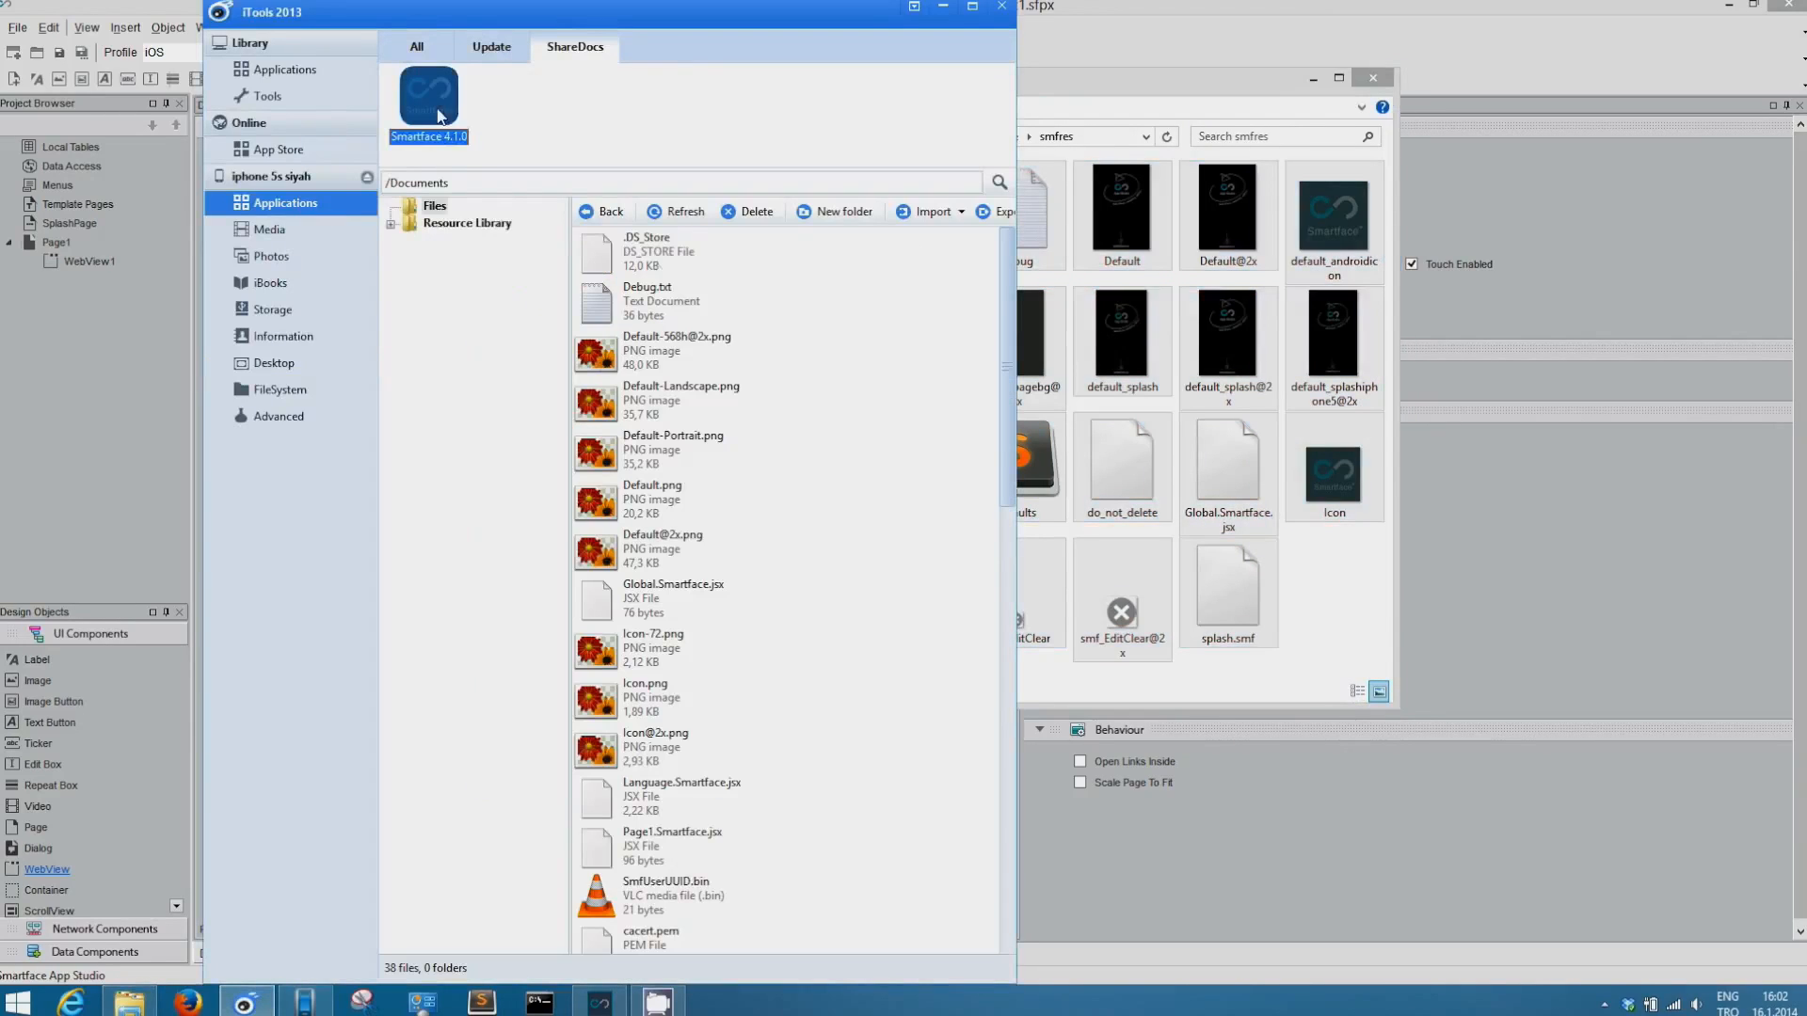
Step: Open the Smartface app's shared documents in iTools and show the iPhone's Live Desktop
left_click(646, 252)
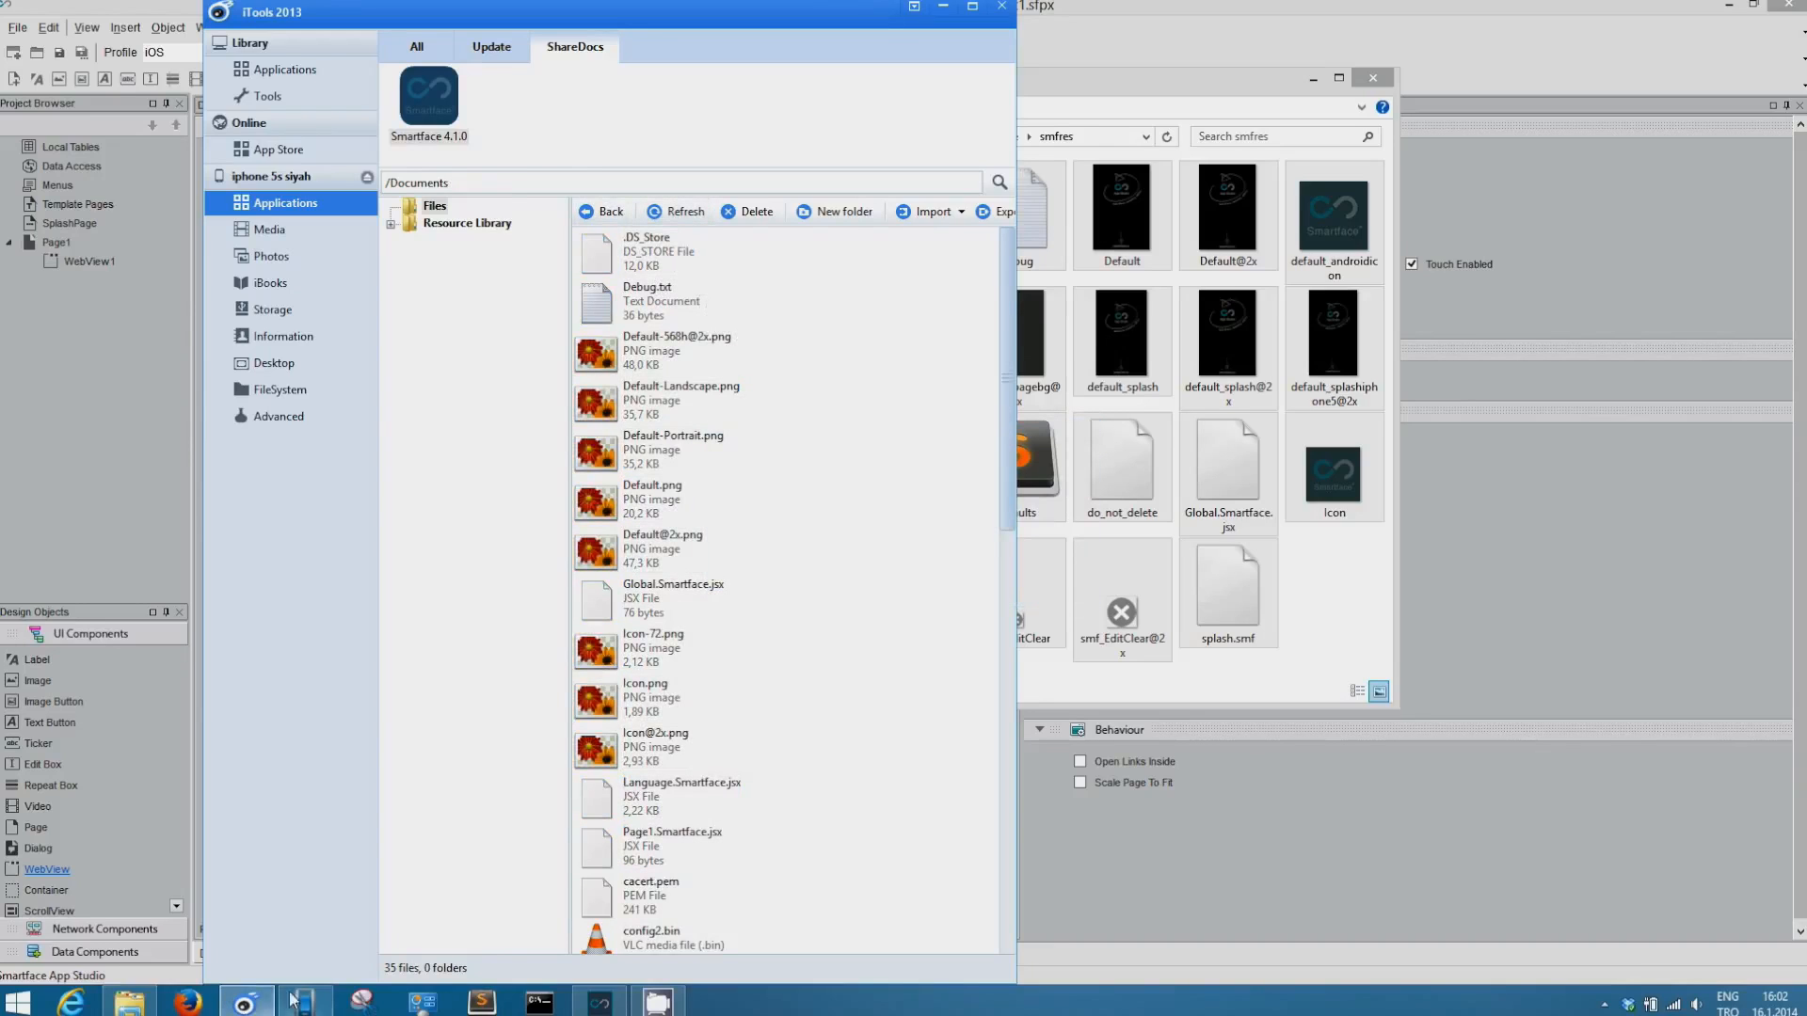
left_click(273, 363)
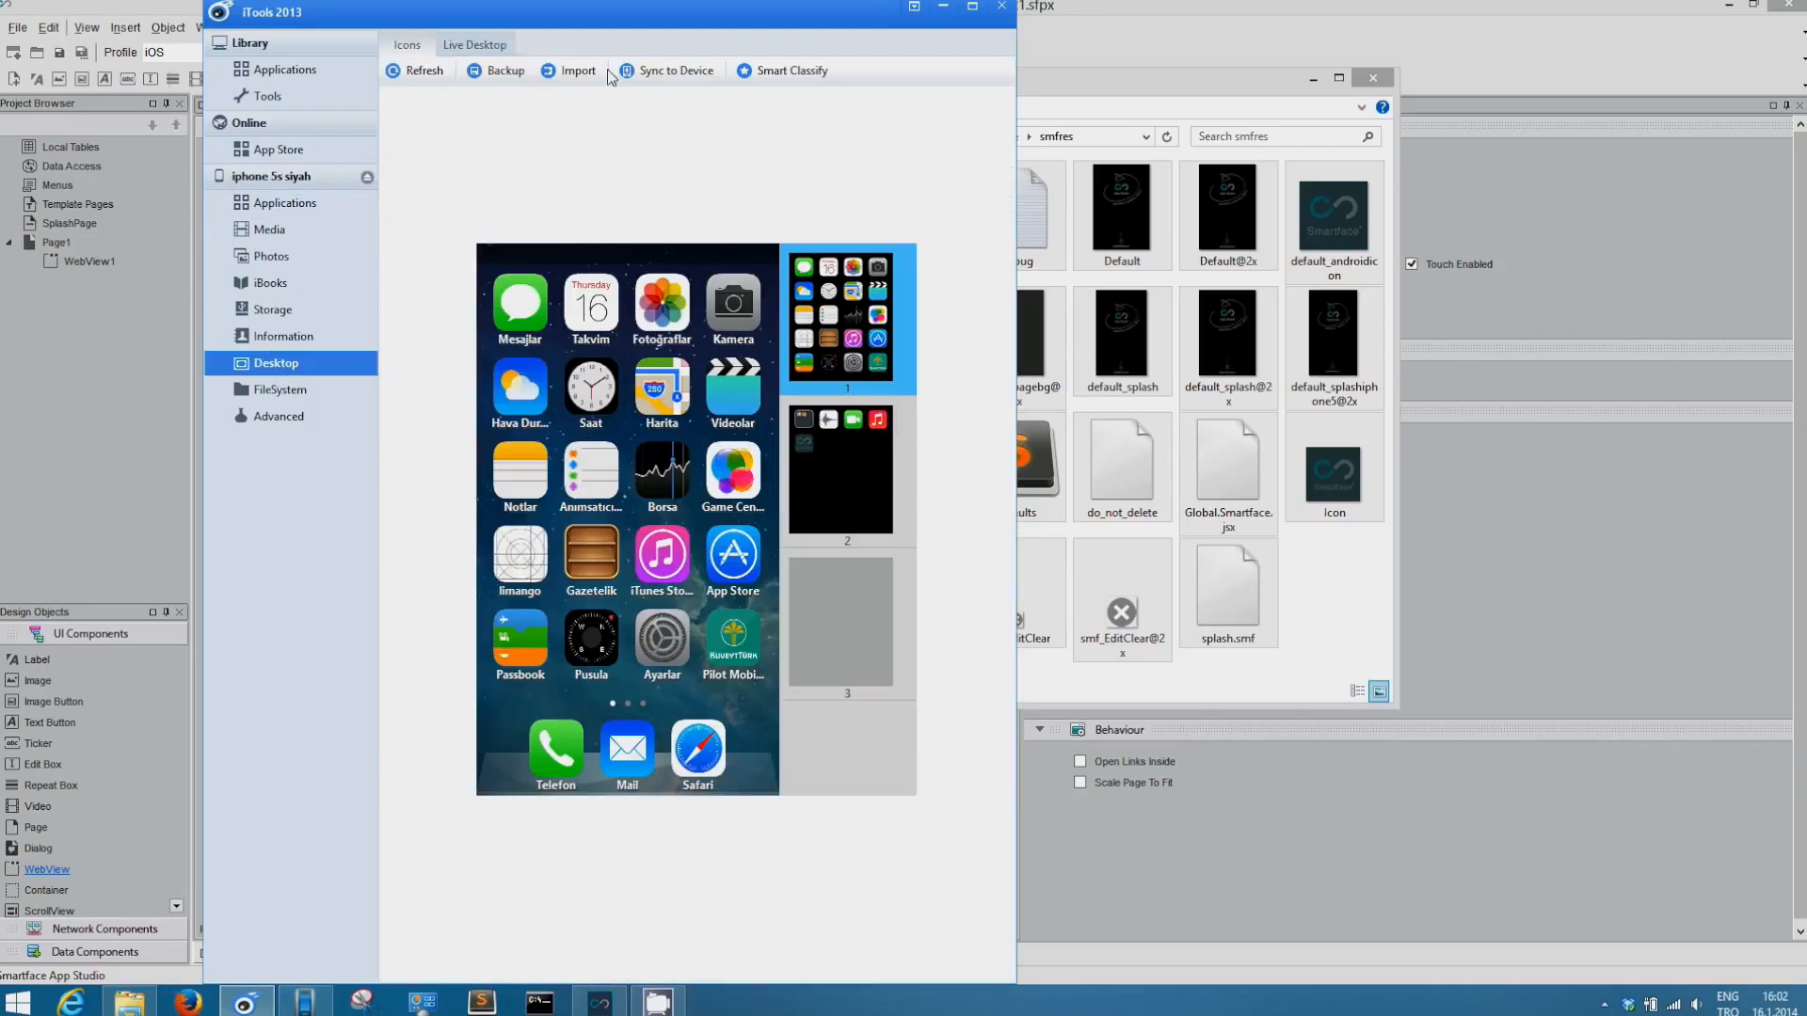
left_click(474, 44)
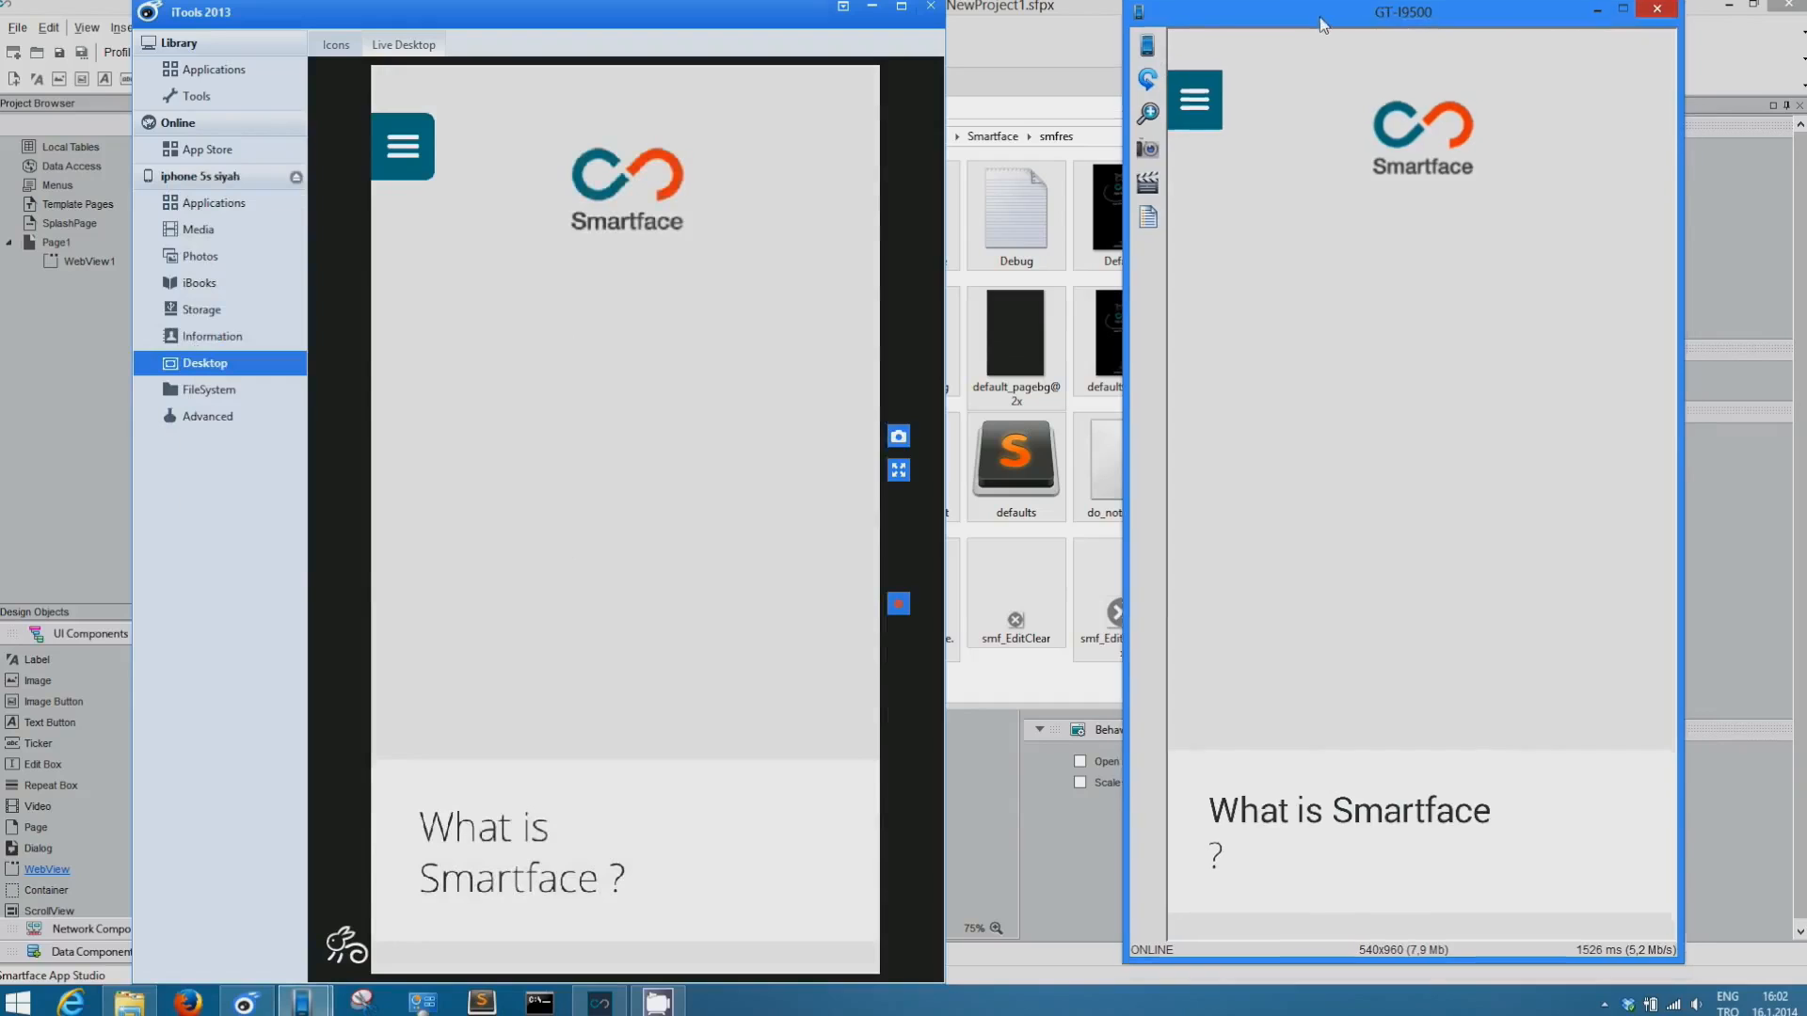
Step: Move the Android emulator beside the phone view and scroll past 'What is Smartface ?'
left_click_drag(1402, 12, 1339, 15)
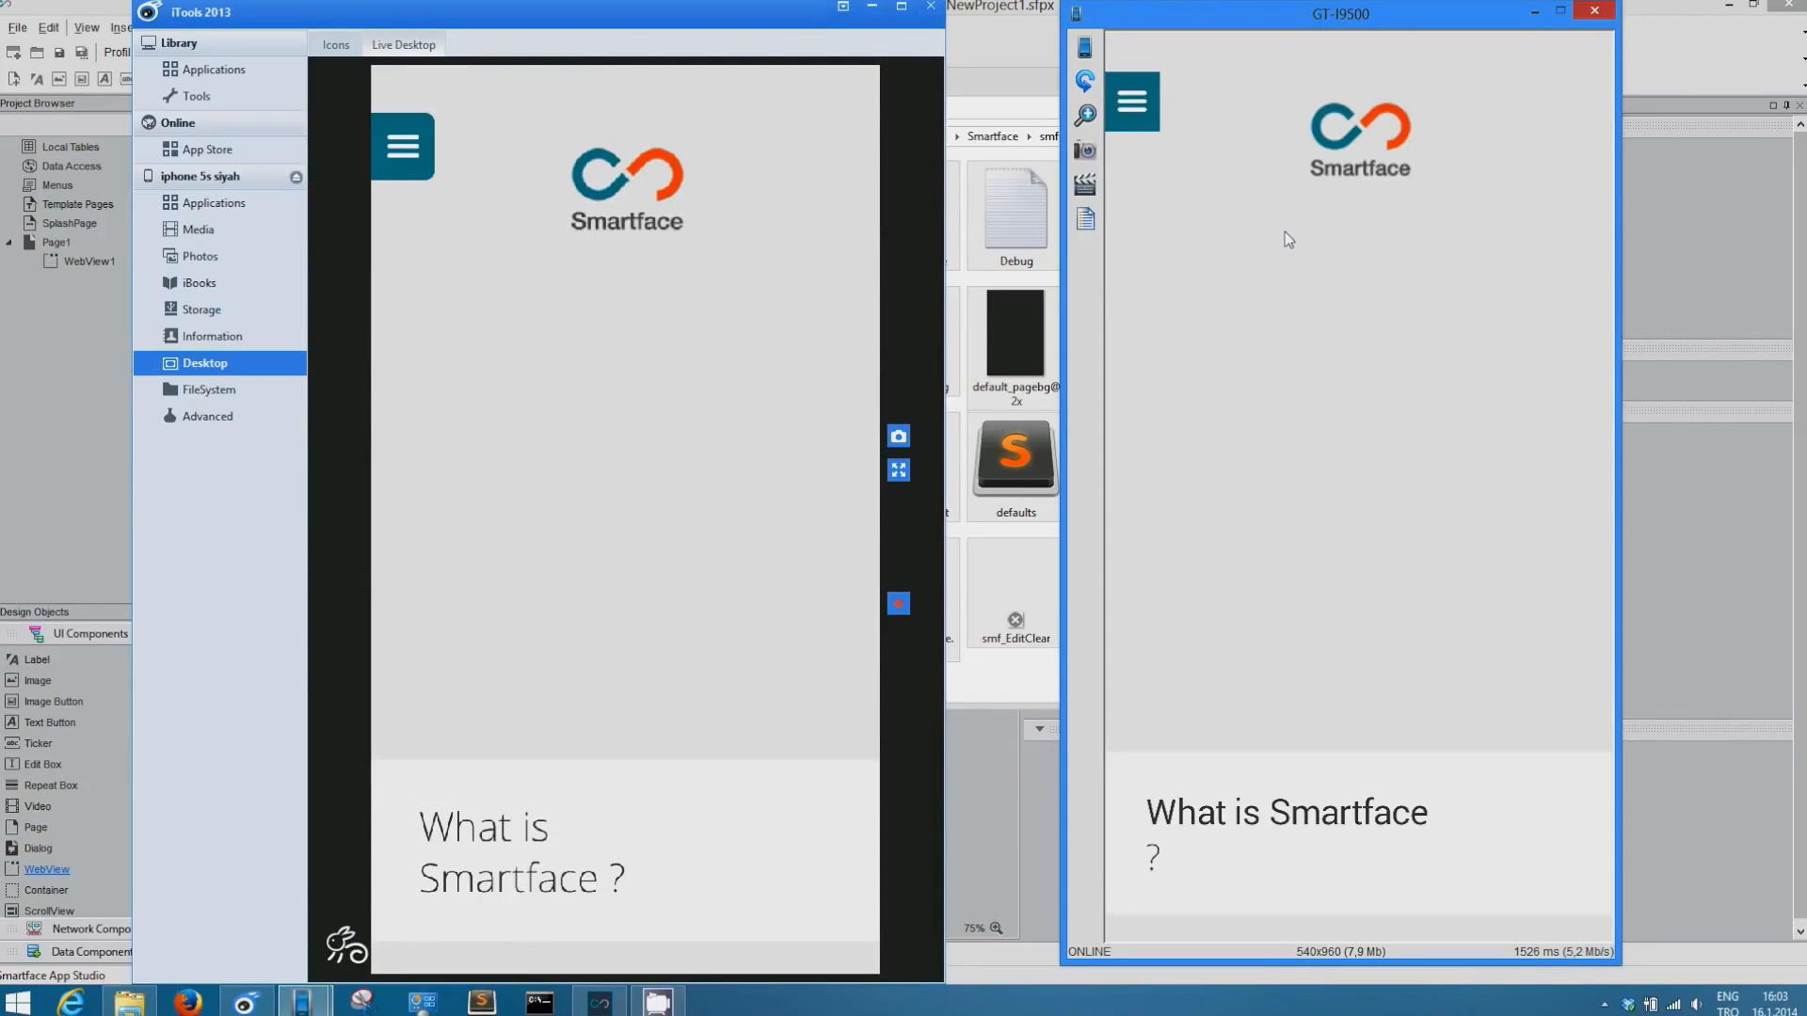
scroll("down", 3)
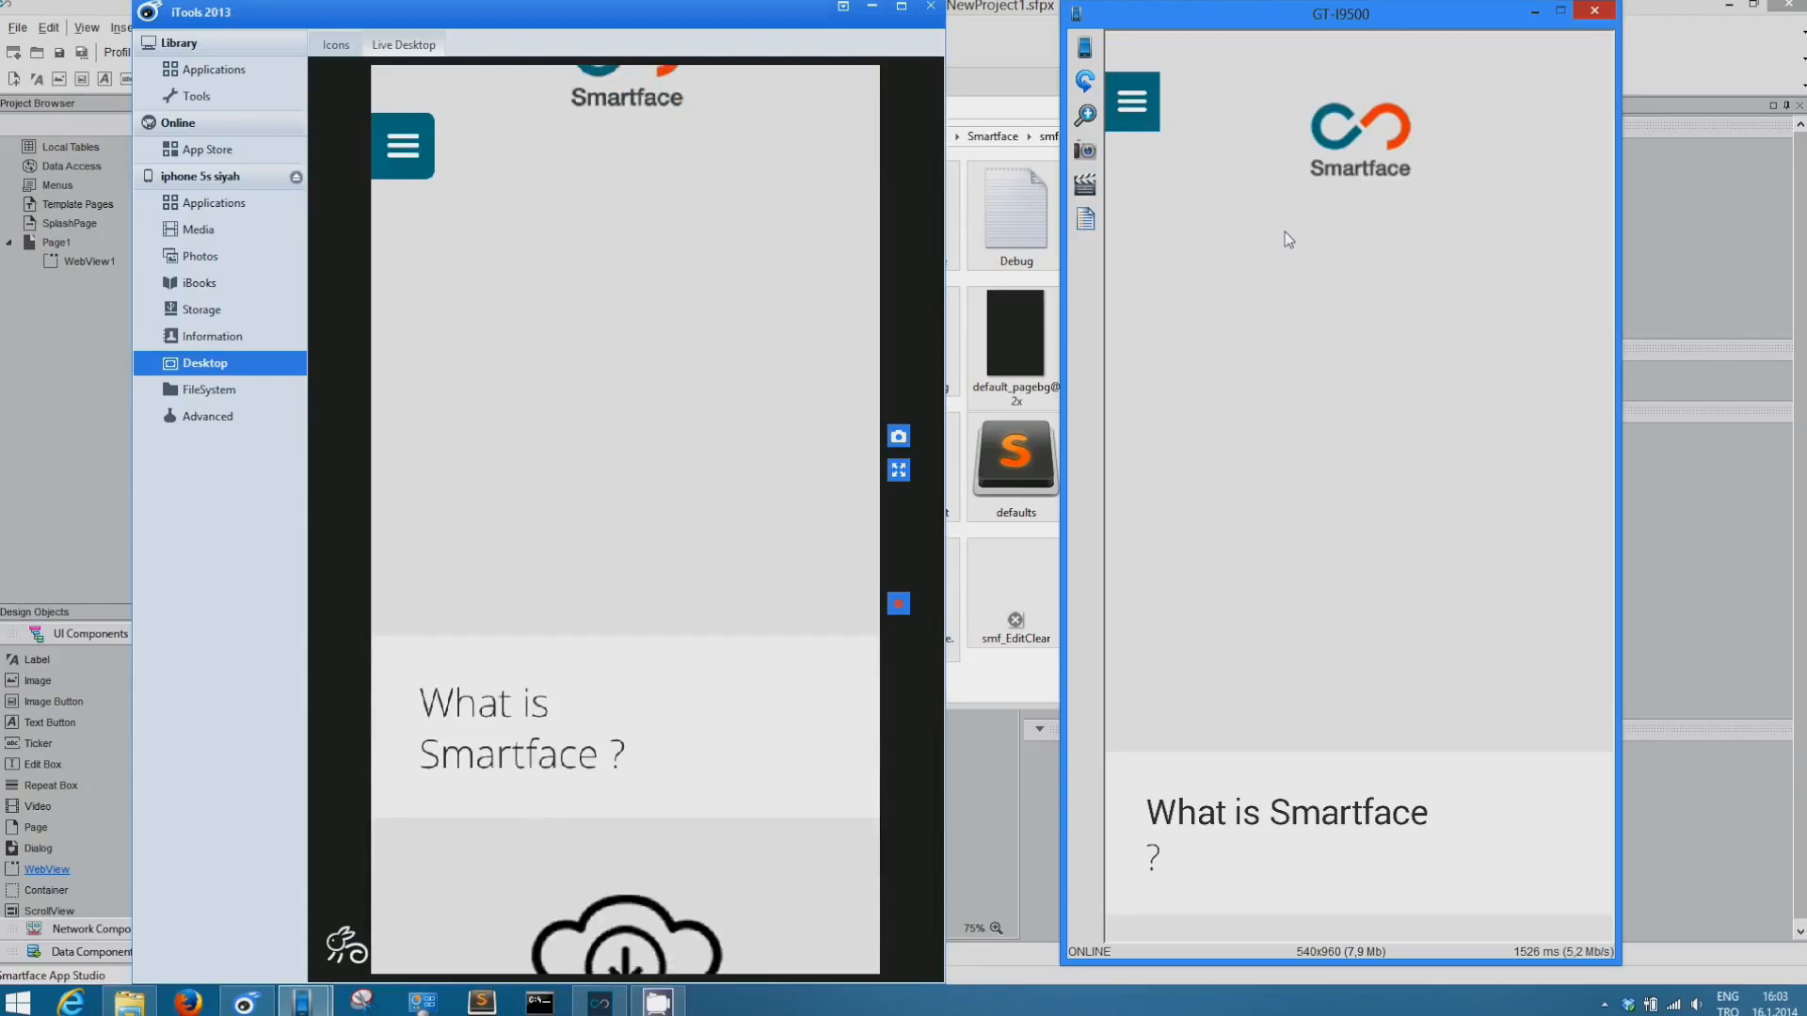
scroll("down", 3)
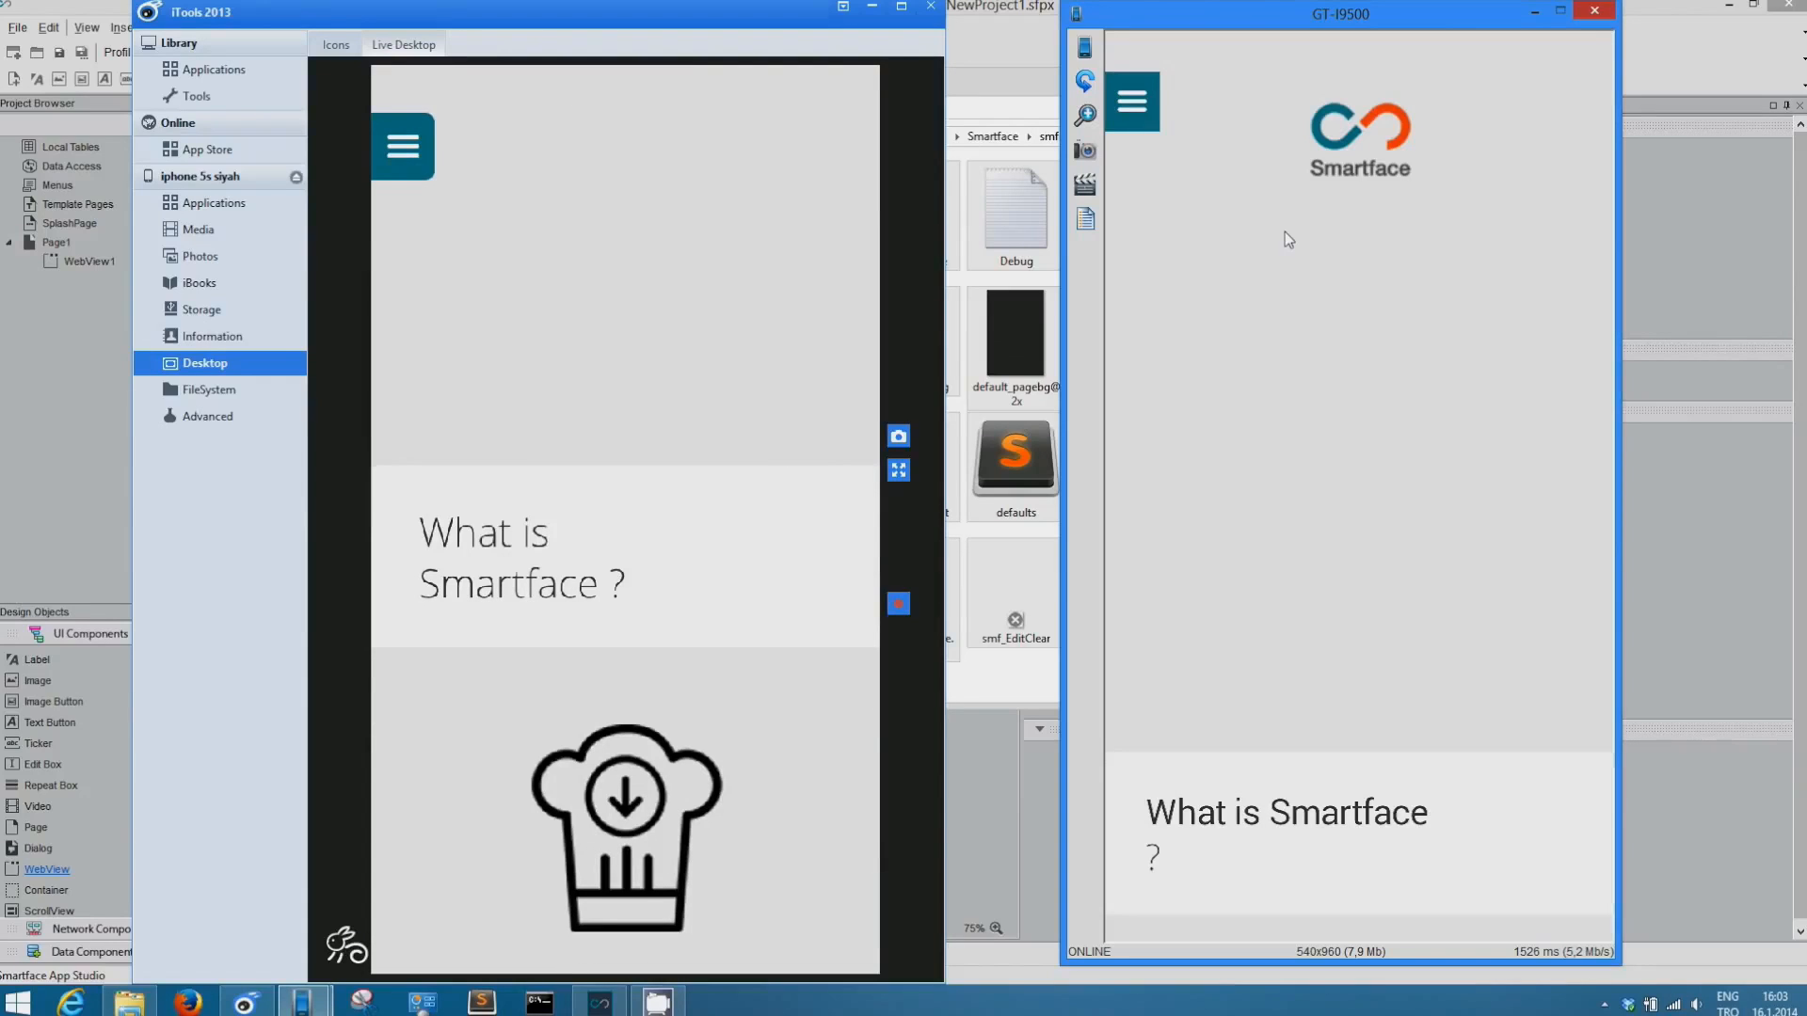
mouse_move(1083, 150)
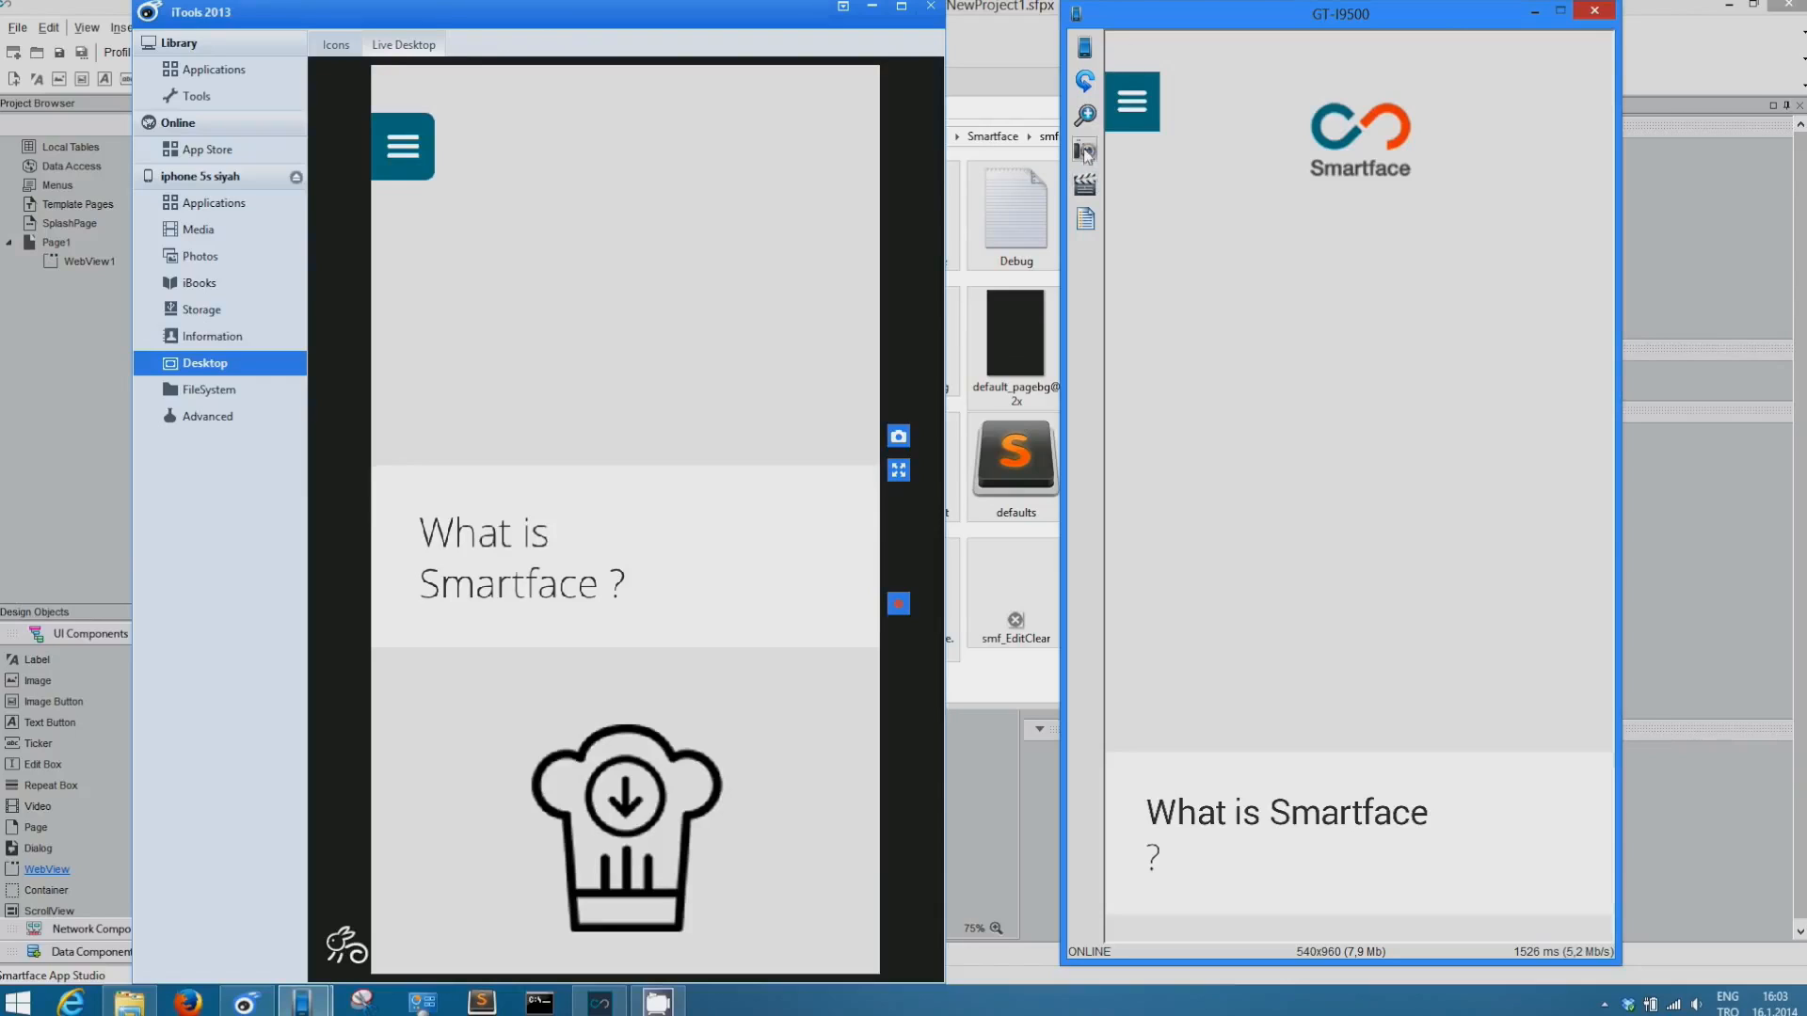
mouse_move(1128, 156)
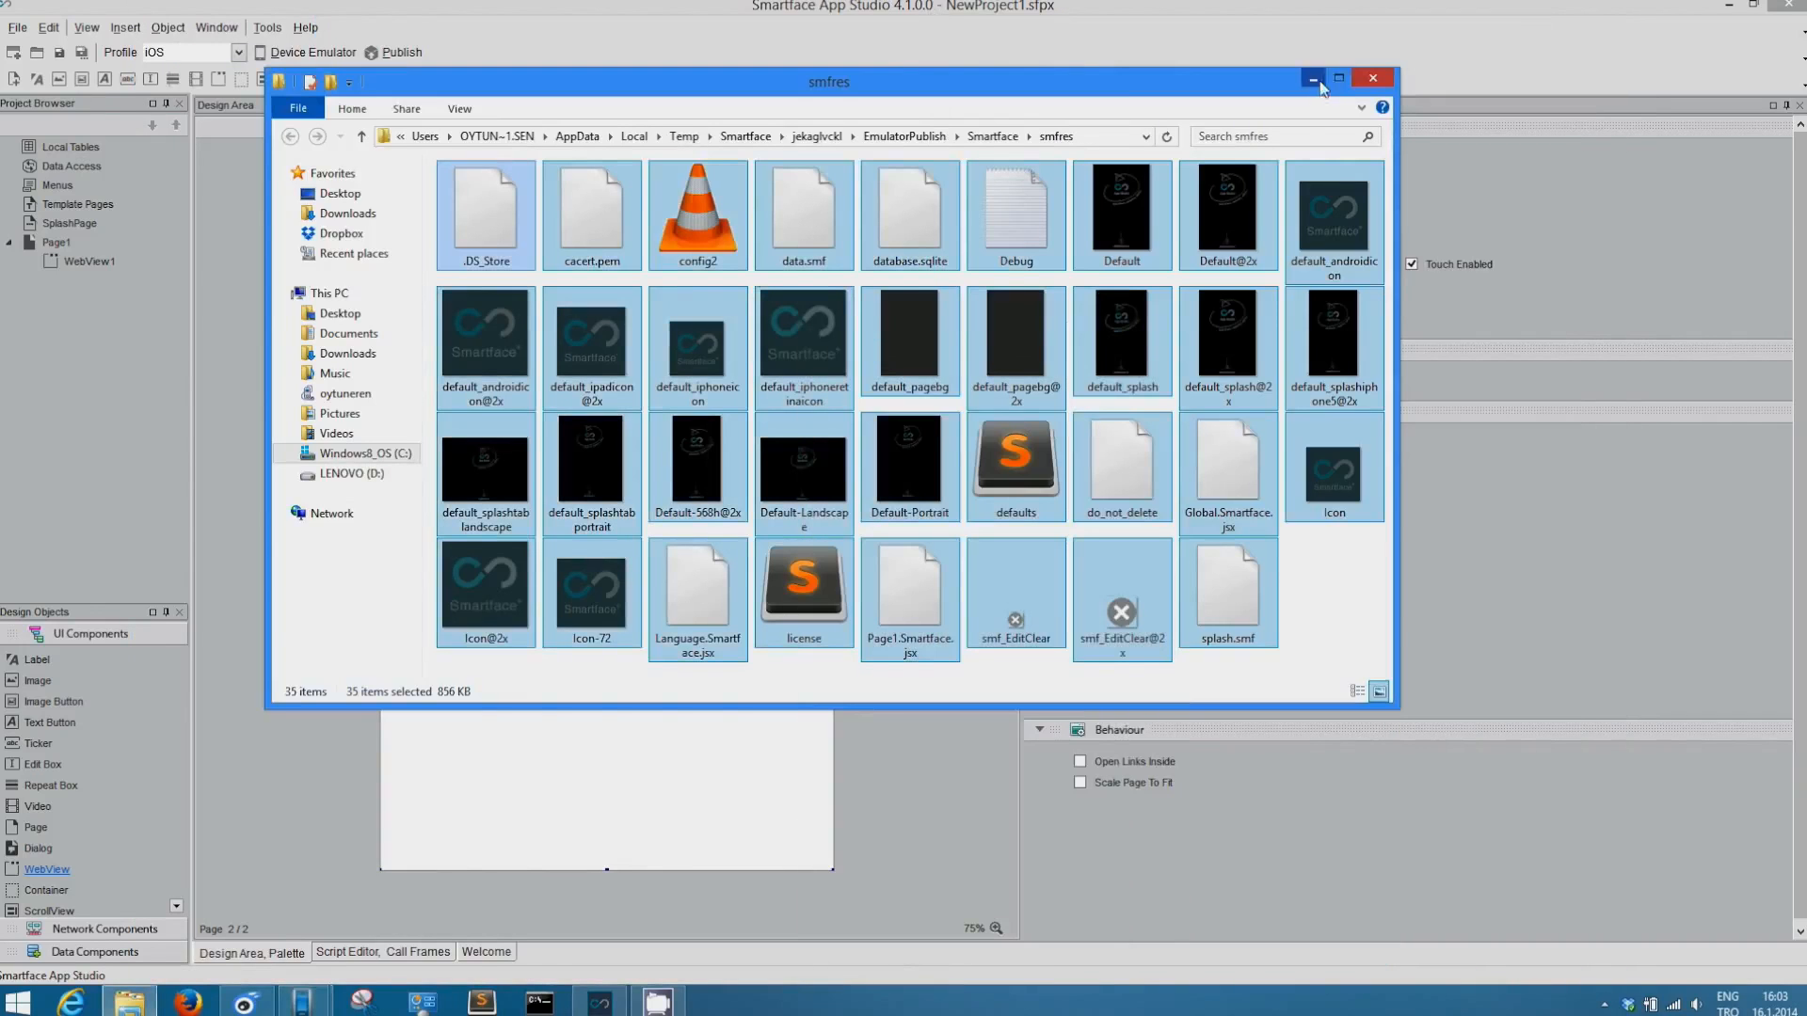
Step: Minimize Explorer and start the Publish Wizard with Desktop as the output folder
left_click(1372, 78)
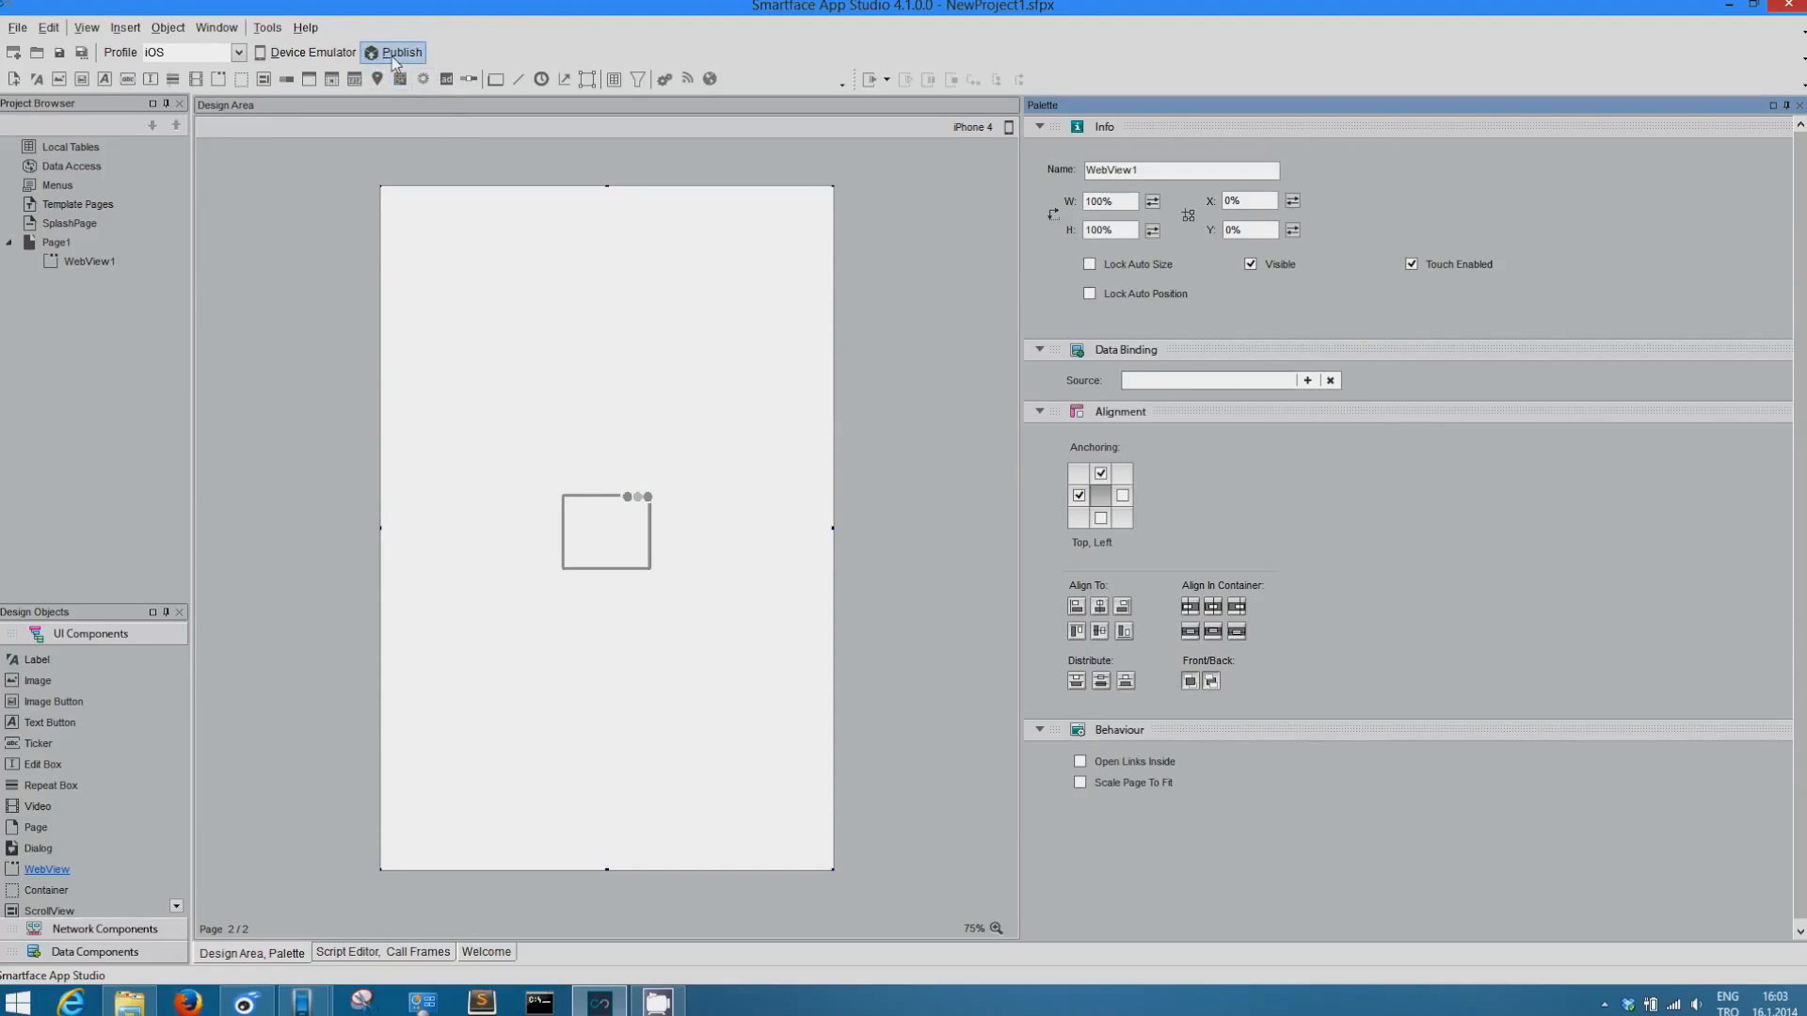
left_click(400, 53)
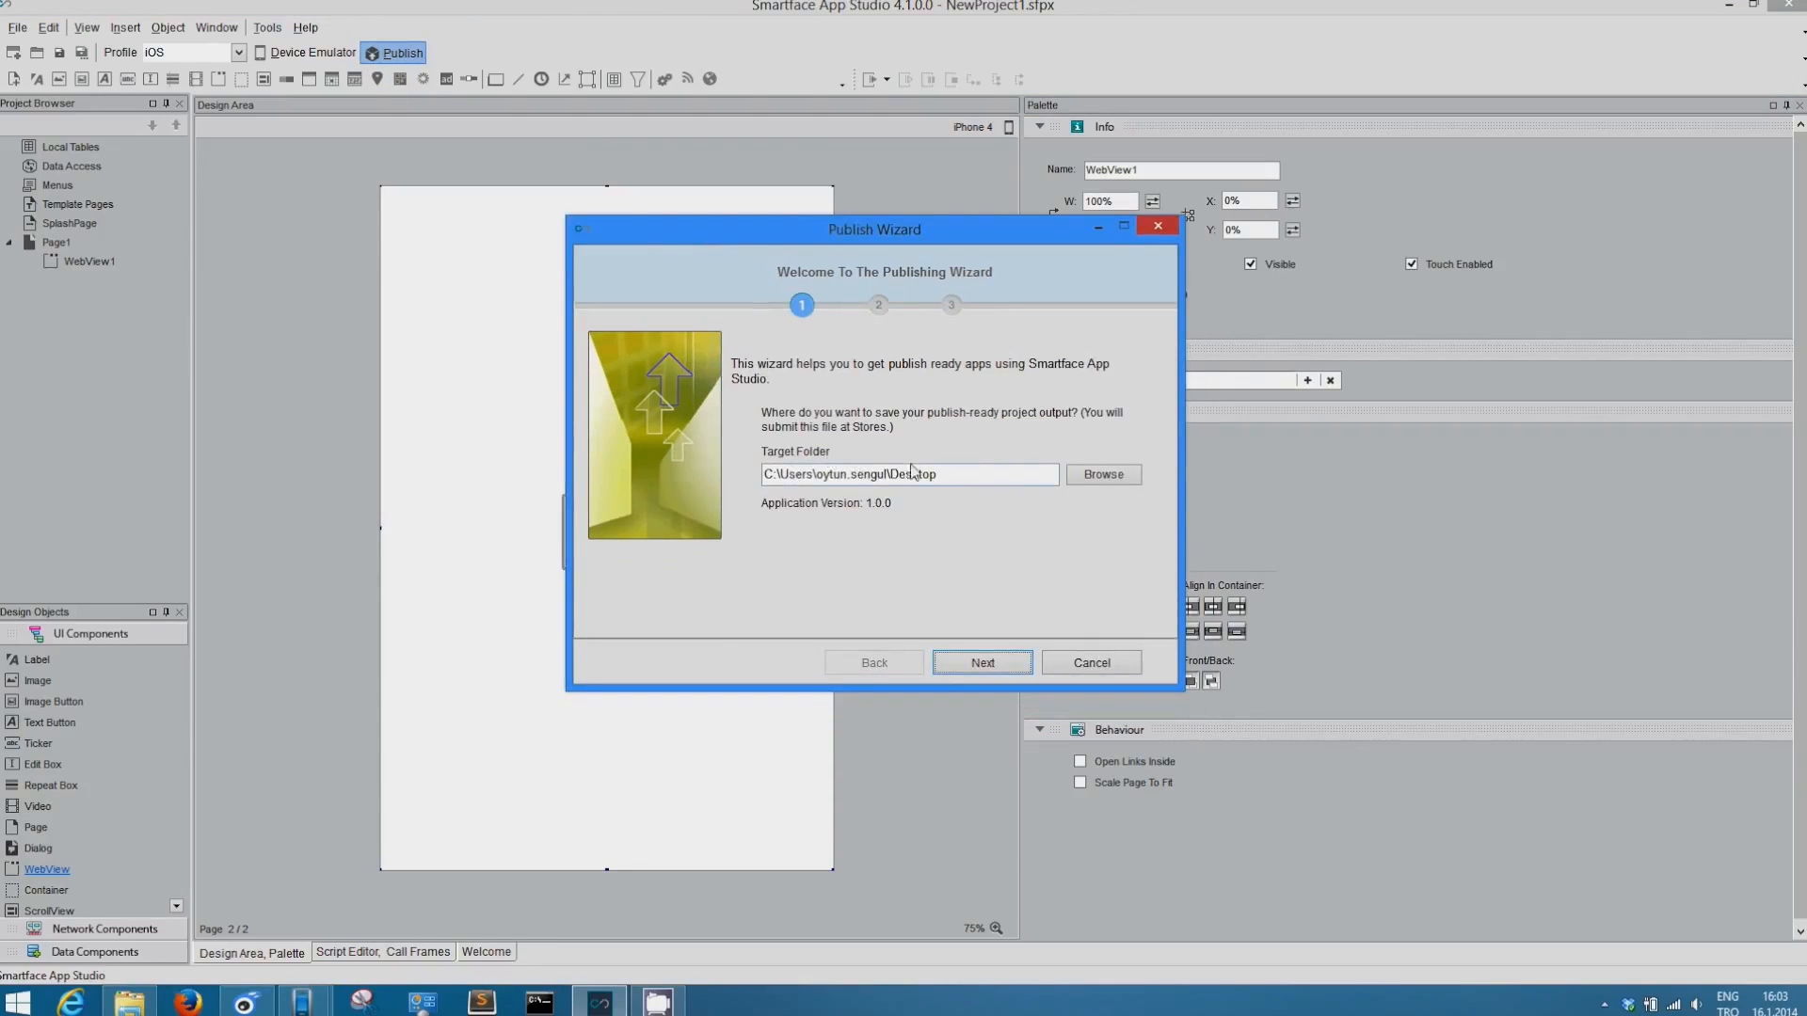
left_click(1102, 474)
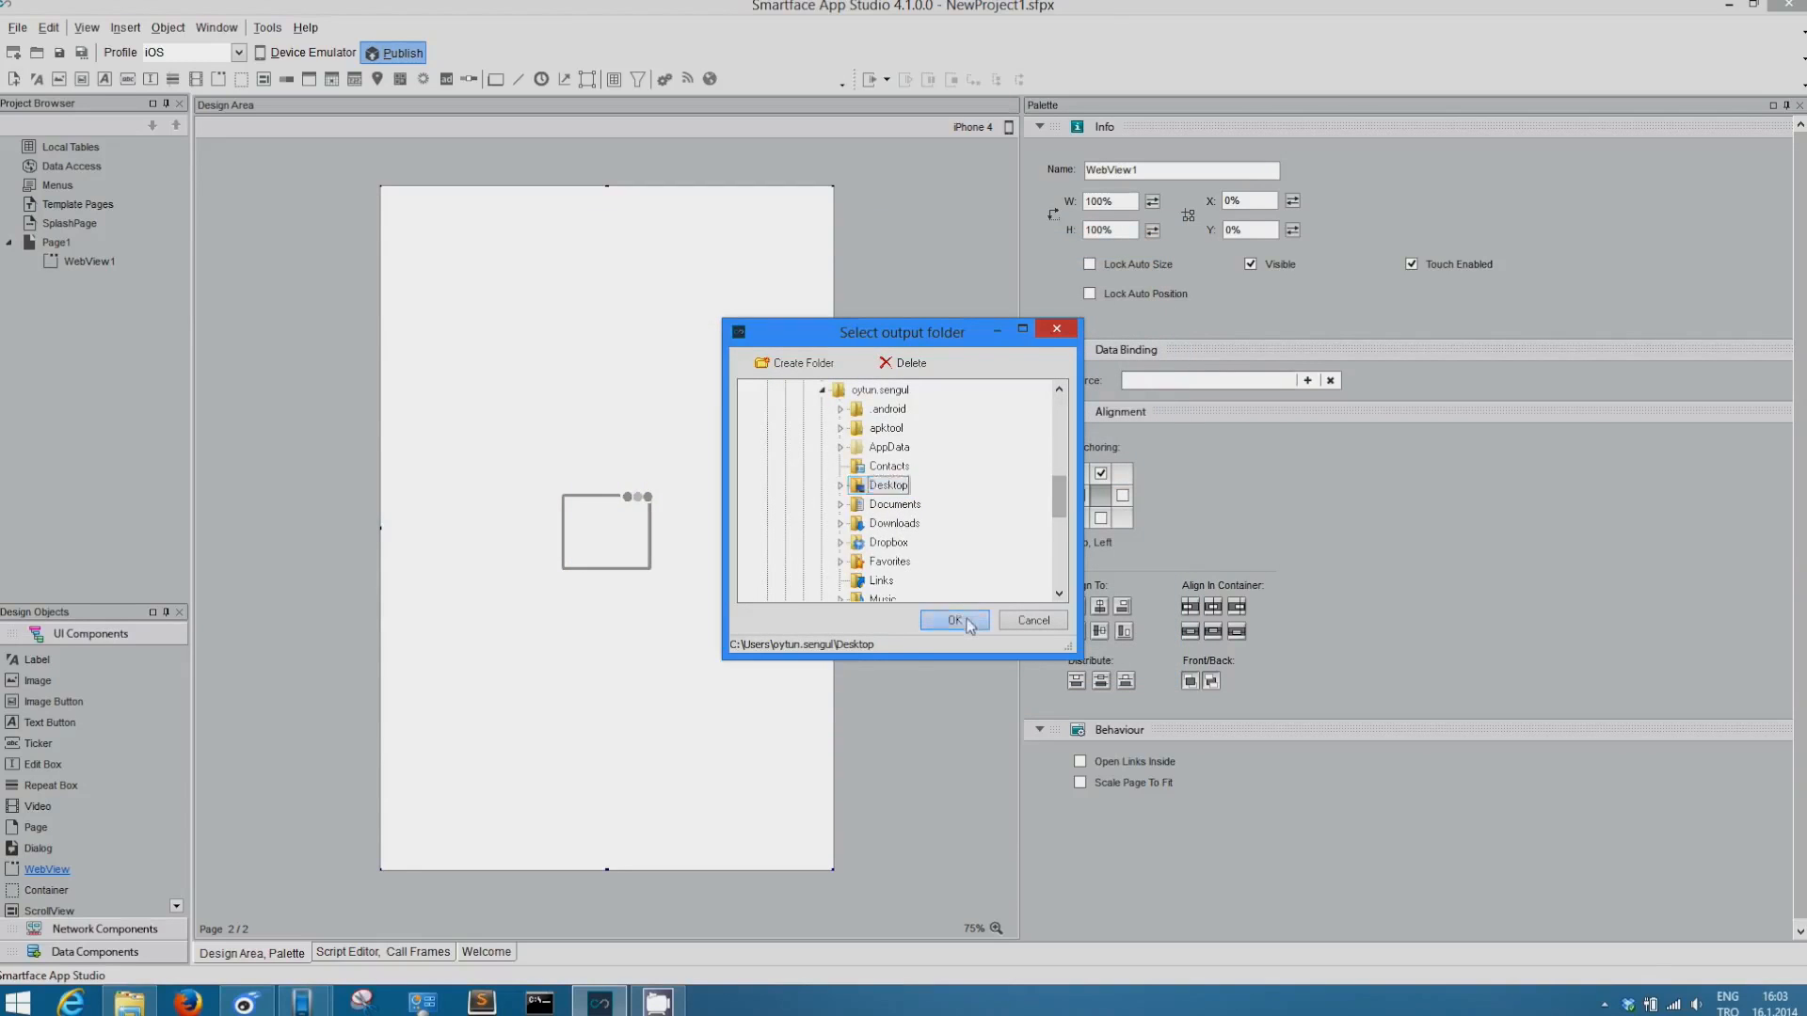
left_click(949, 620)
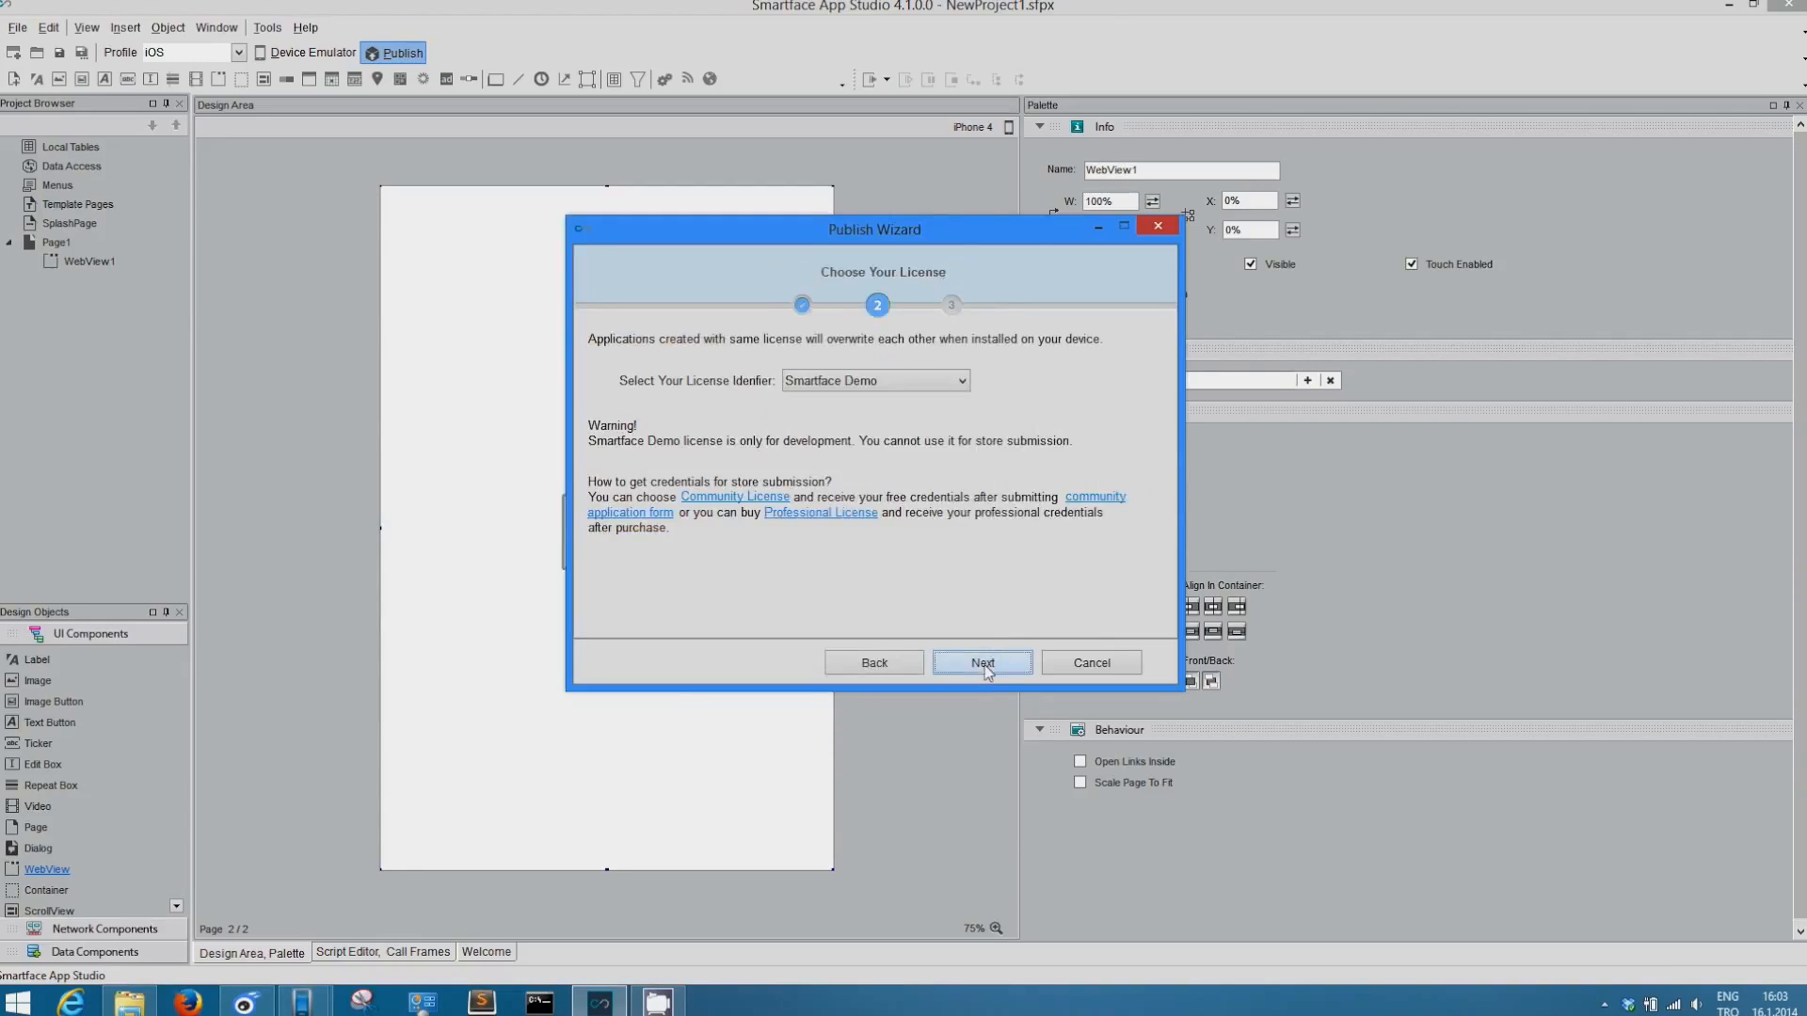
mouse_move(994, 412)
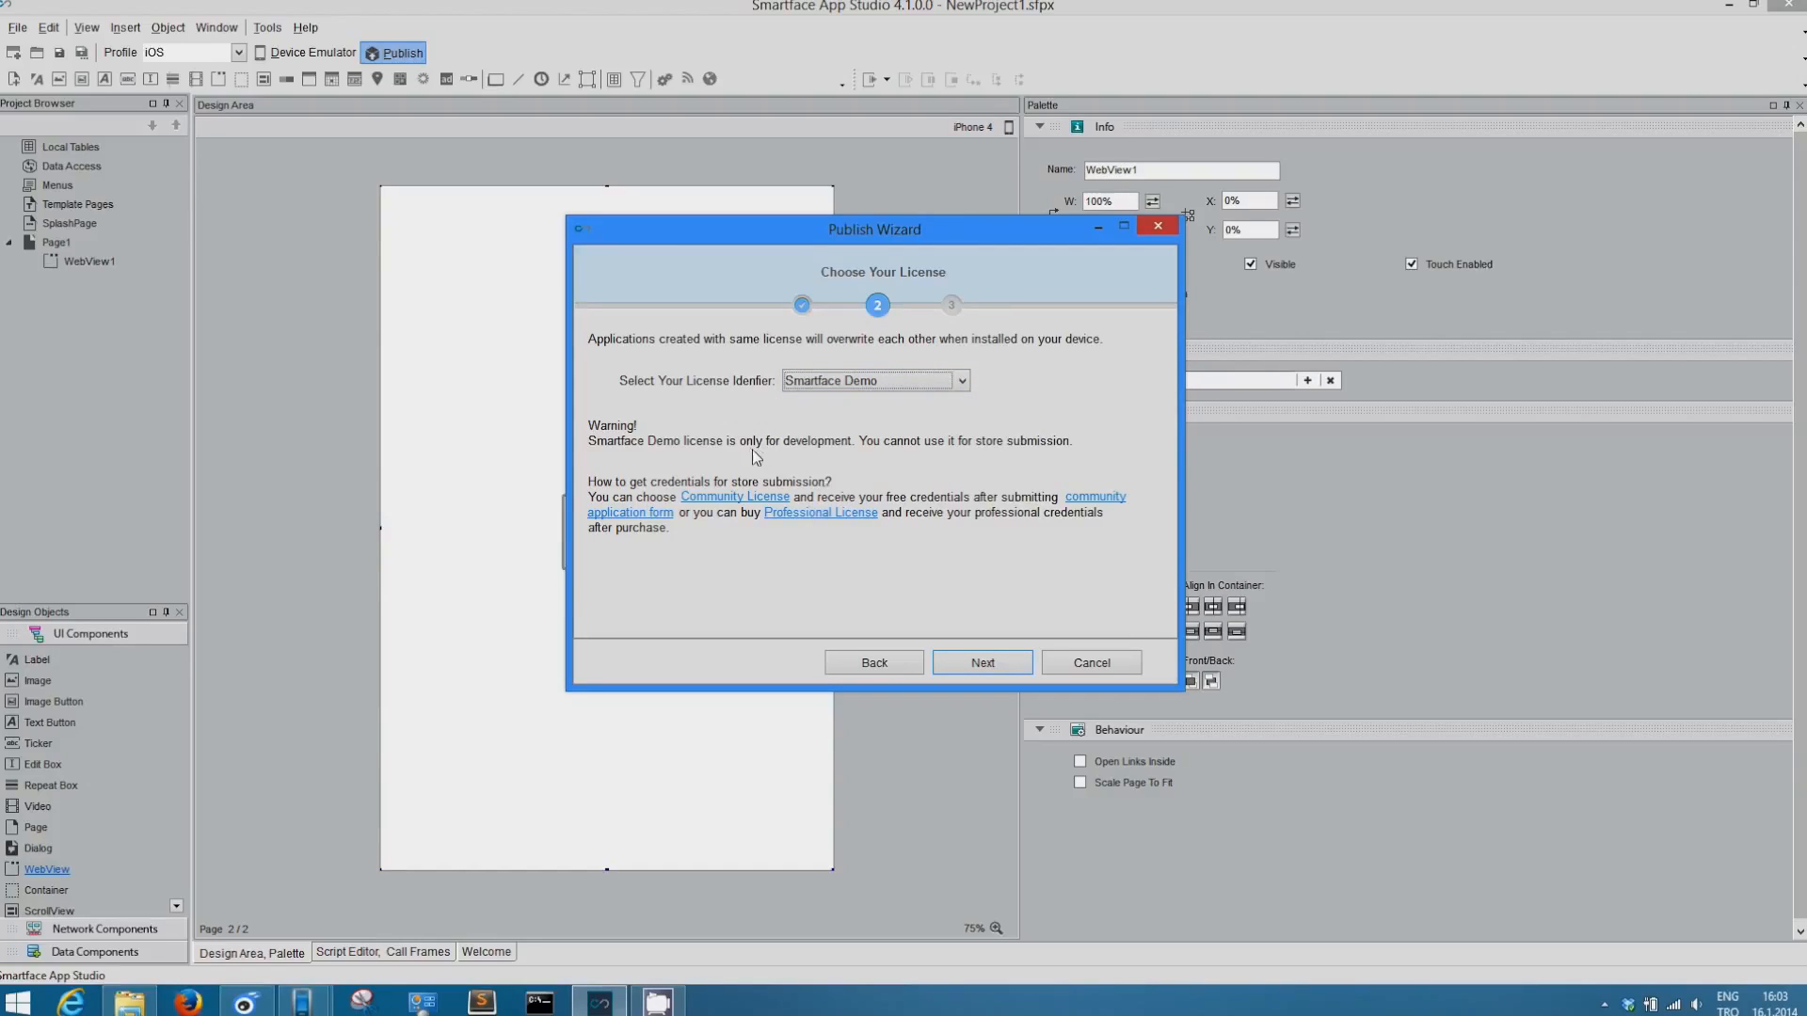
mouse_move(839, 514)
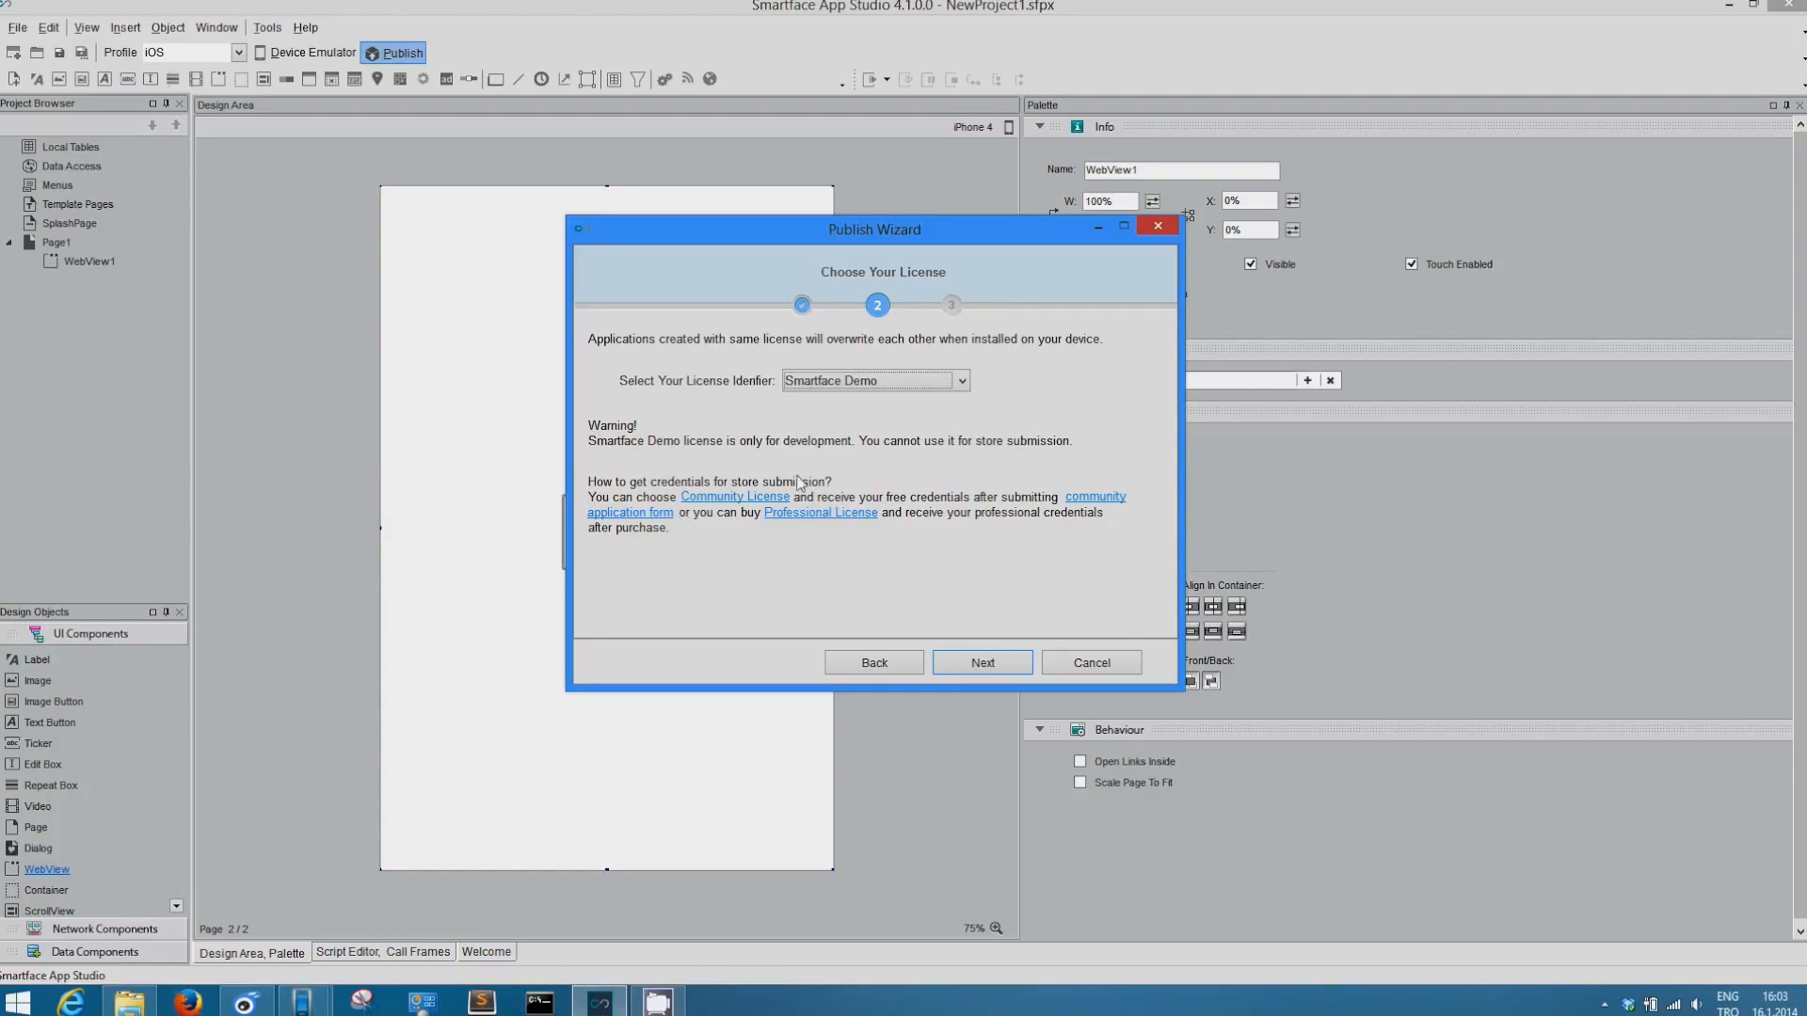
mouse_move(850, 523)
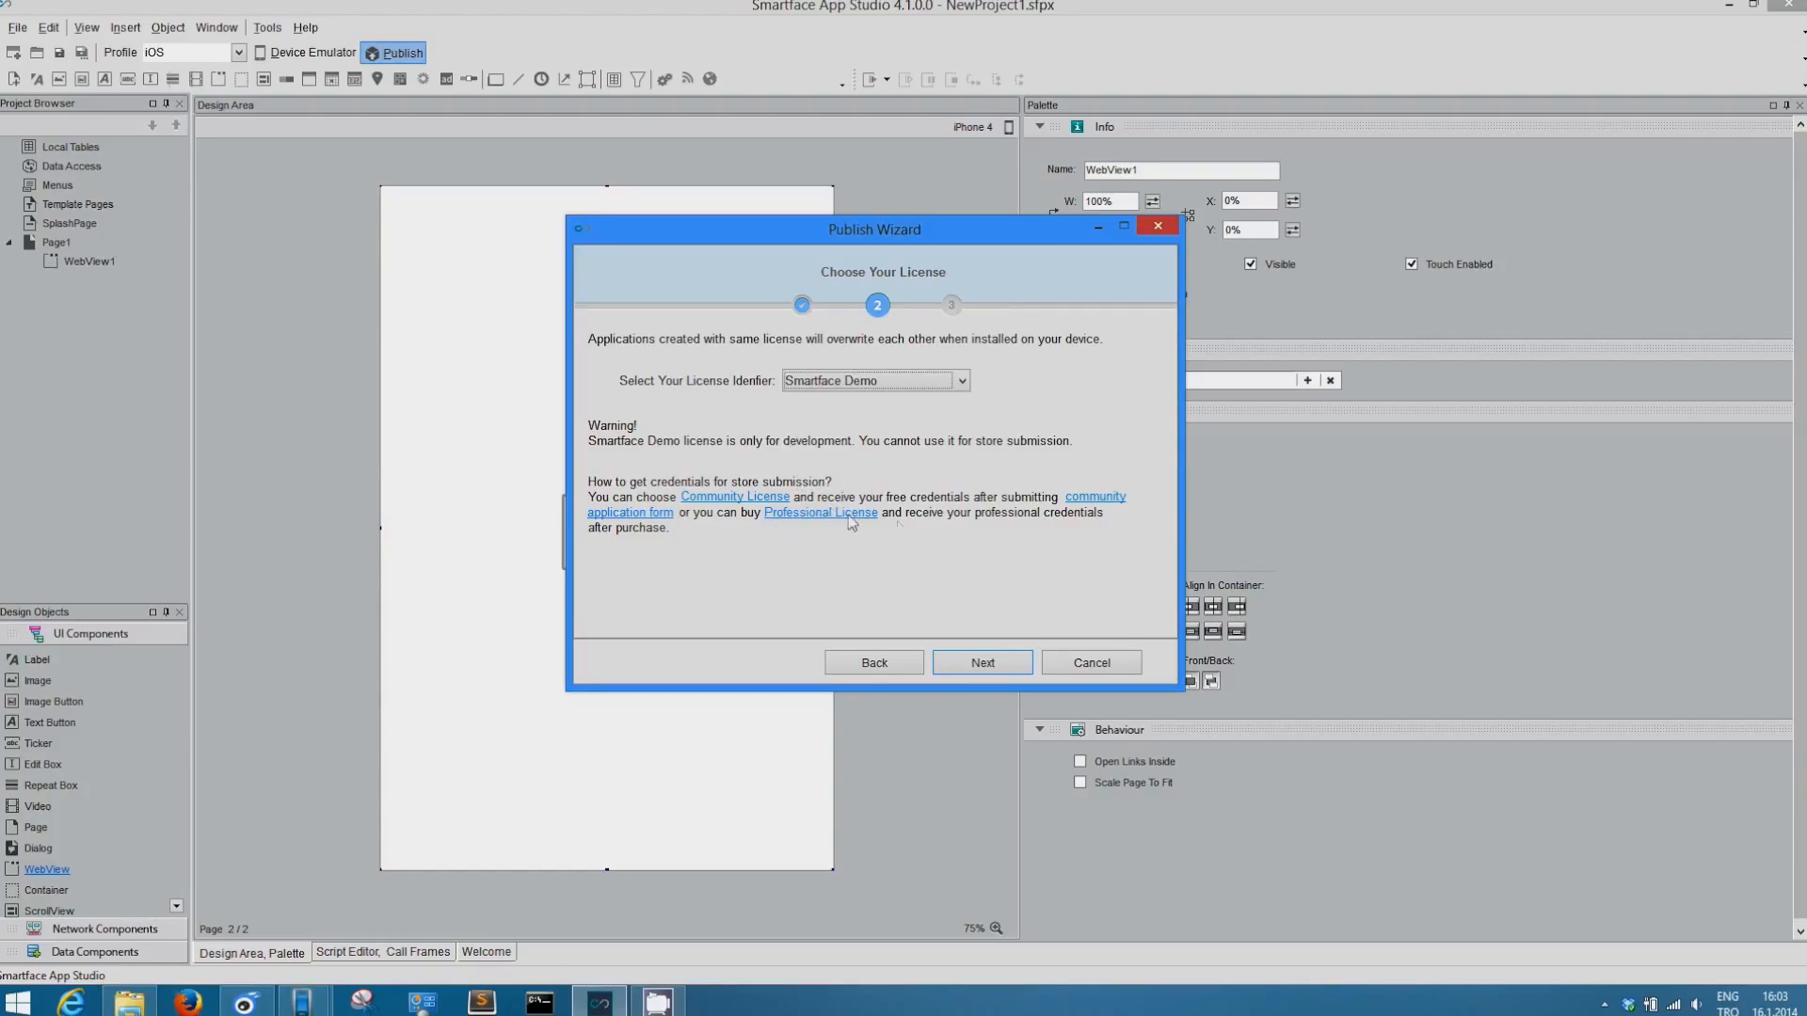
mouse_move(950, 471)
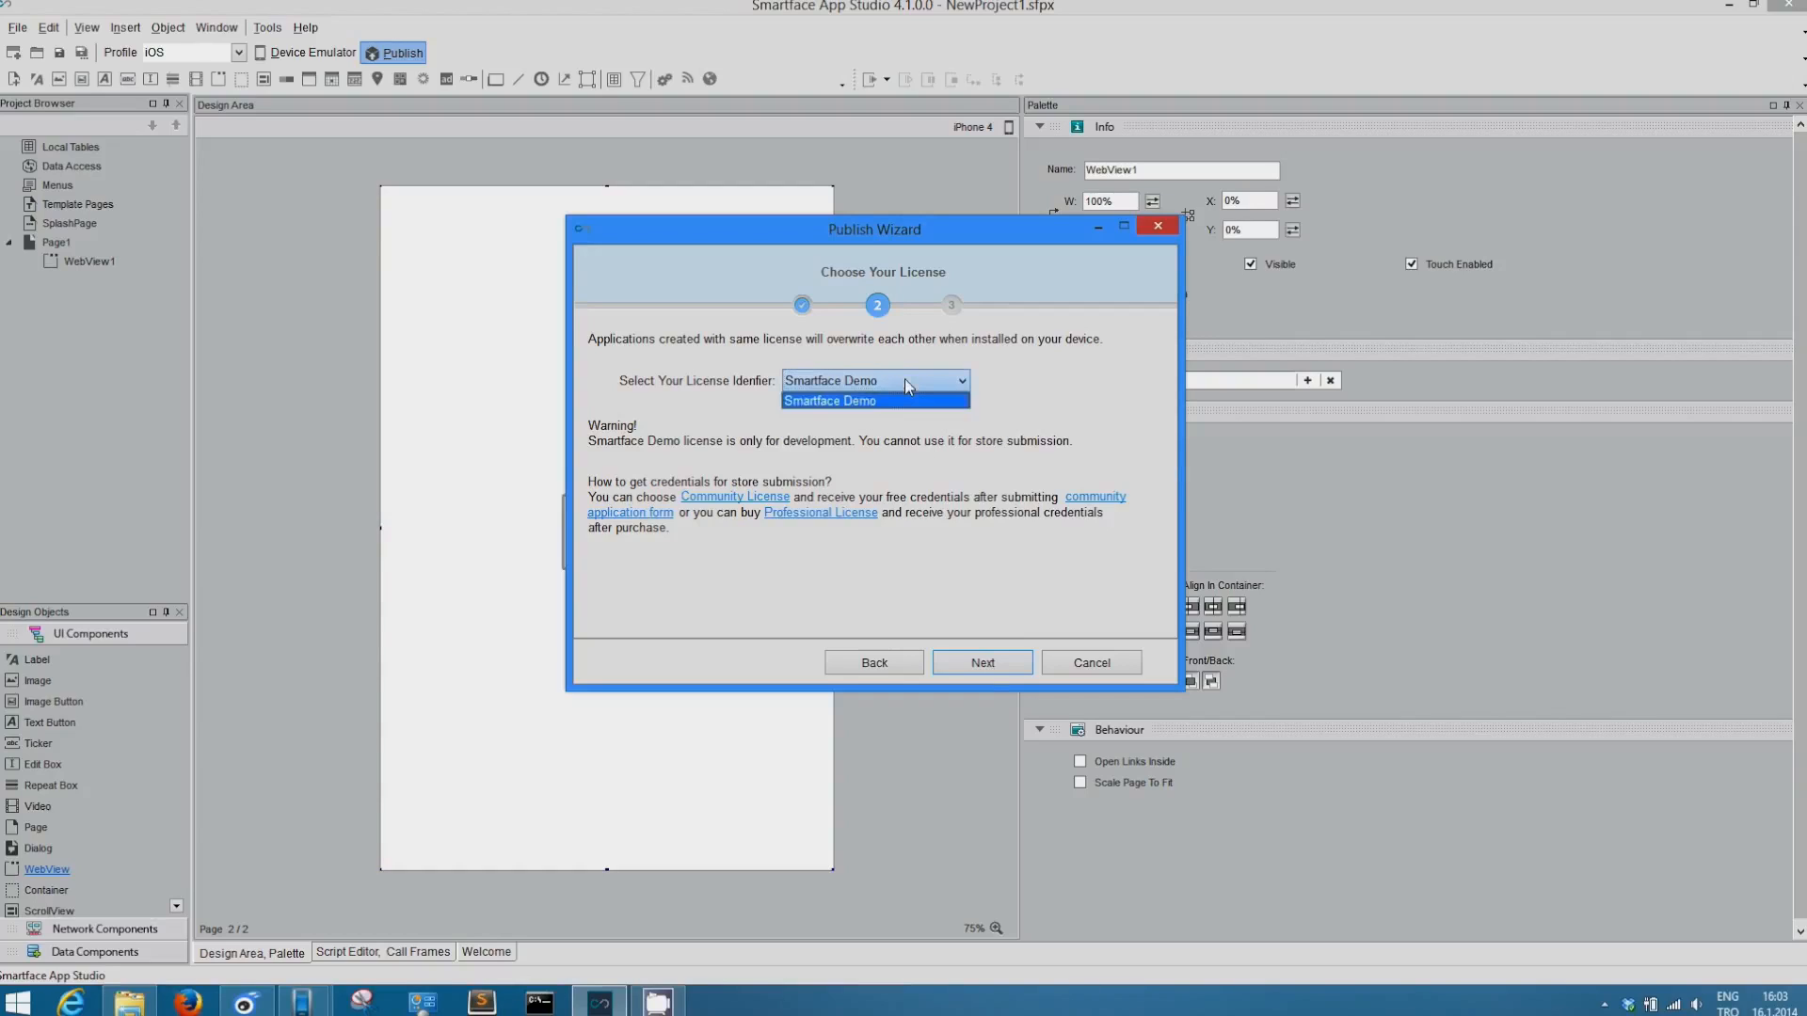
Step: Keep the Smartface Demo license and select Android OS 2.3+ and iOS 4.3+ targets
left_click(981, 662)
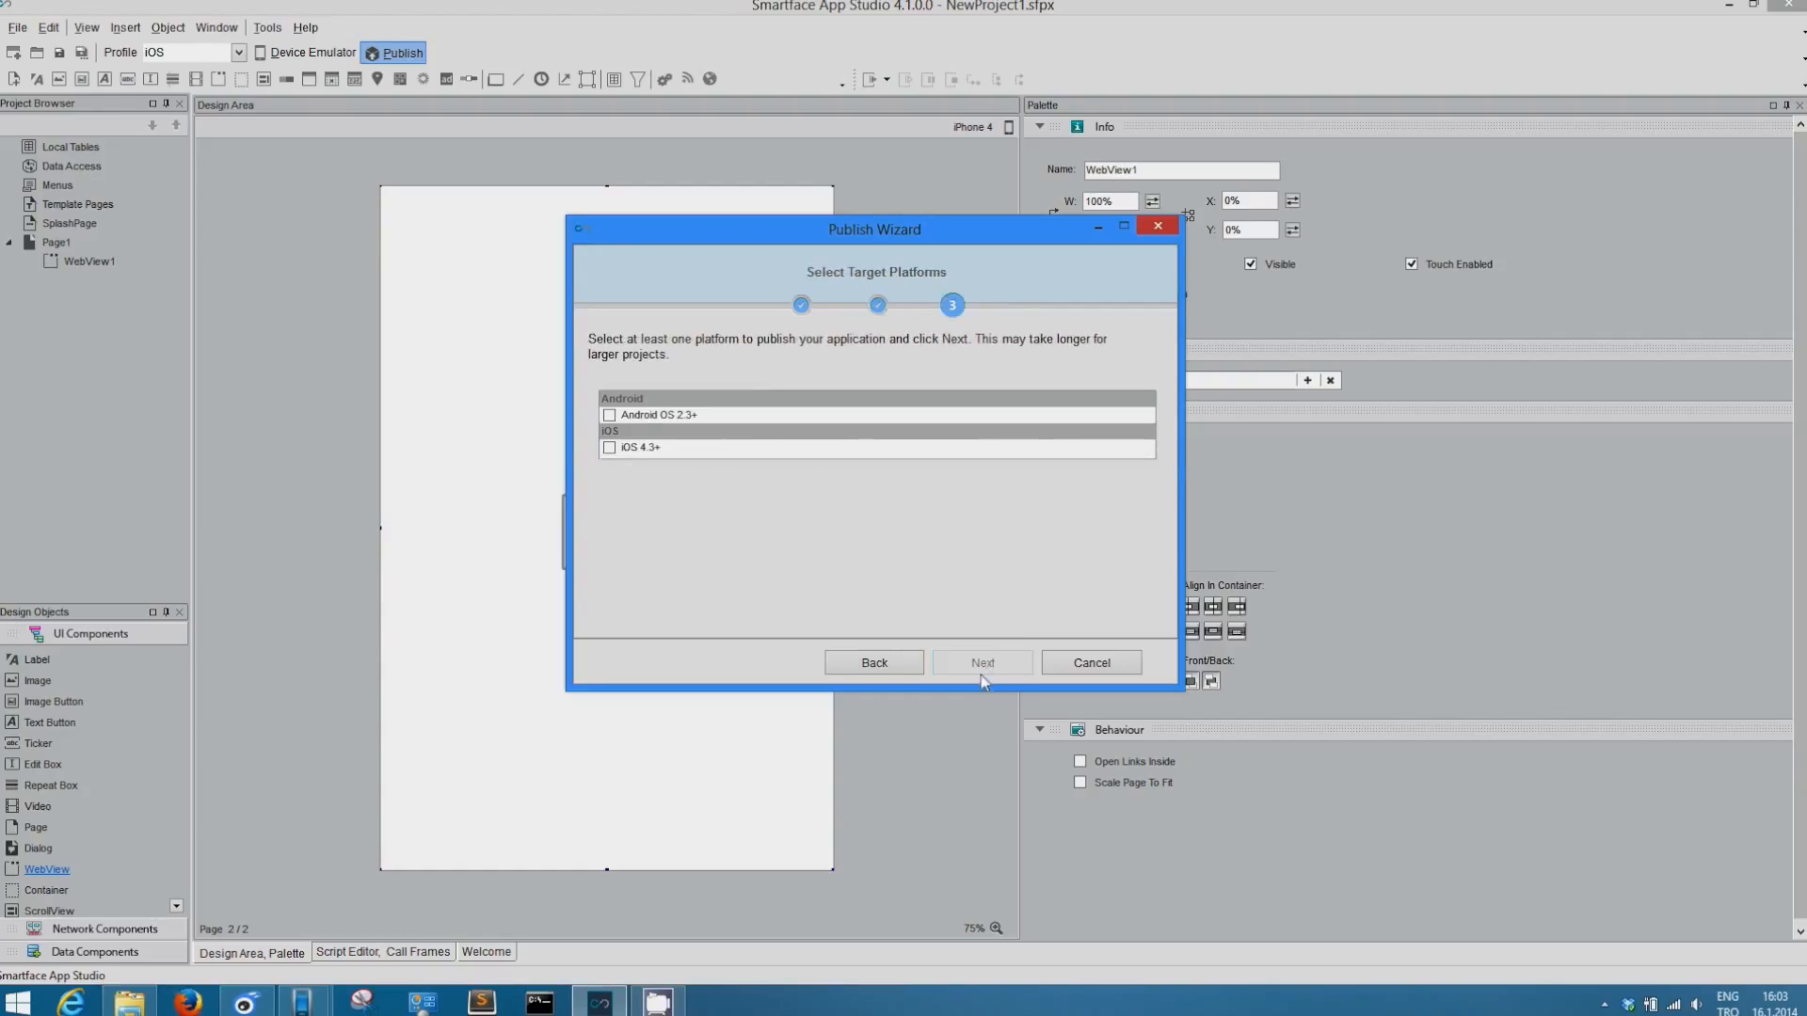
left_click(609, 415)
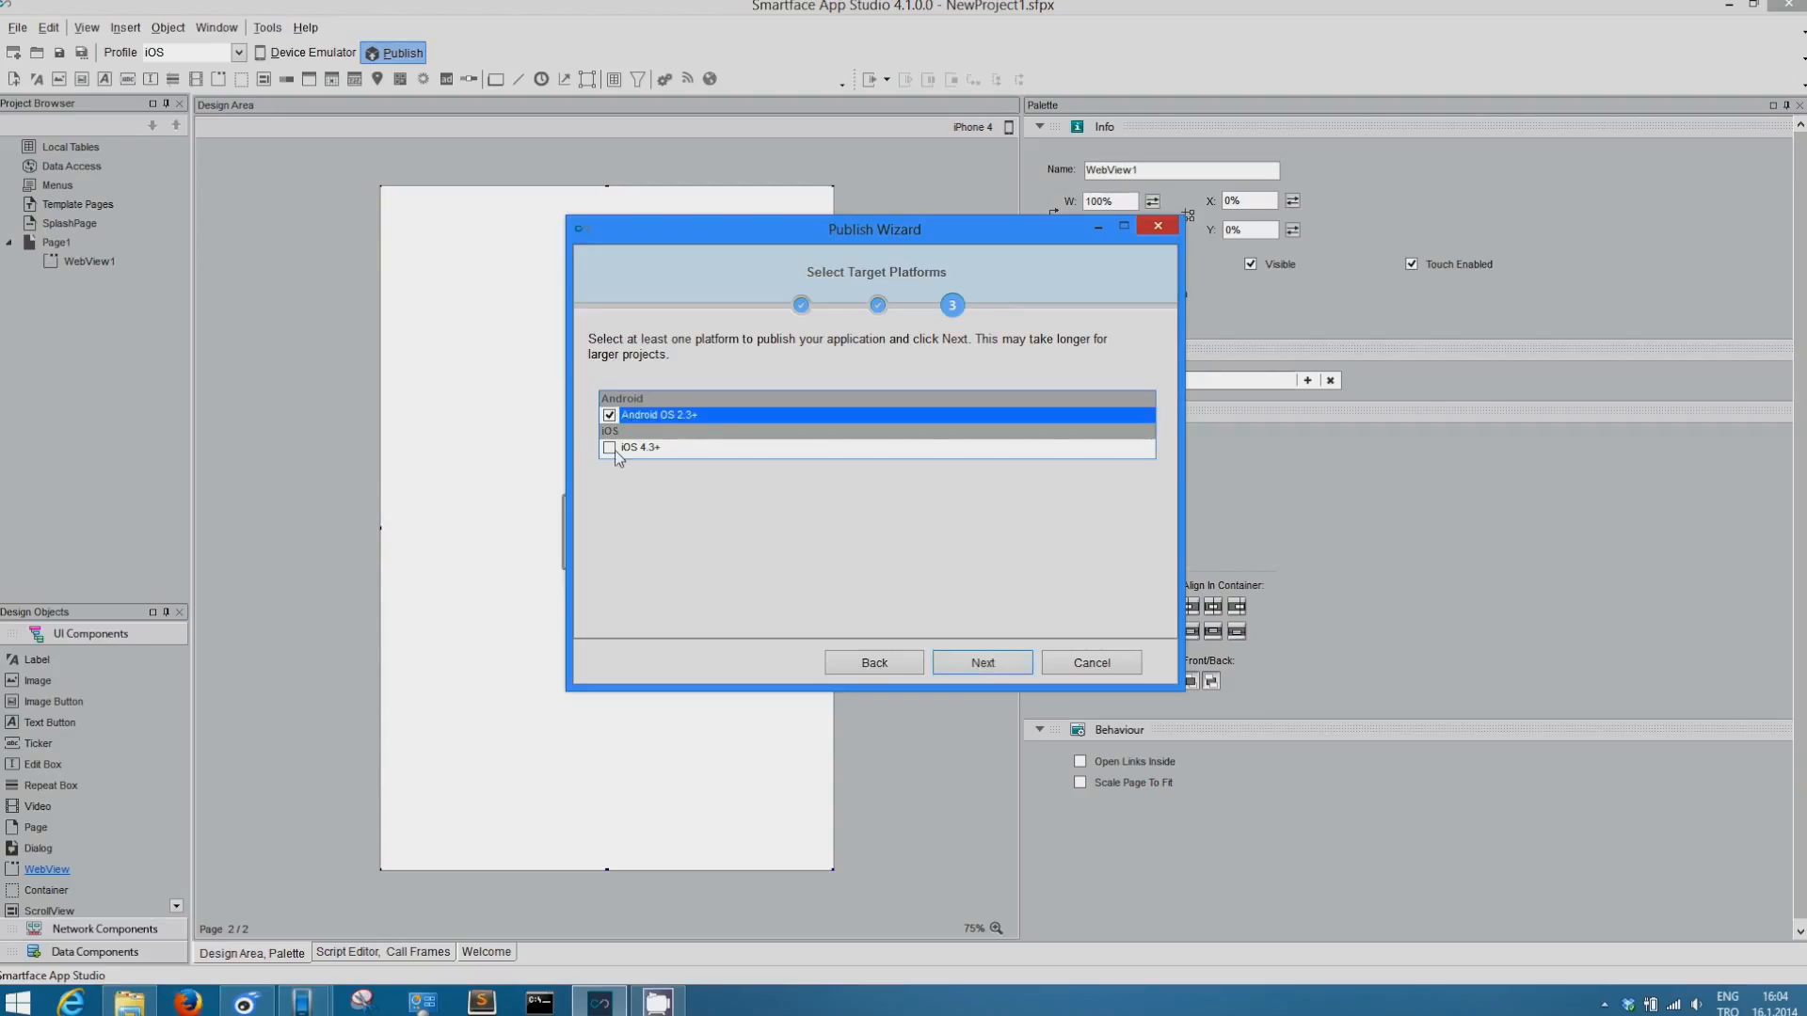
left_click(981, 661)
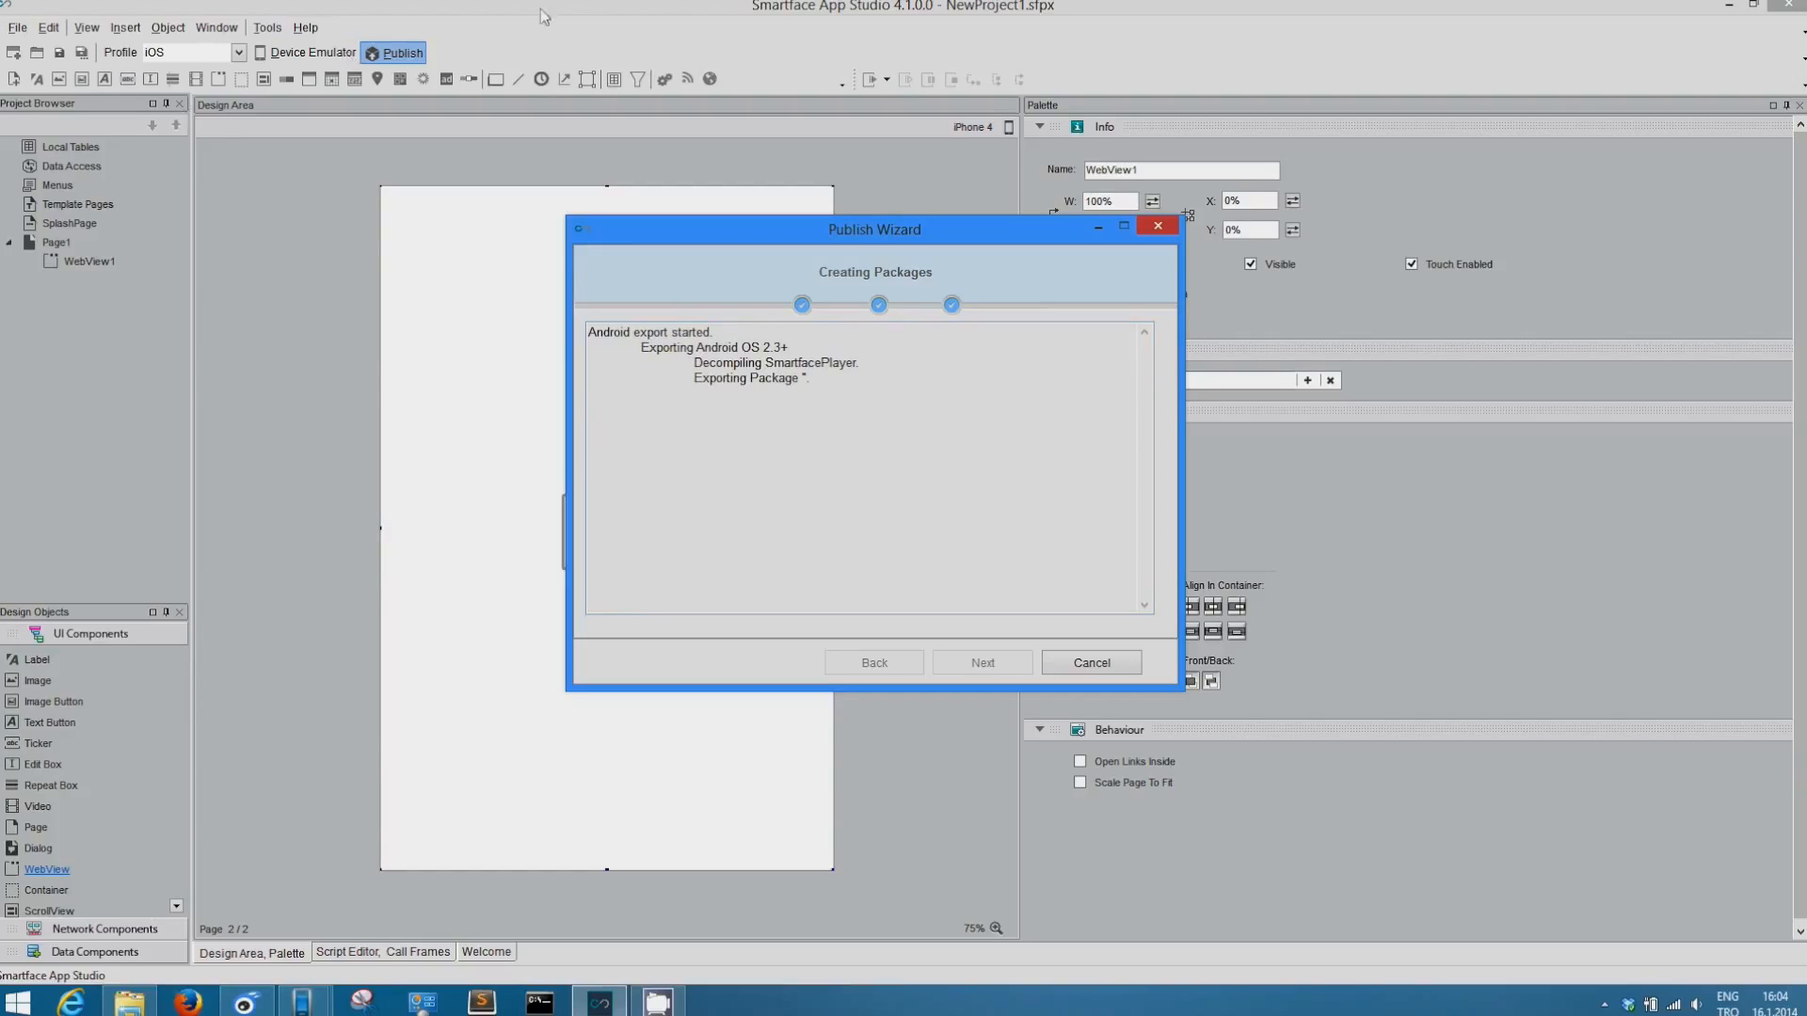
mouse_move(730, 415)
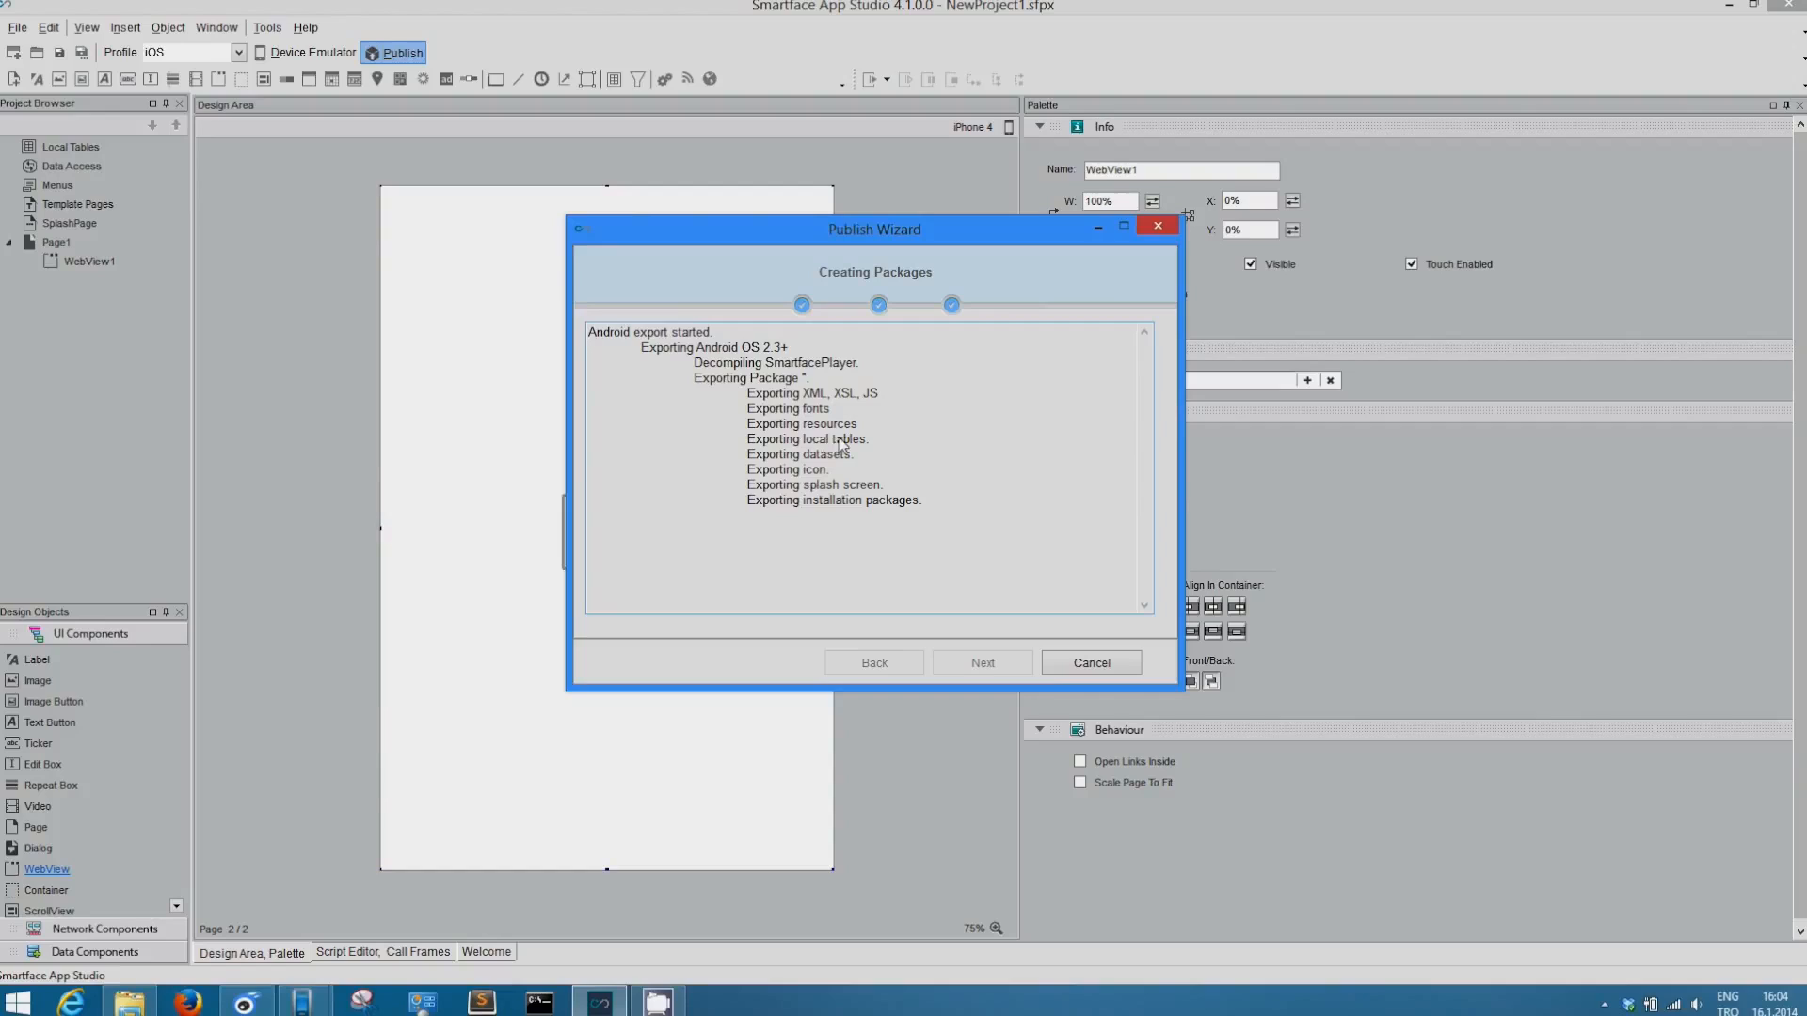
mouse_move(847, 436)
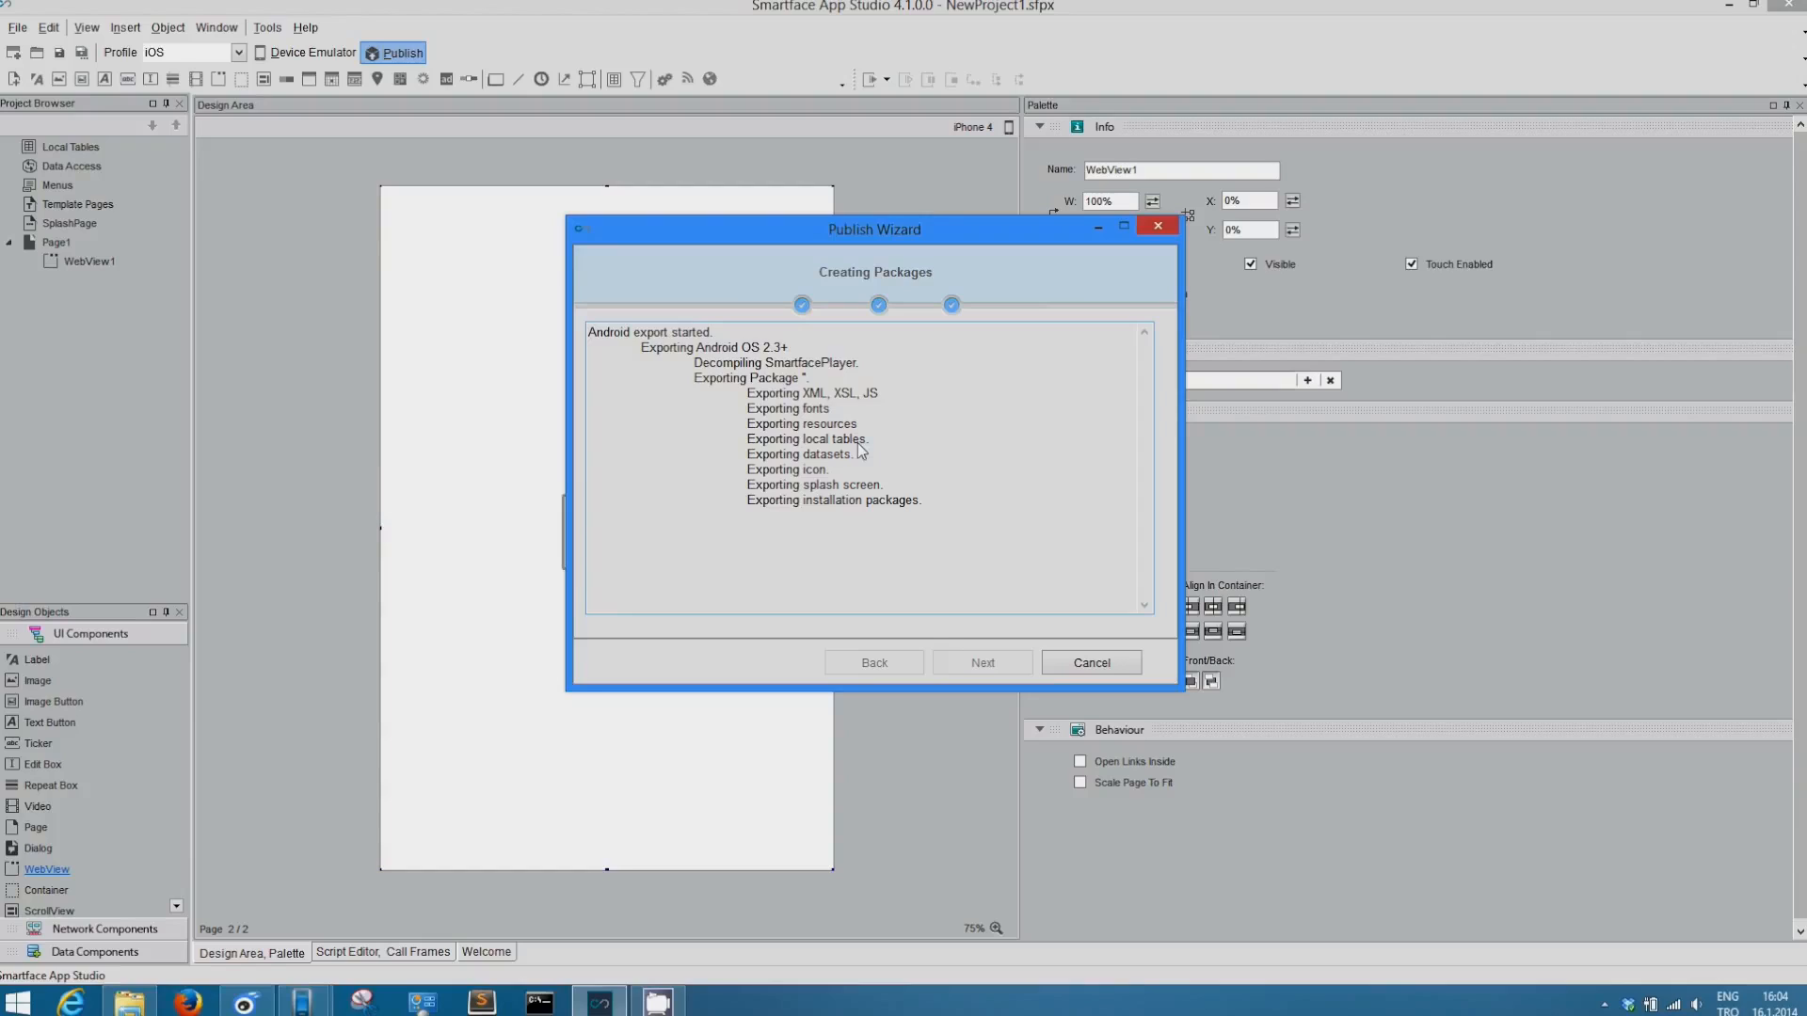
mouse_move(905, 469)
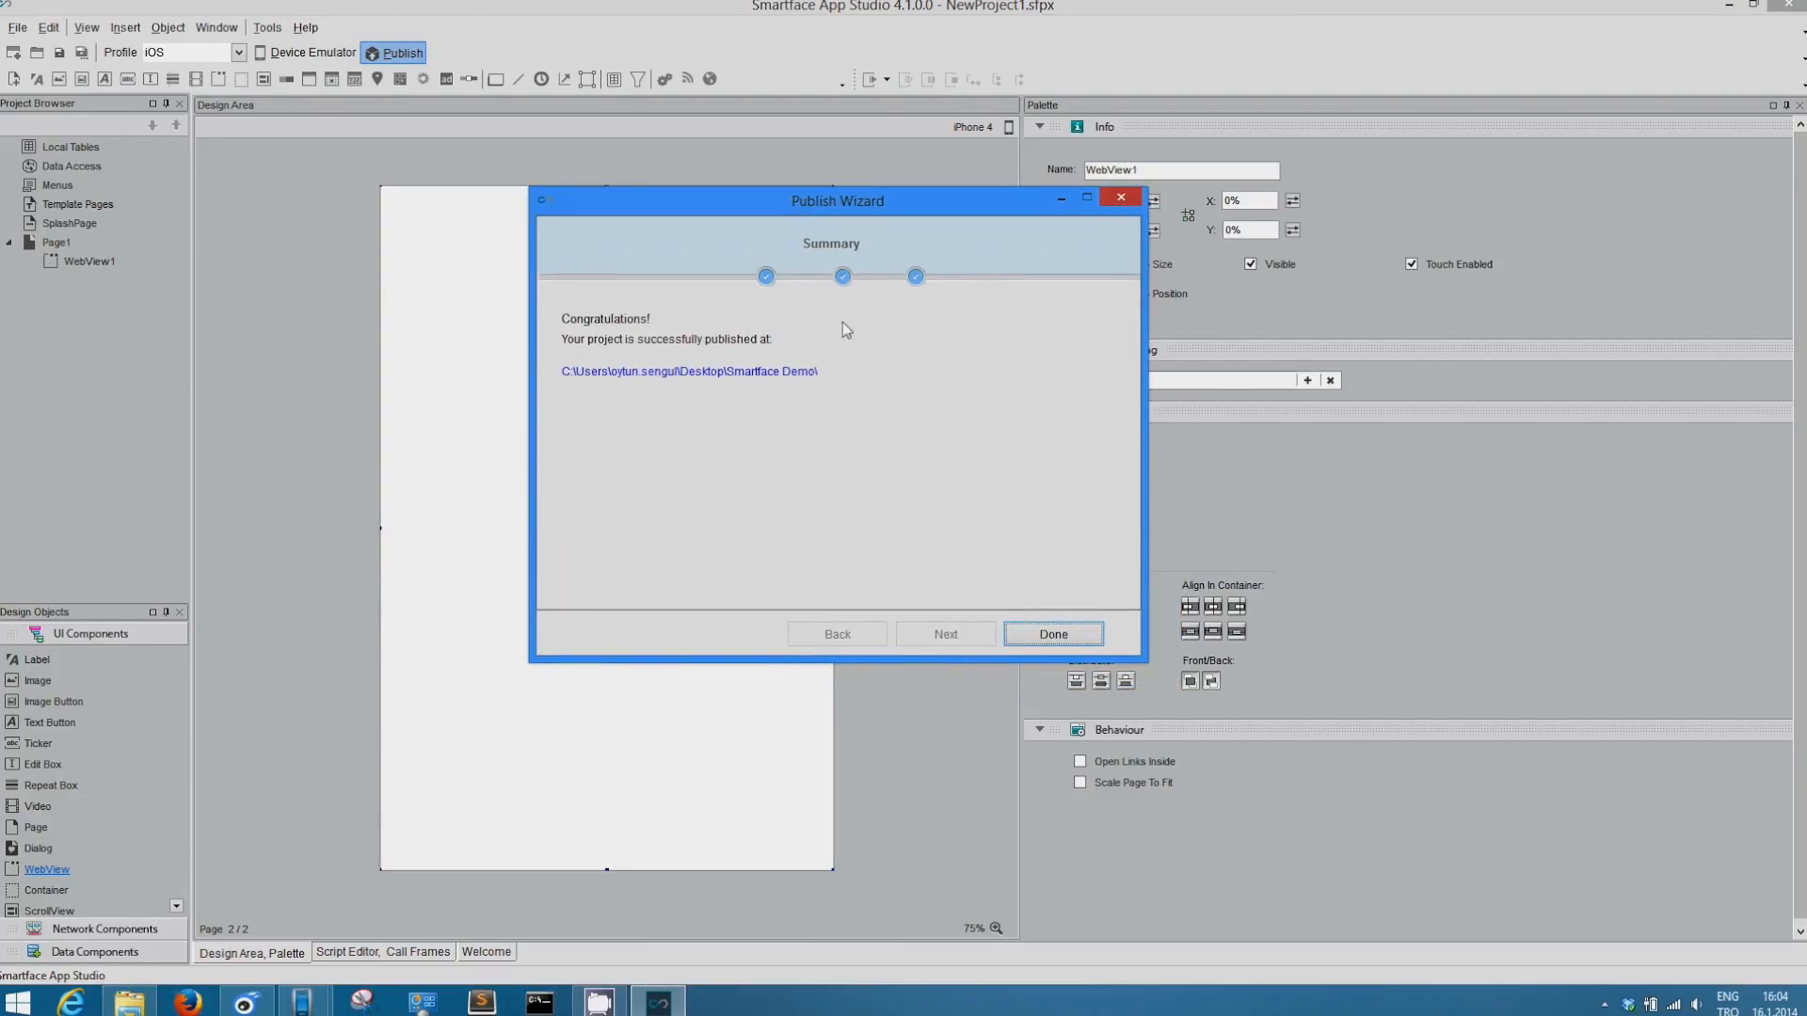
mouse_move(883, 492)
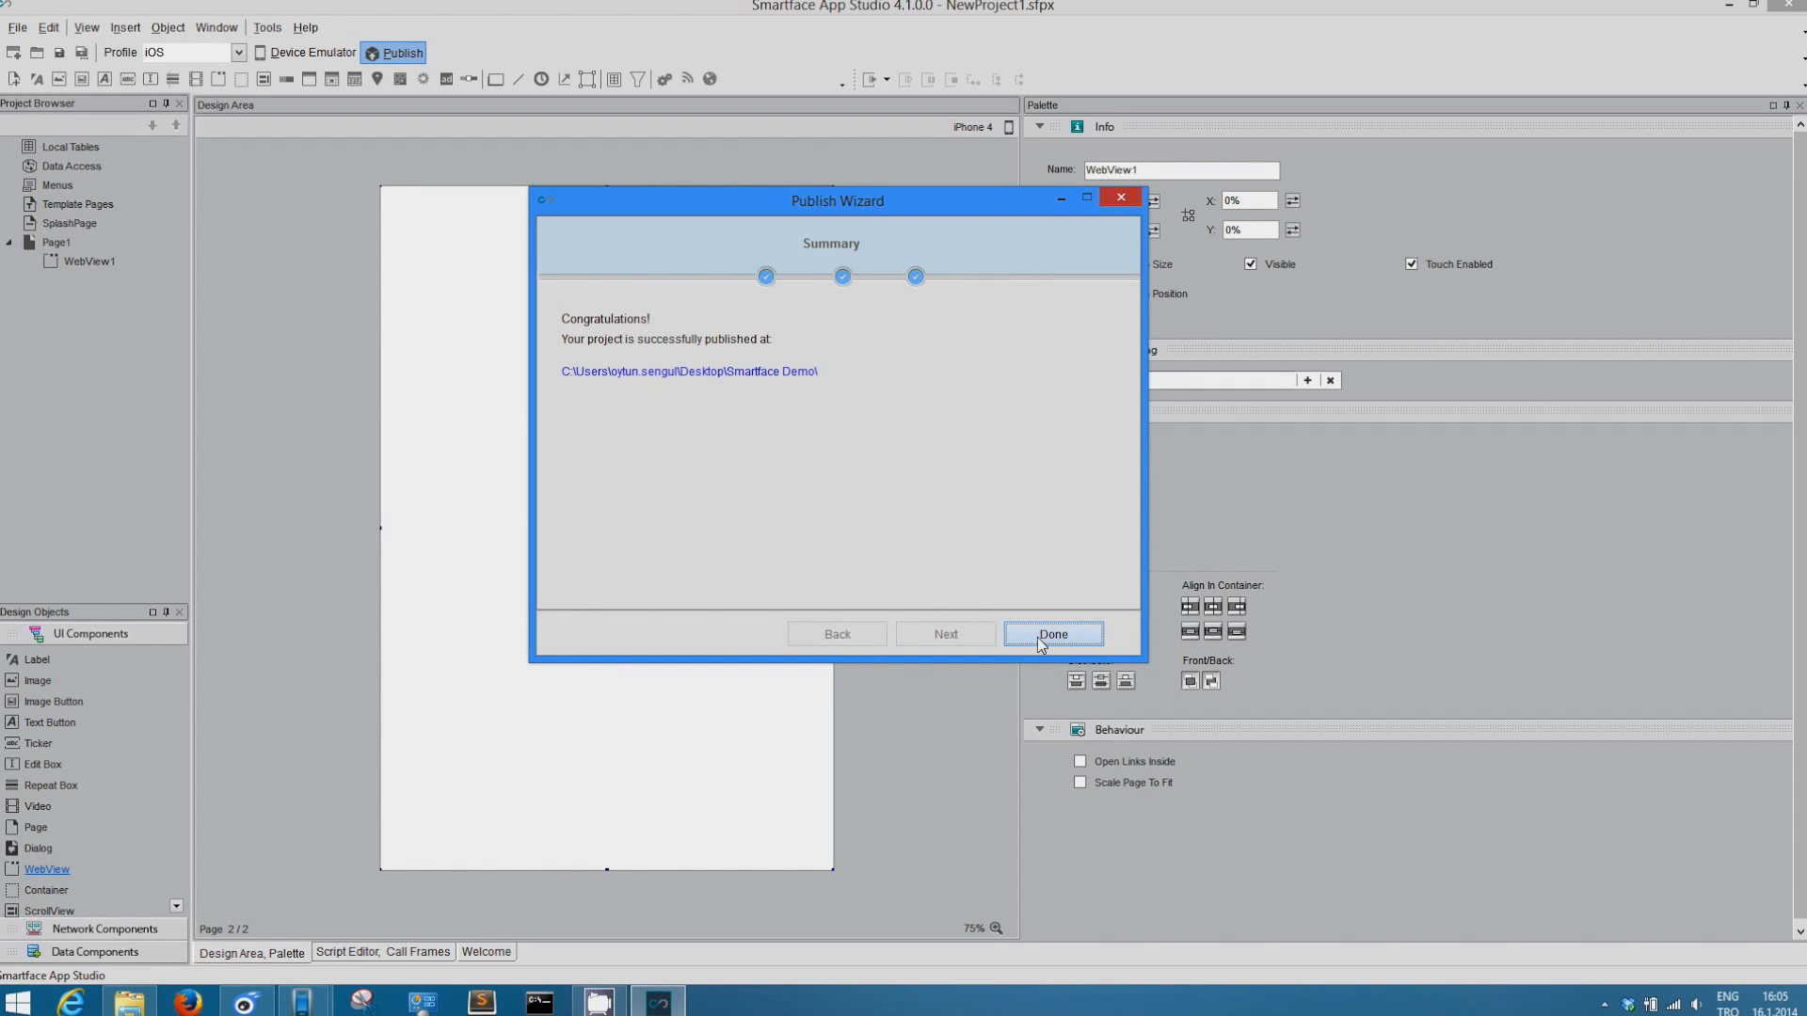
Step: Click Done on the Publish Wizard summary page
left_click(1050, 633)
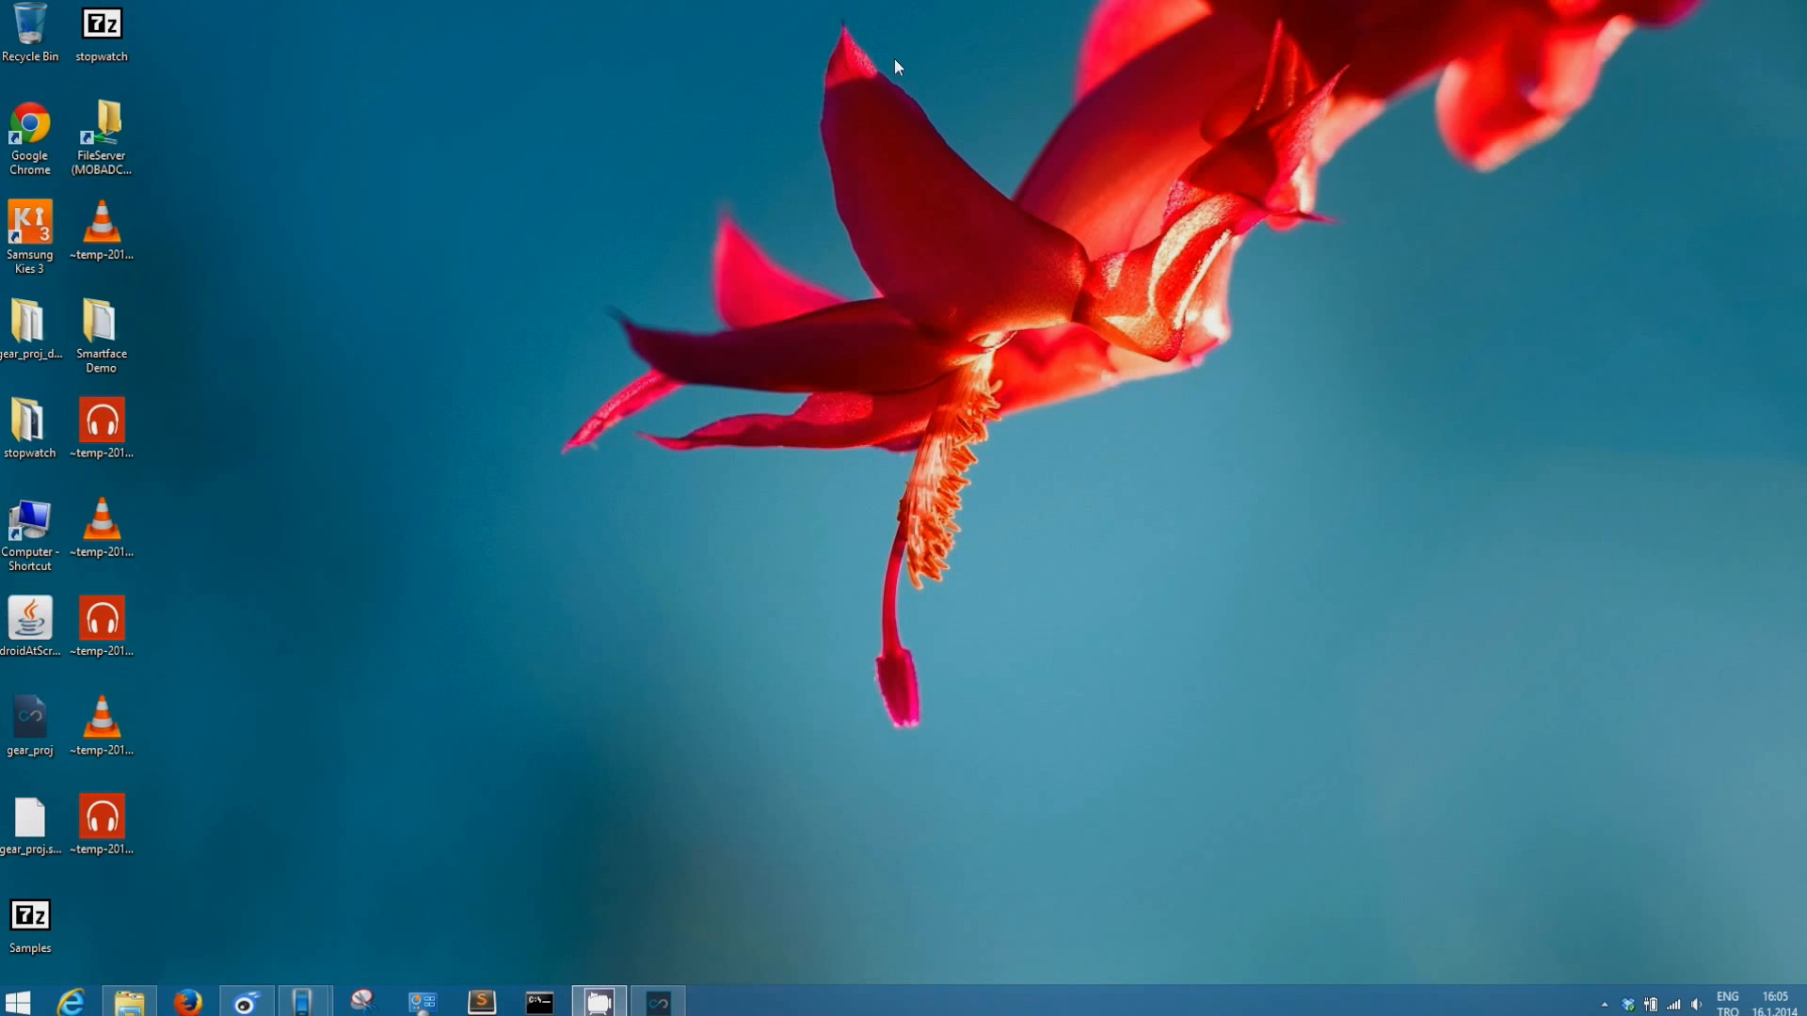
left_click(101, 335)
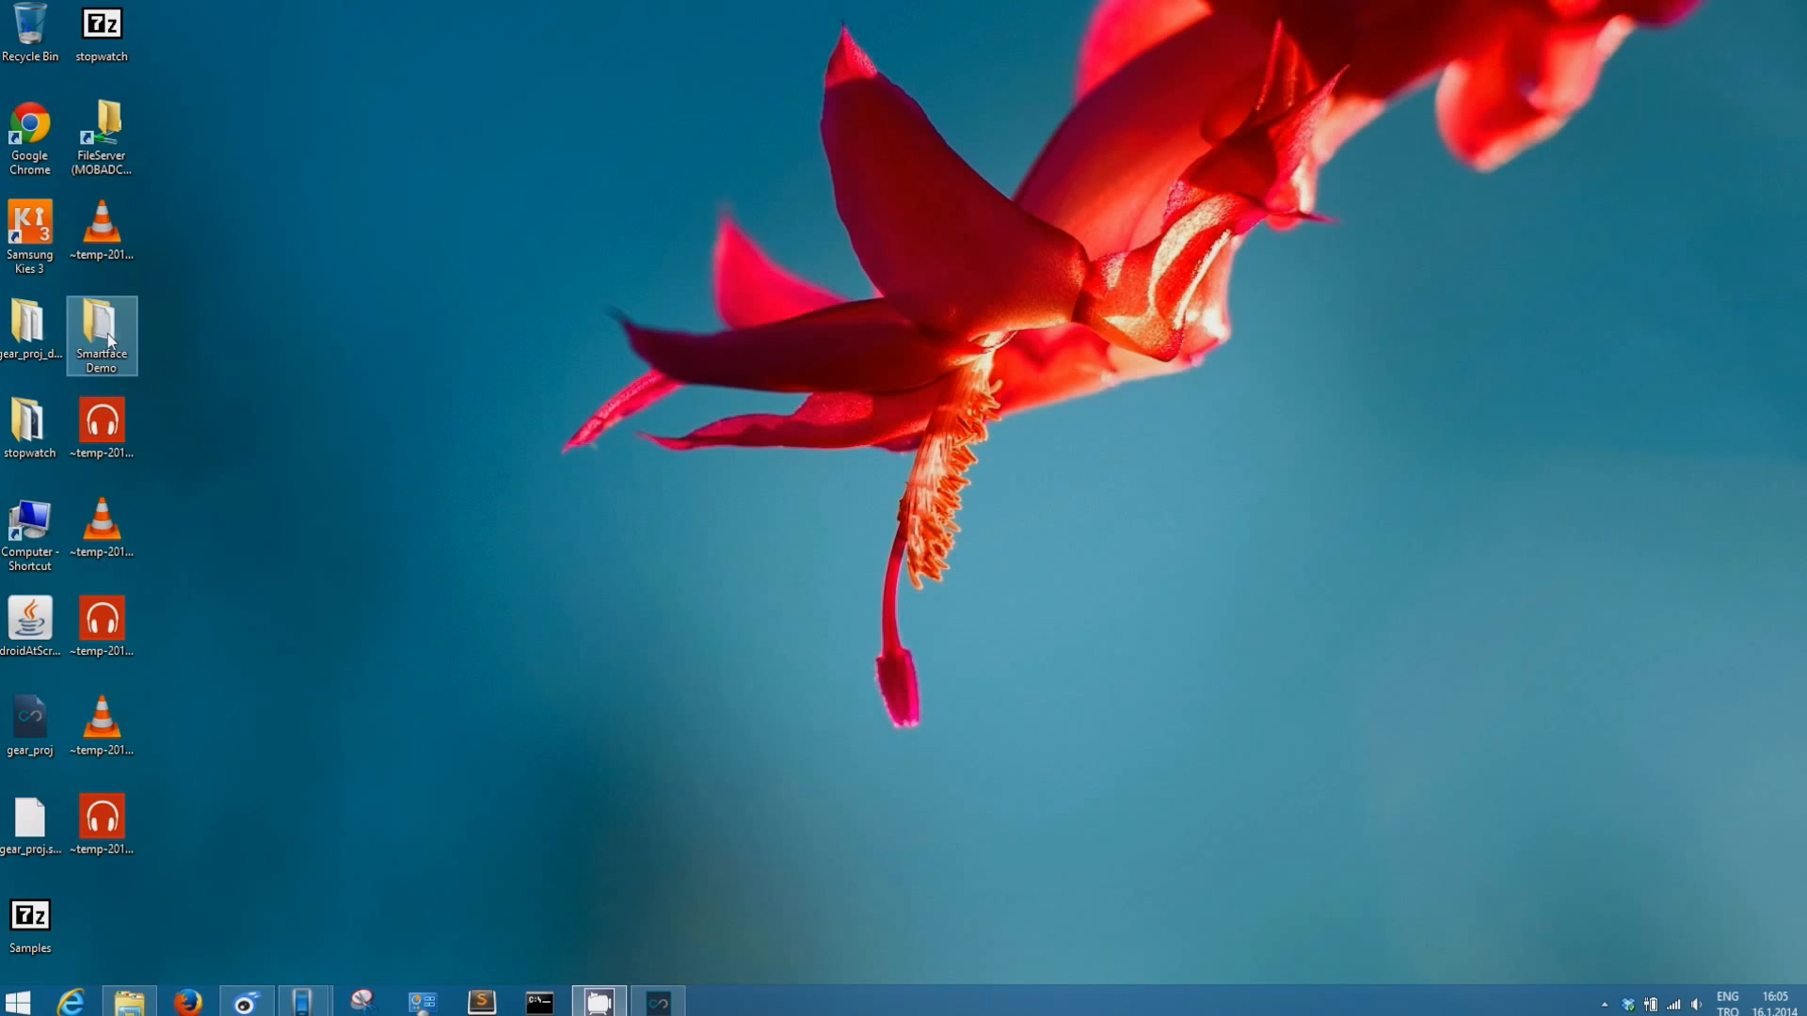
double_click(100, 334)
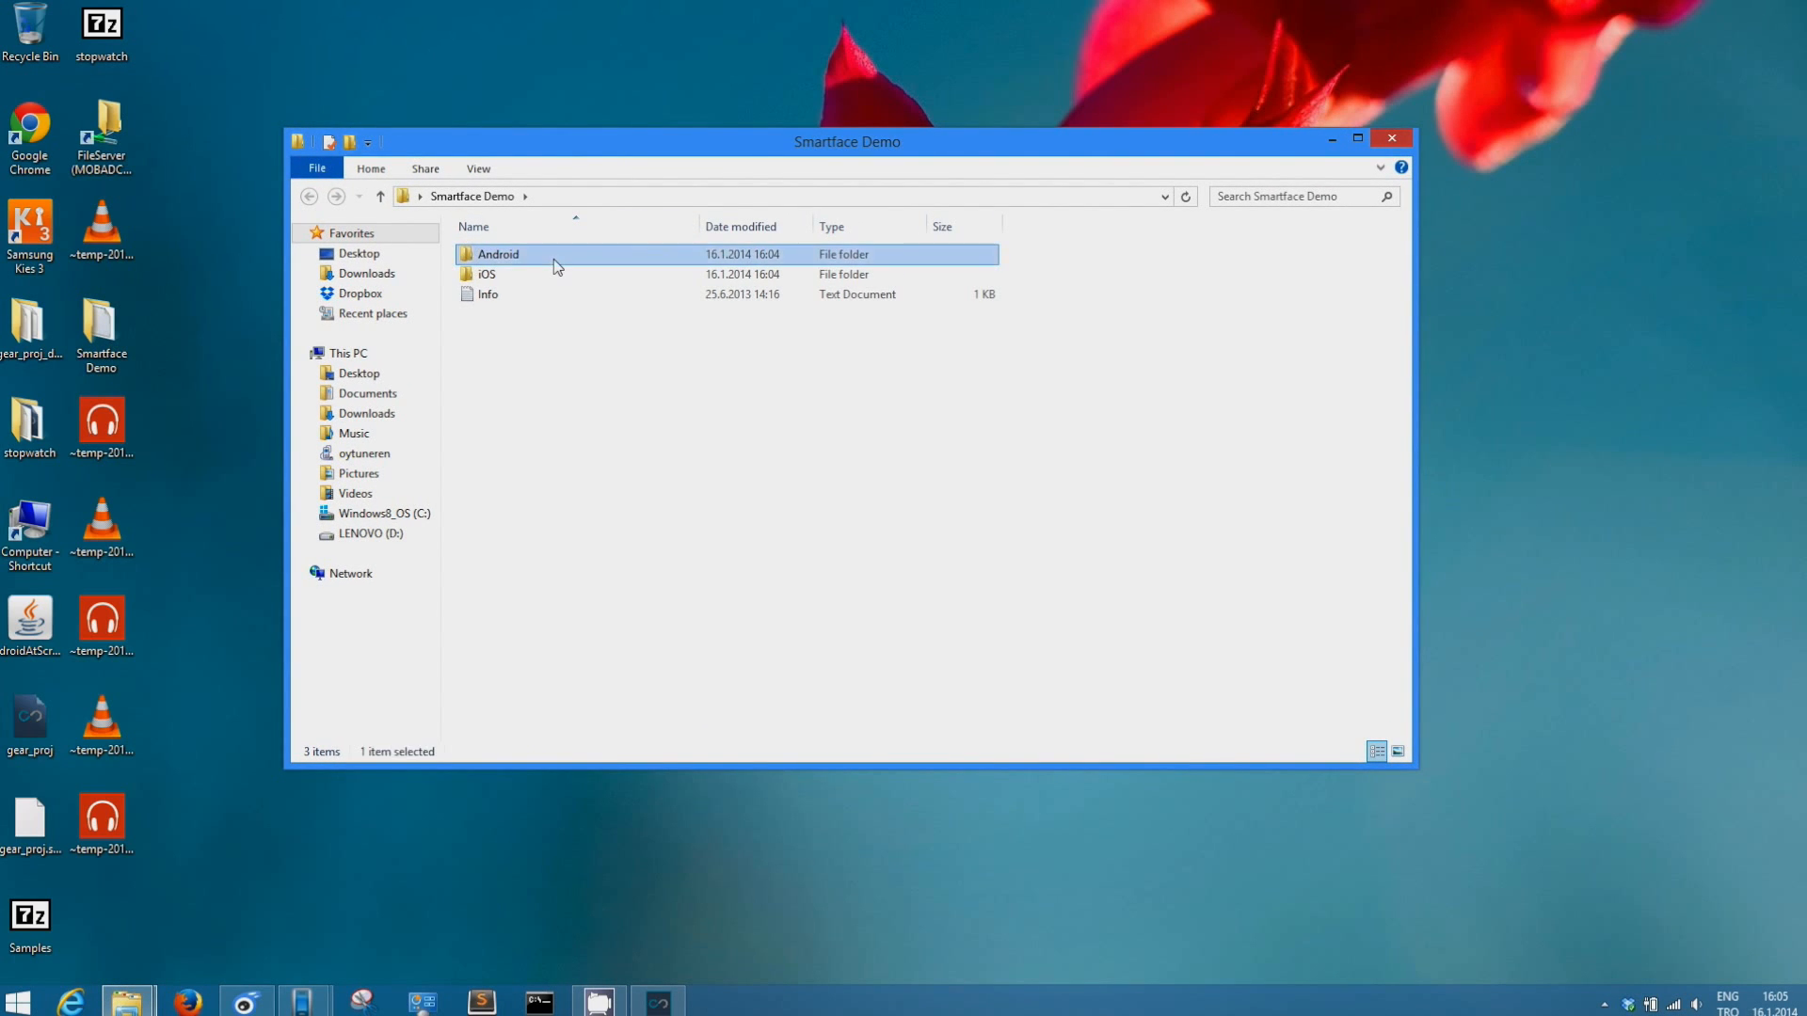
double_click(497, 253)
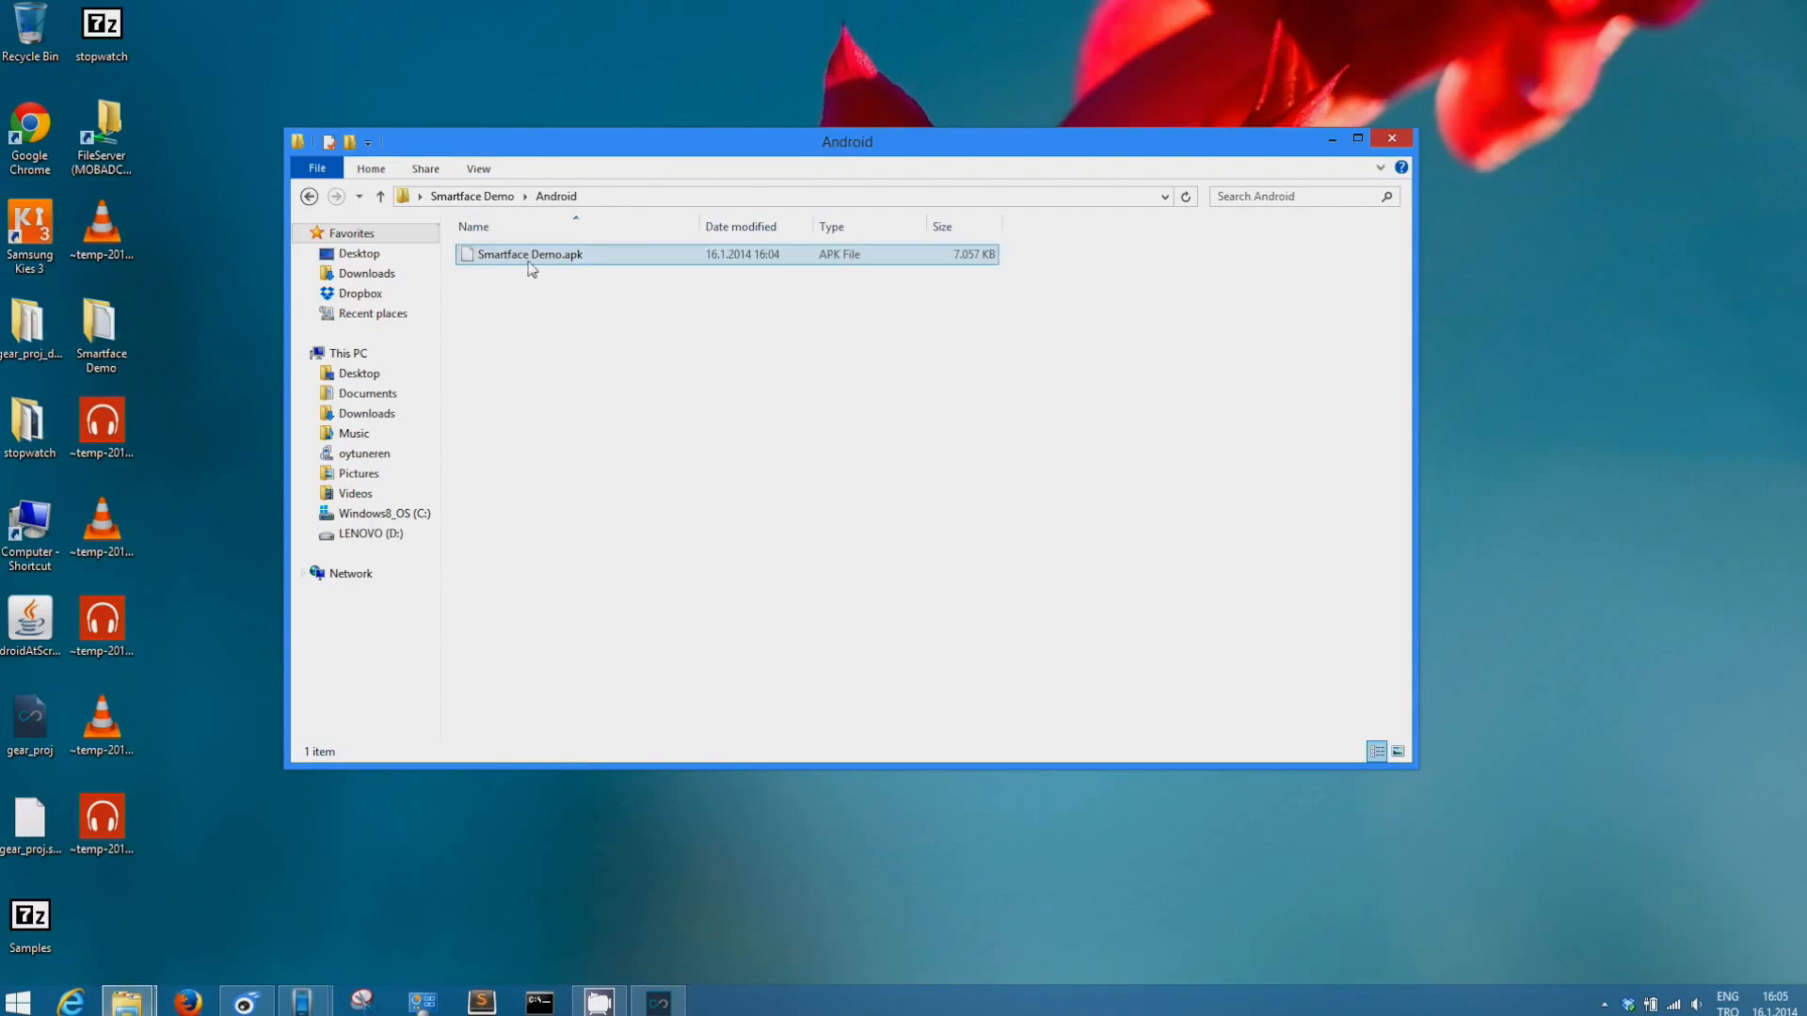
left_click(309, 196)
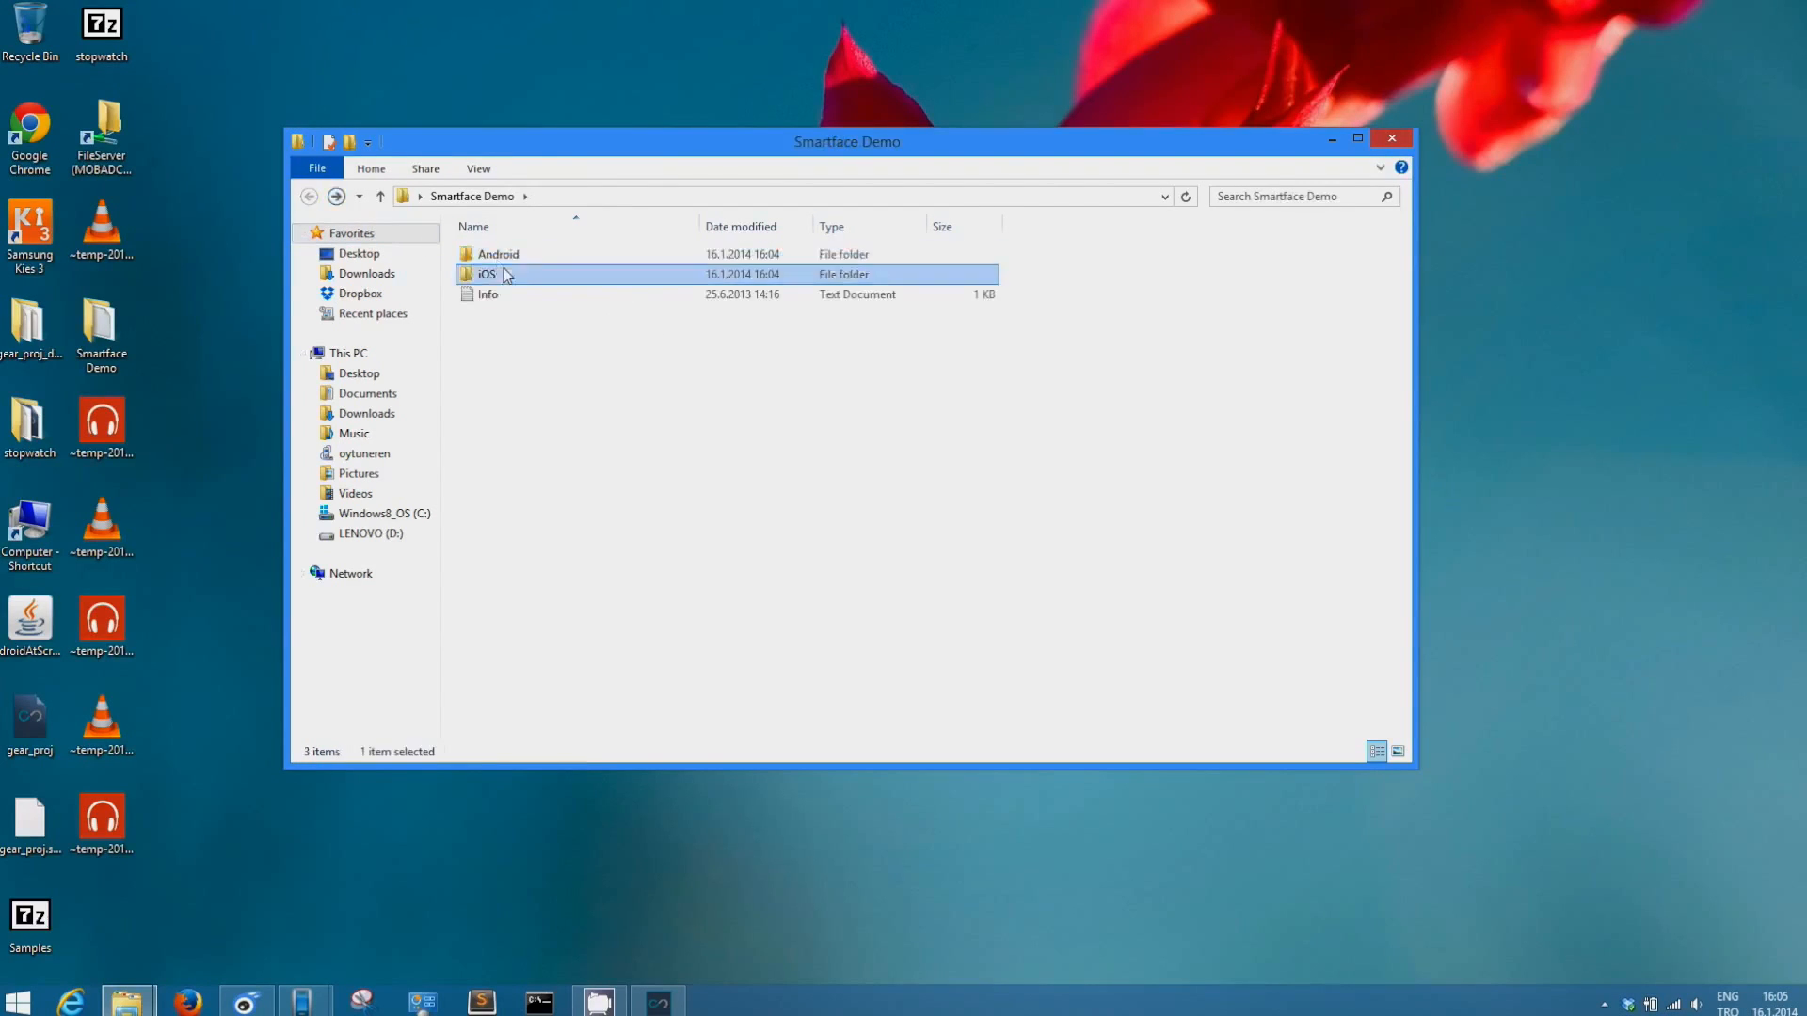
double_click(486, 274)
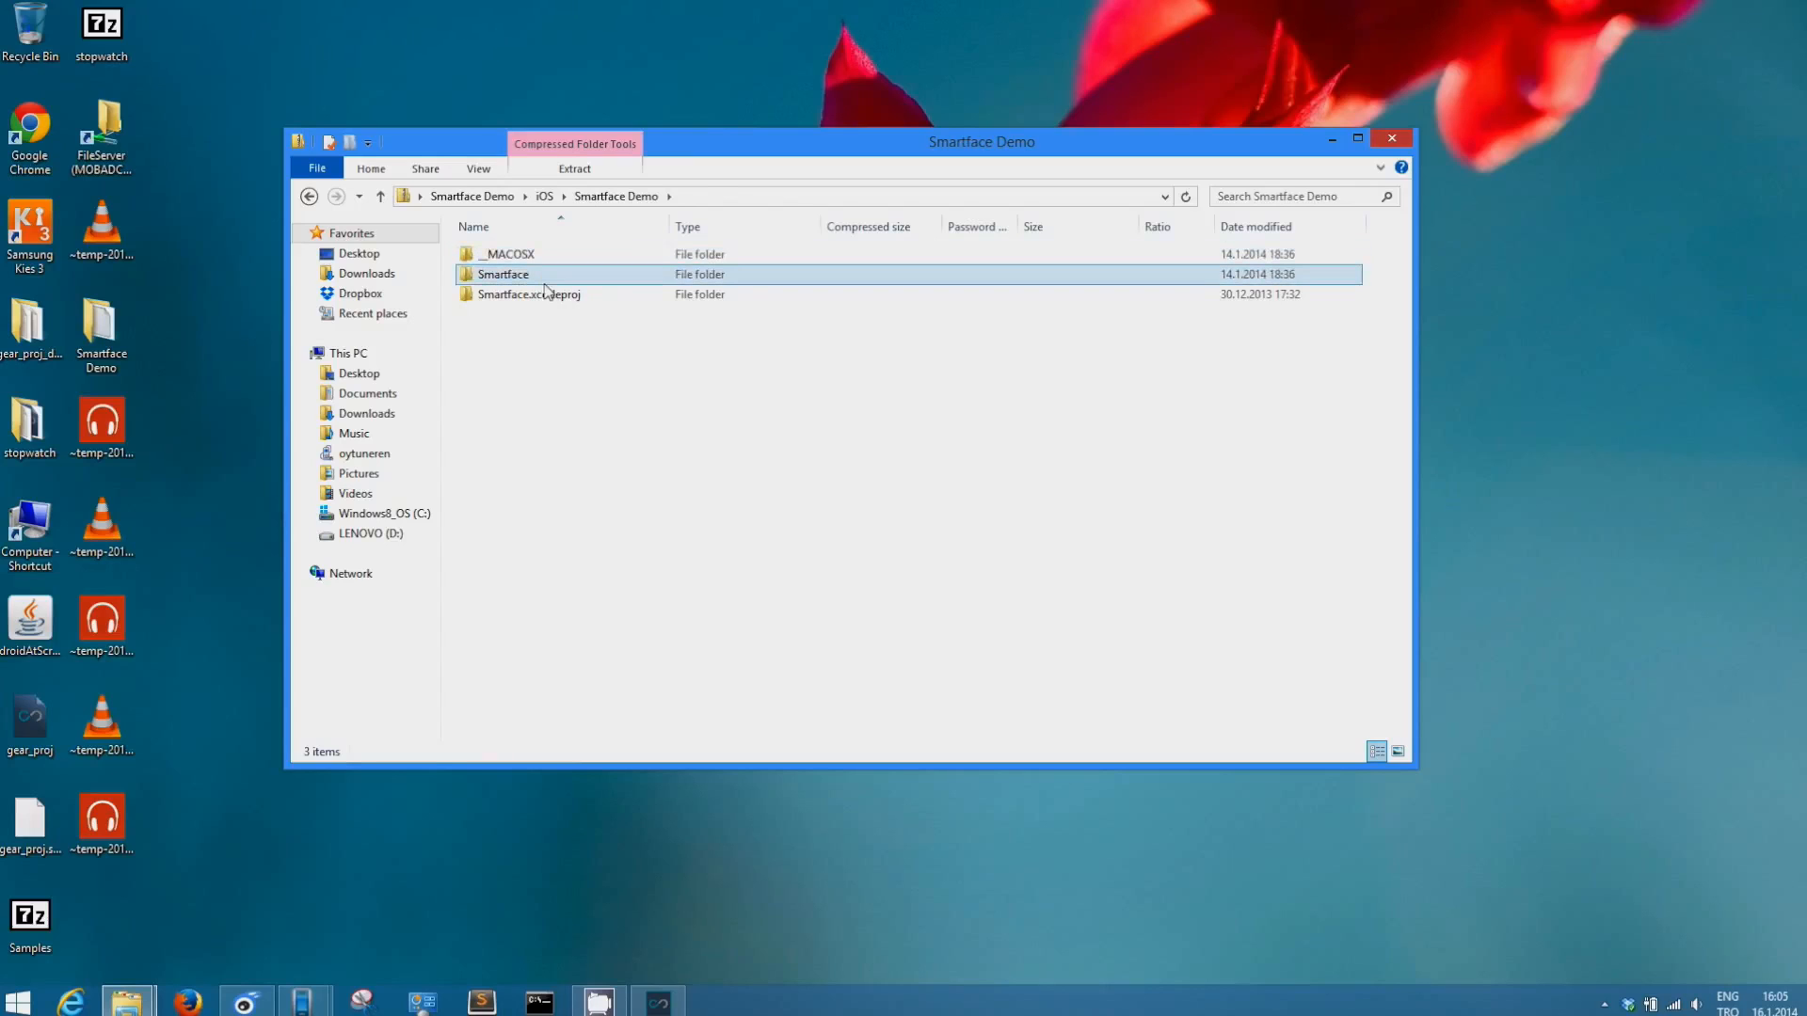
double_click(503, 273)
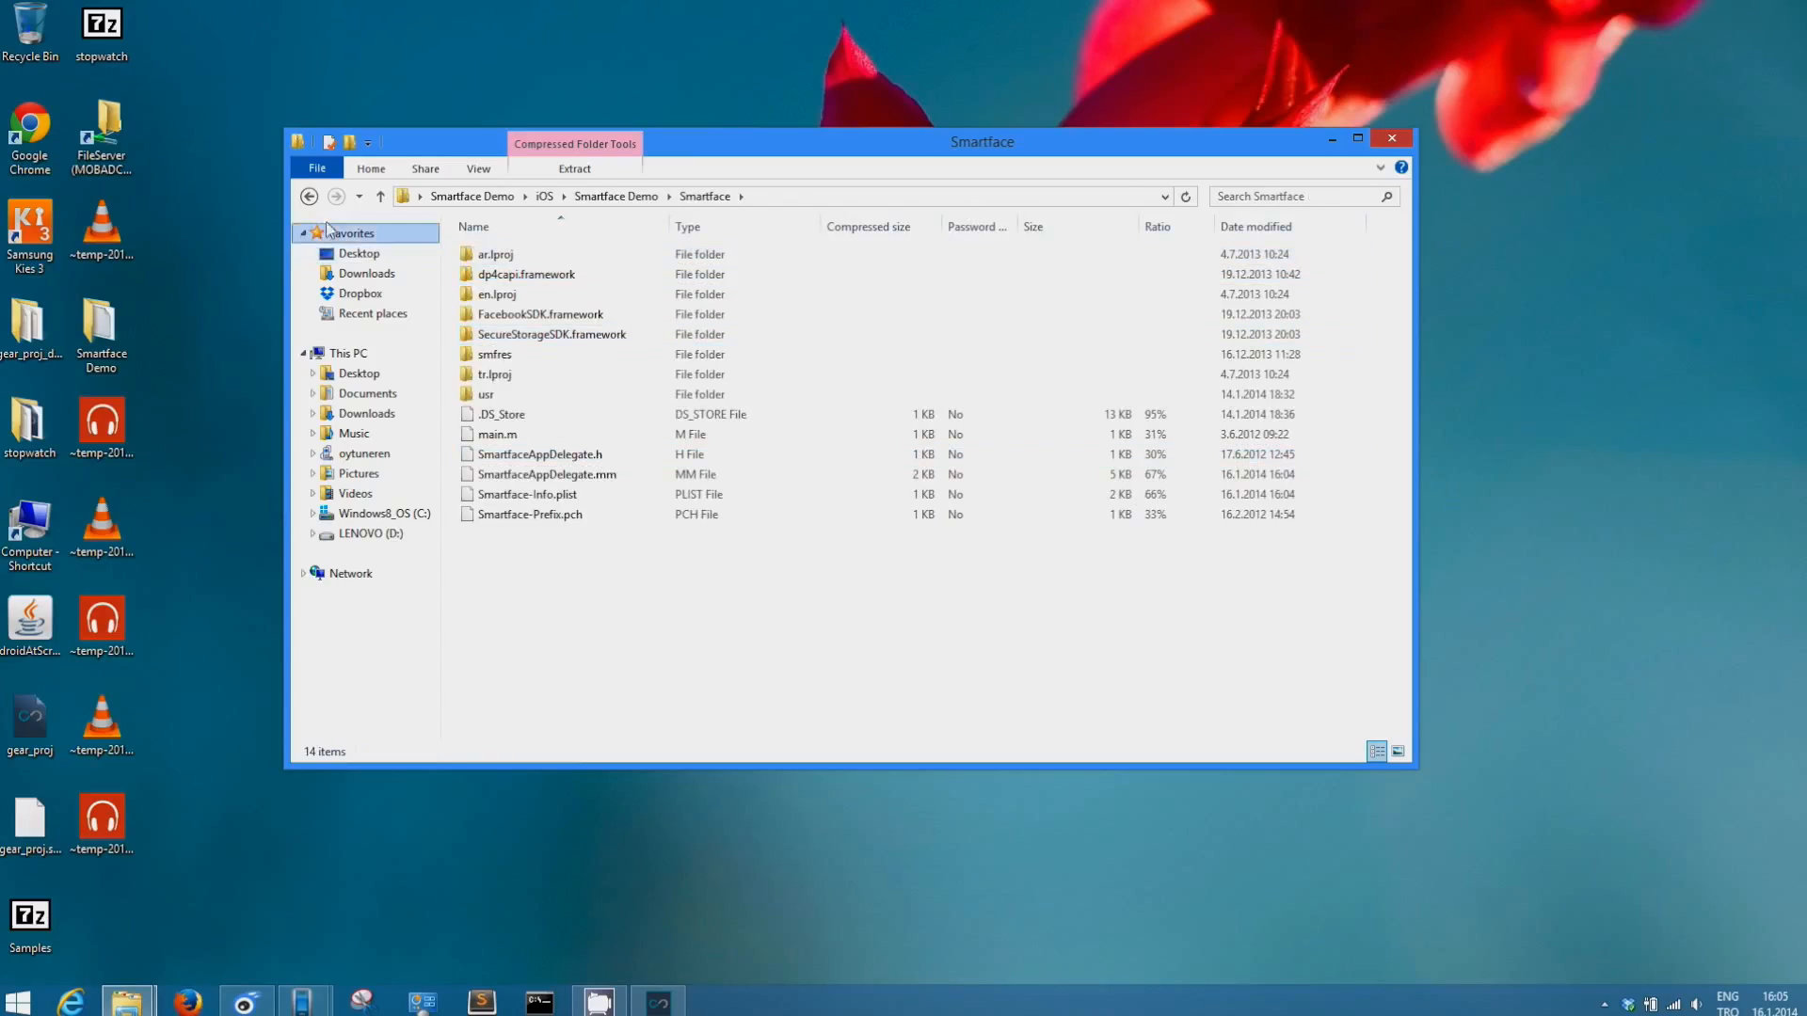
left_click(308, 196)
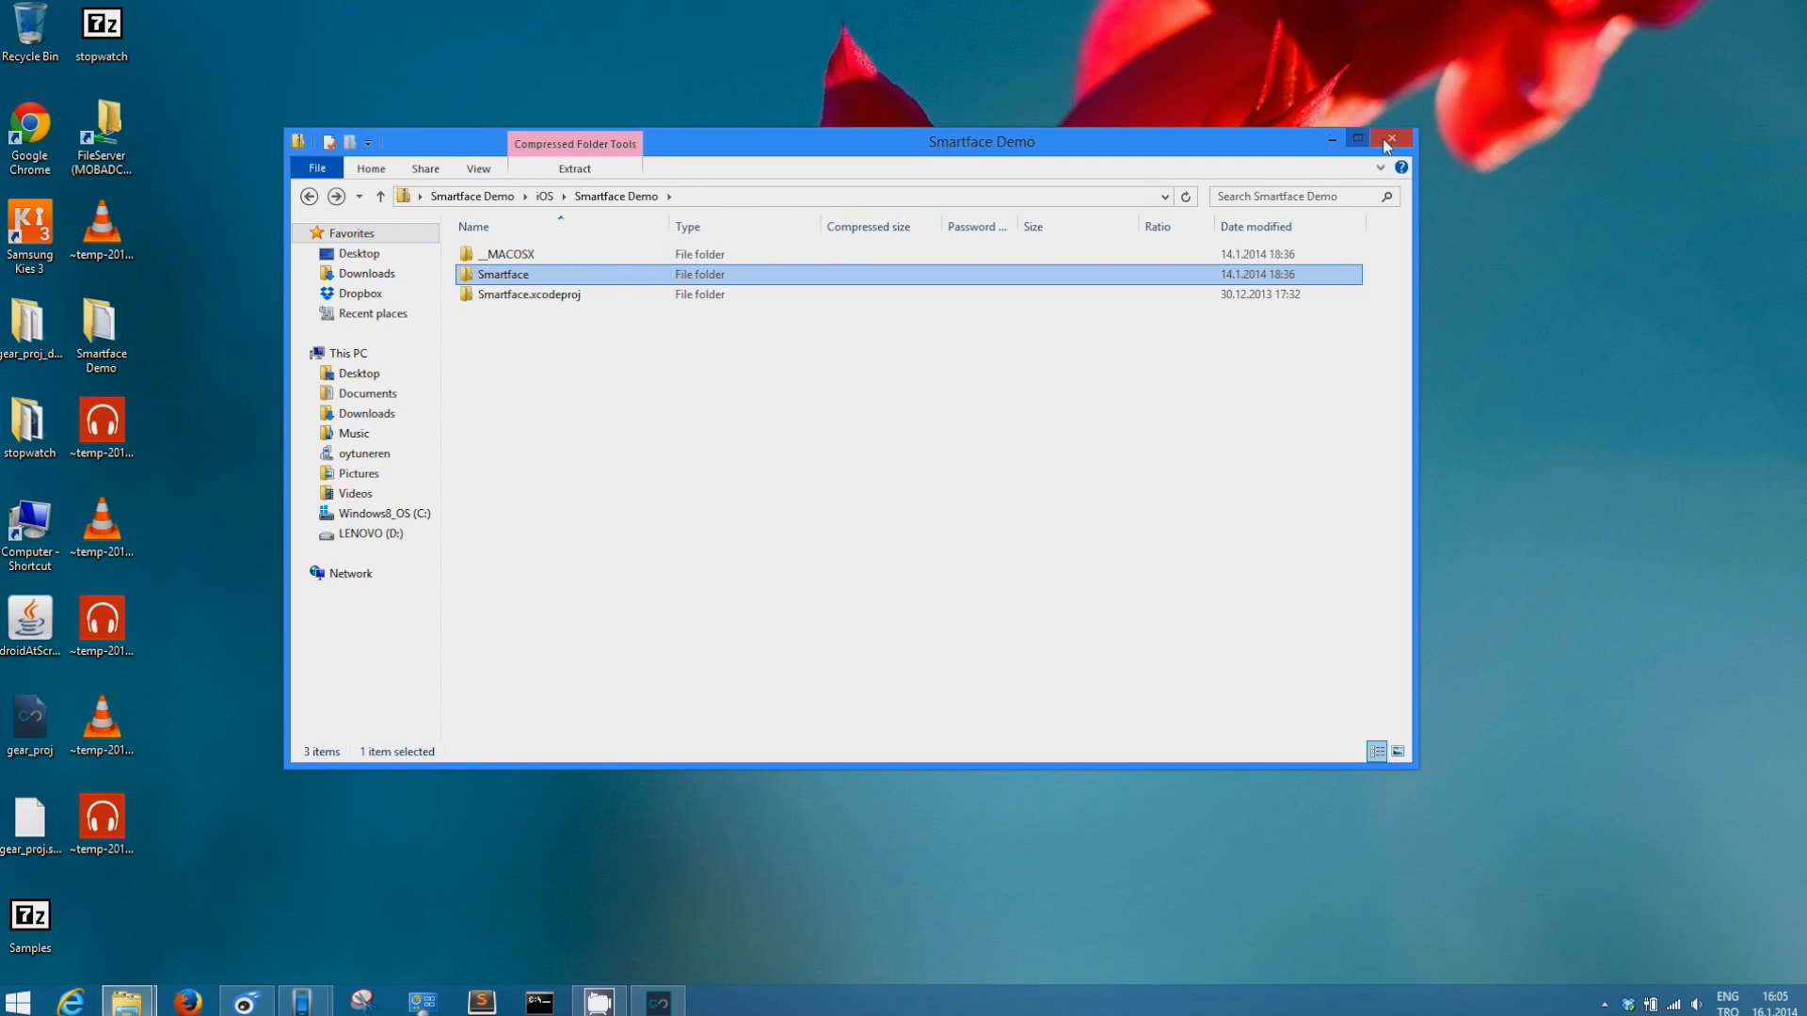
left_click(1391, 139)
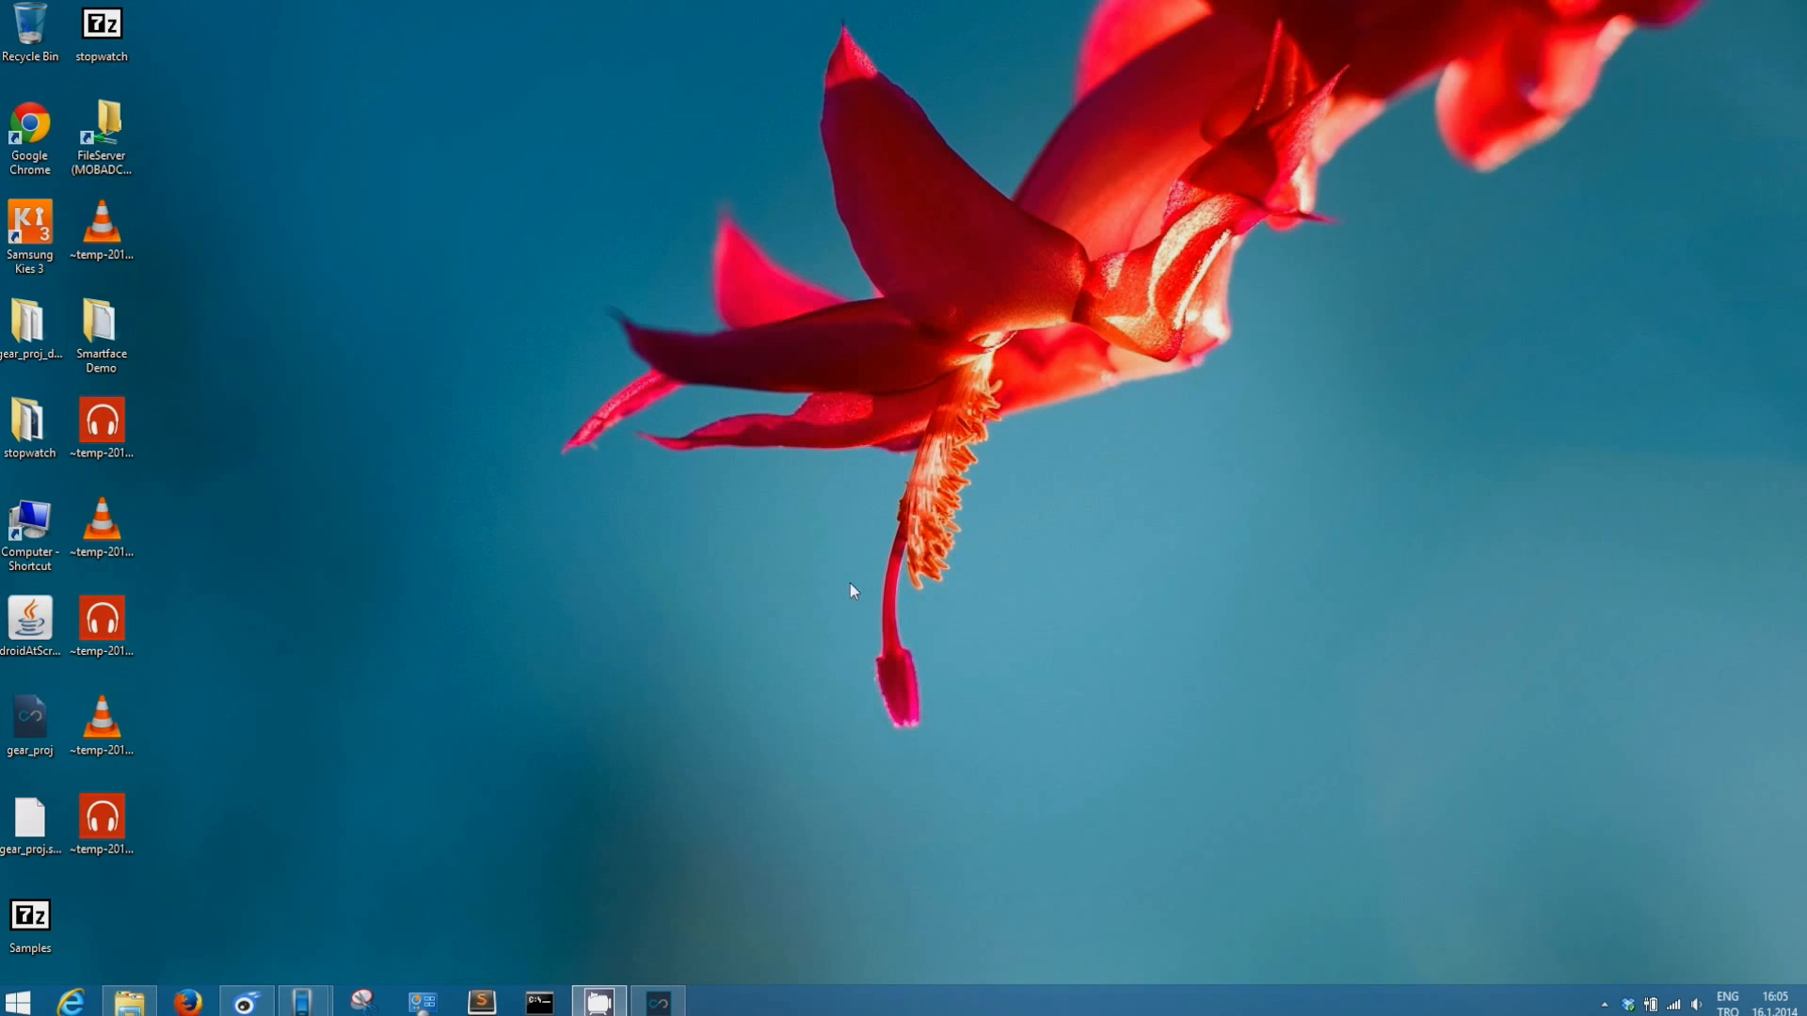
mouse_move(847, 595)
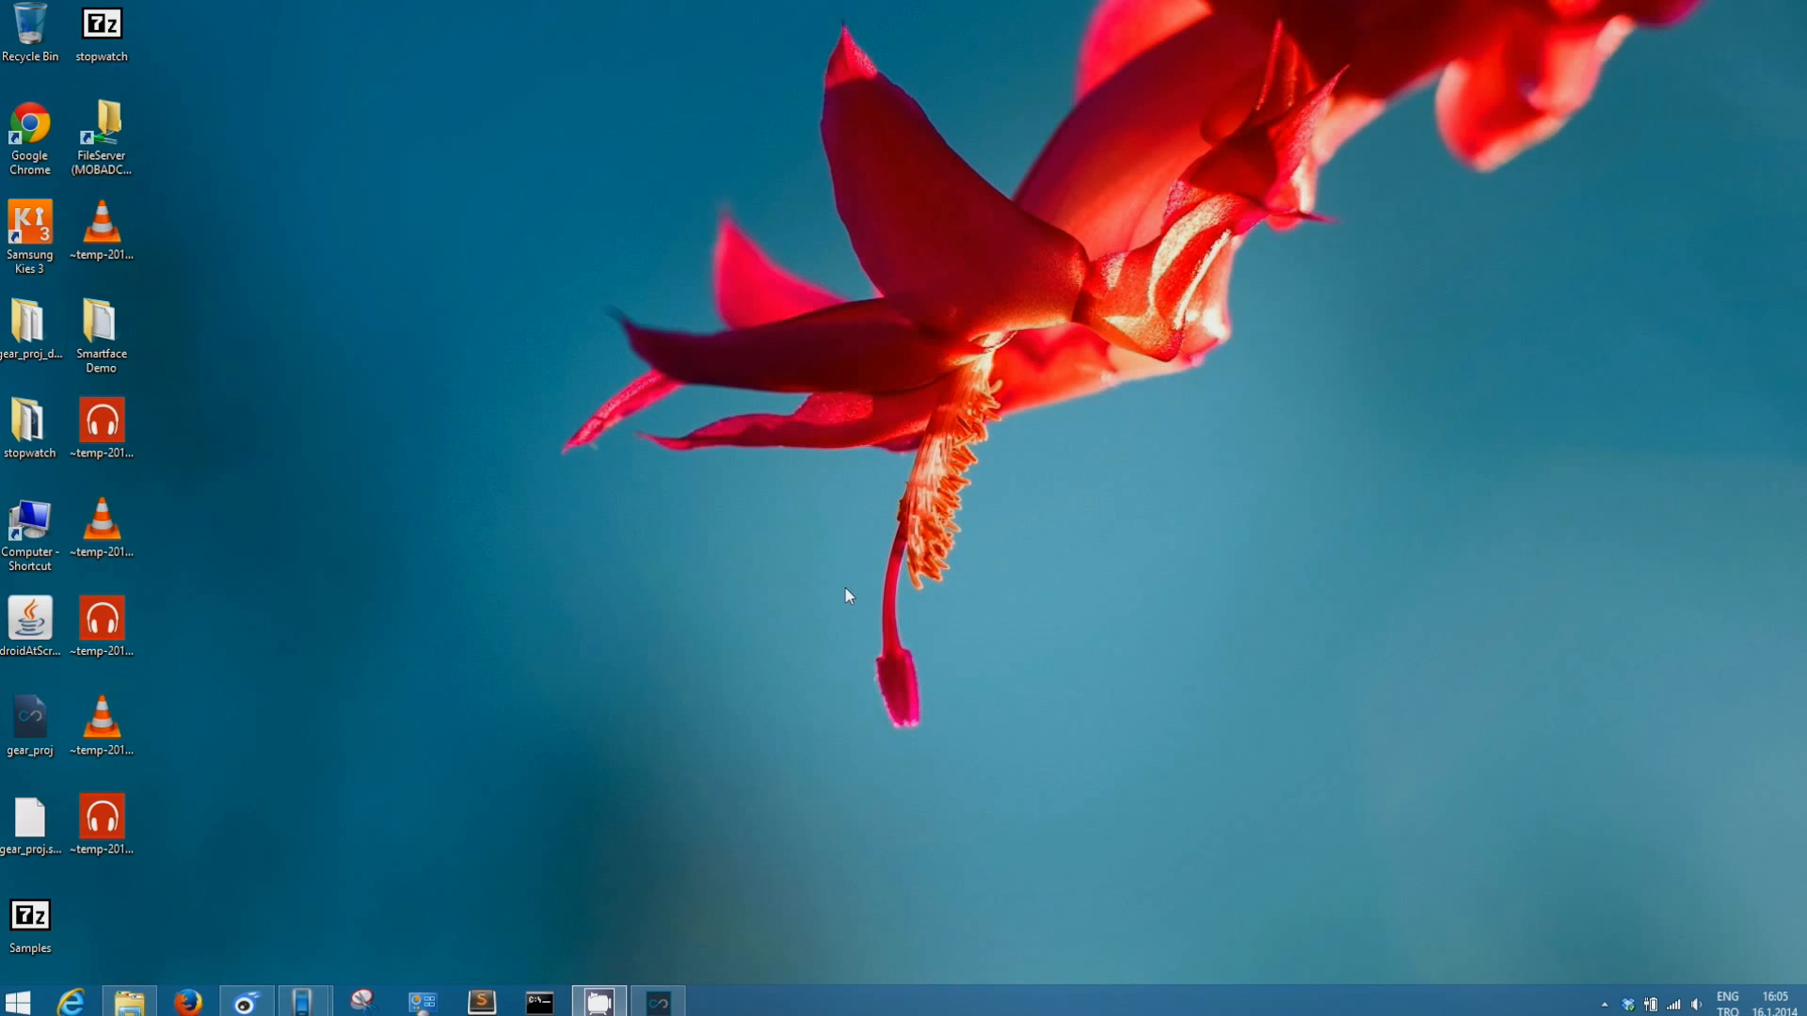